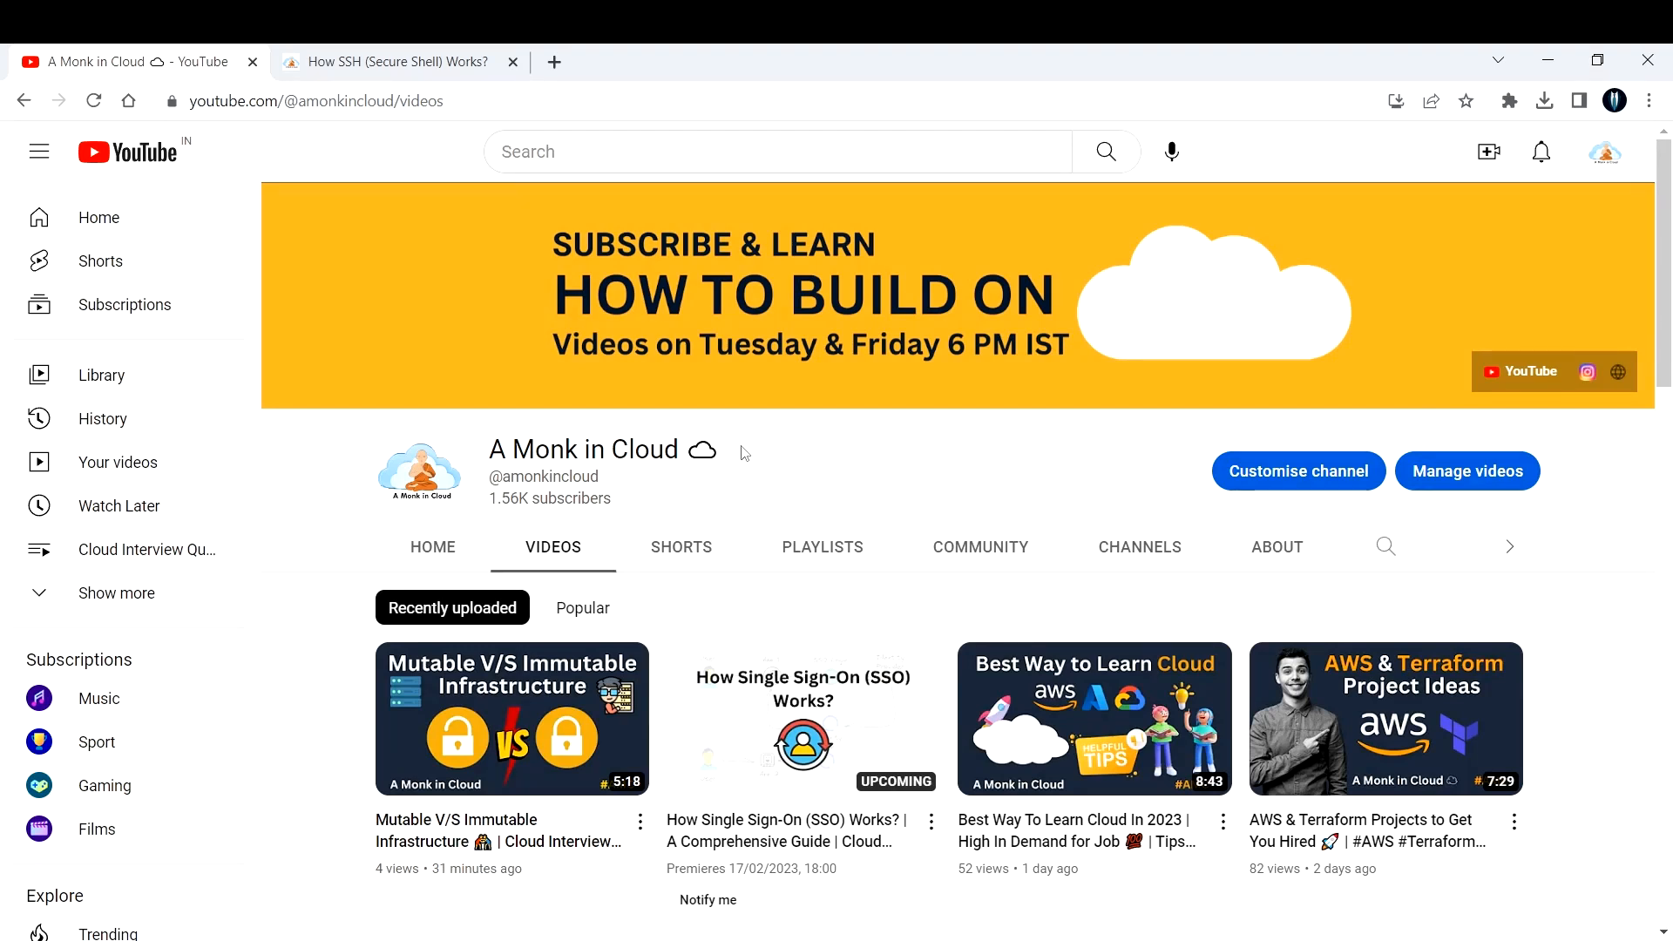
Switch to the 'How SSH (Secure Shell) Works?' article tab showing its title banner.
click(395, 61)
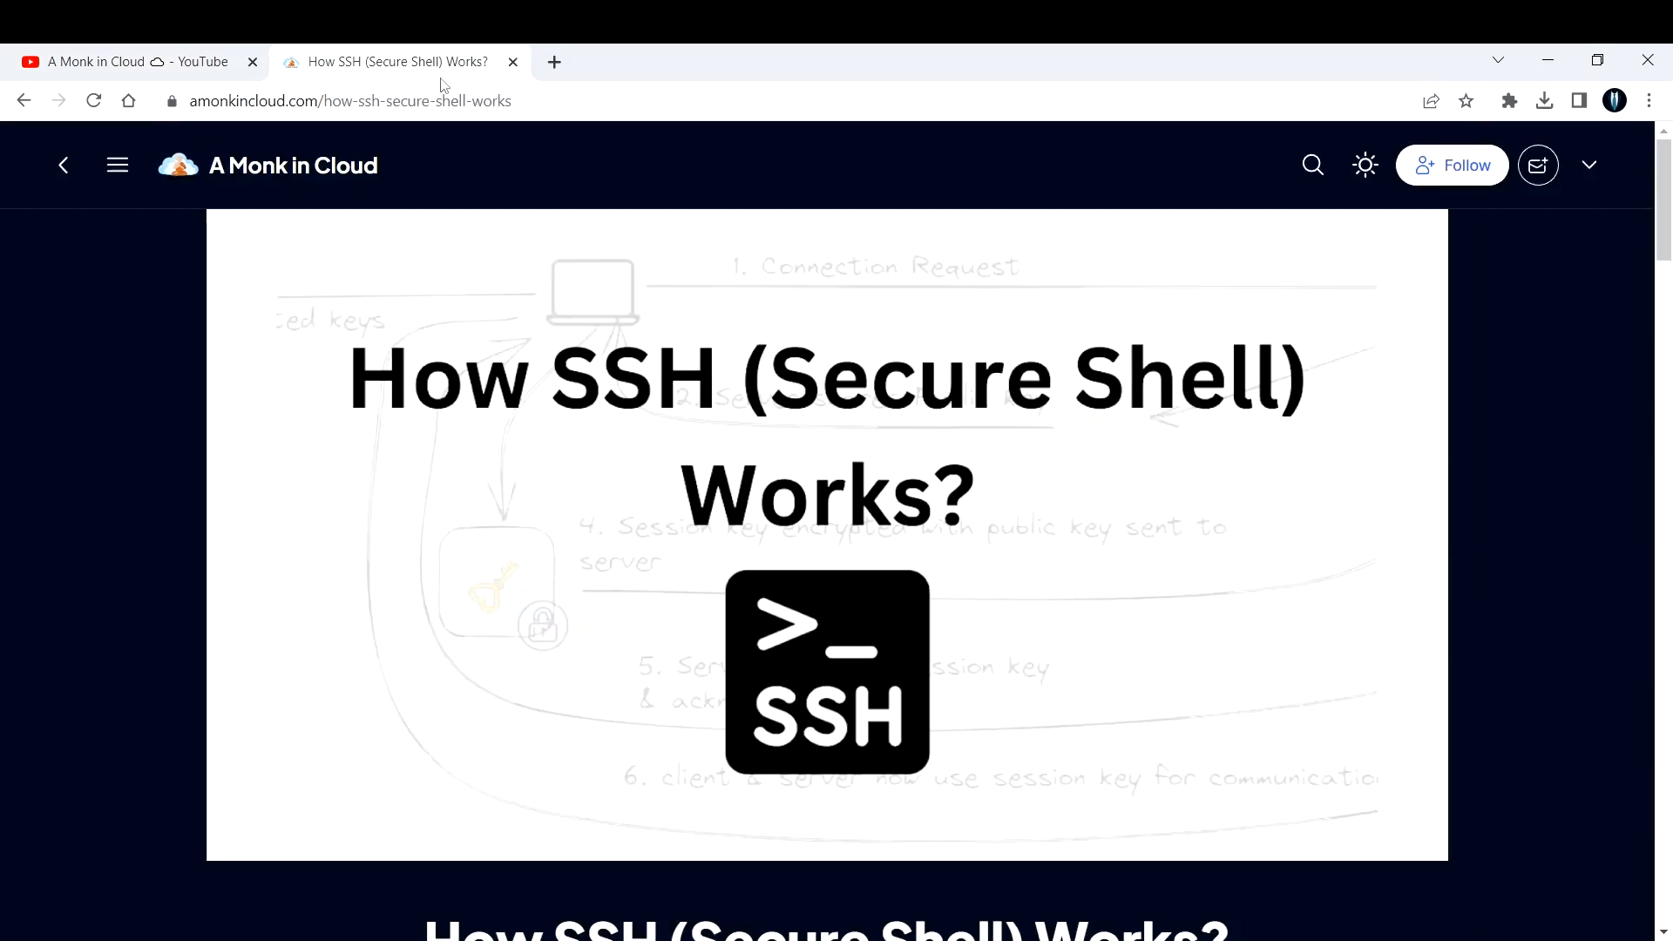
mouse_move(660, 576)
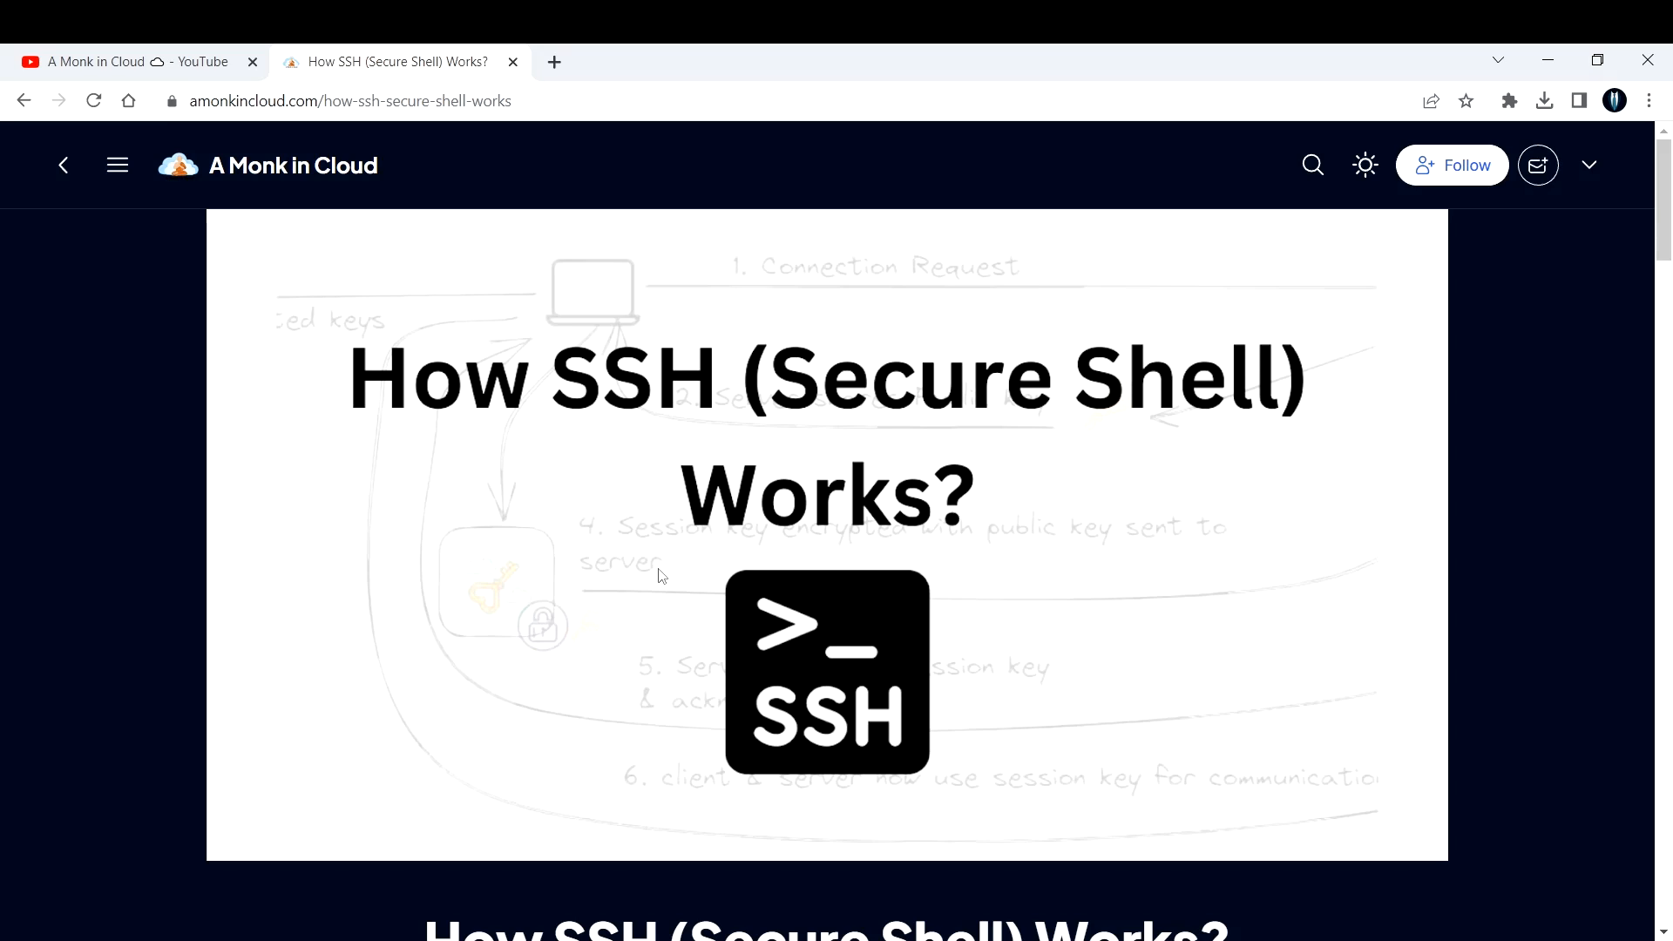
Scroll past the cover image to the SSH definition paragraph and six-step connection diagram.
scroll(down, 3)
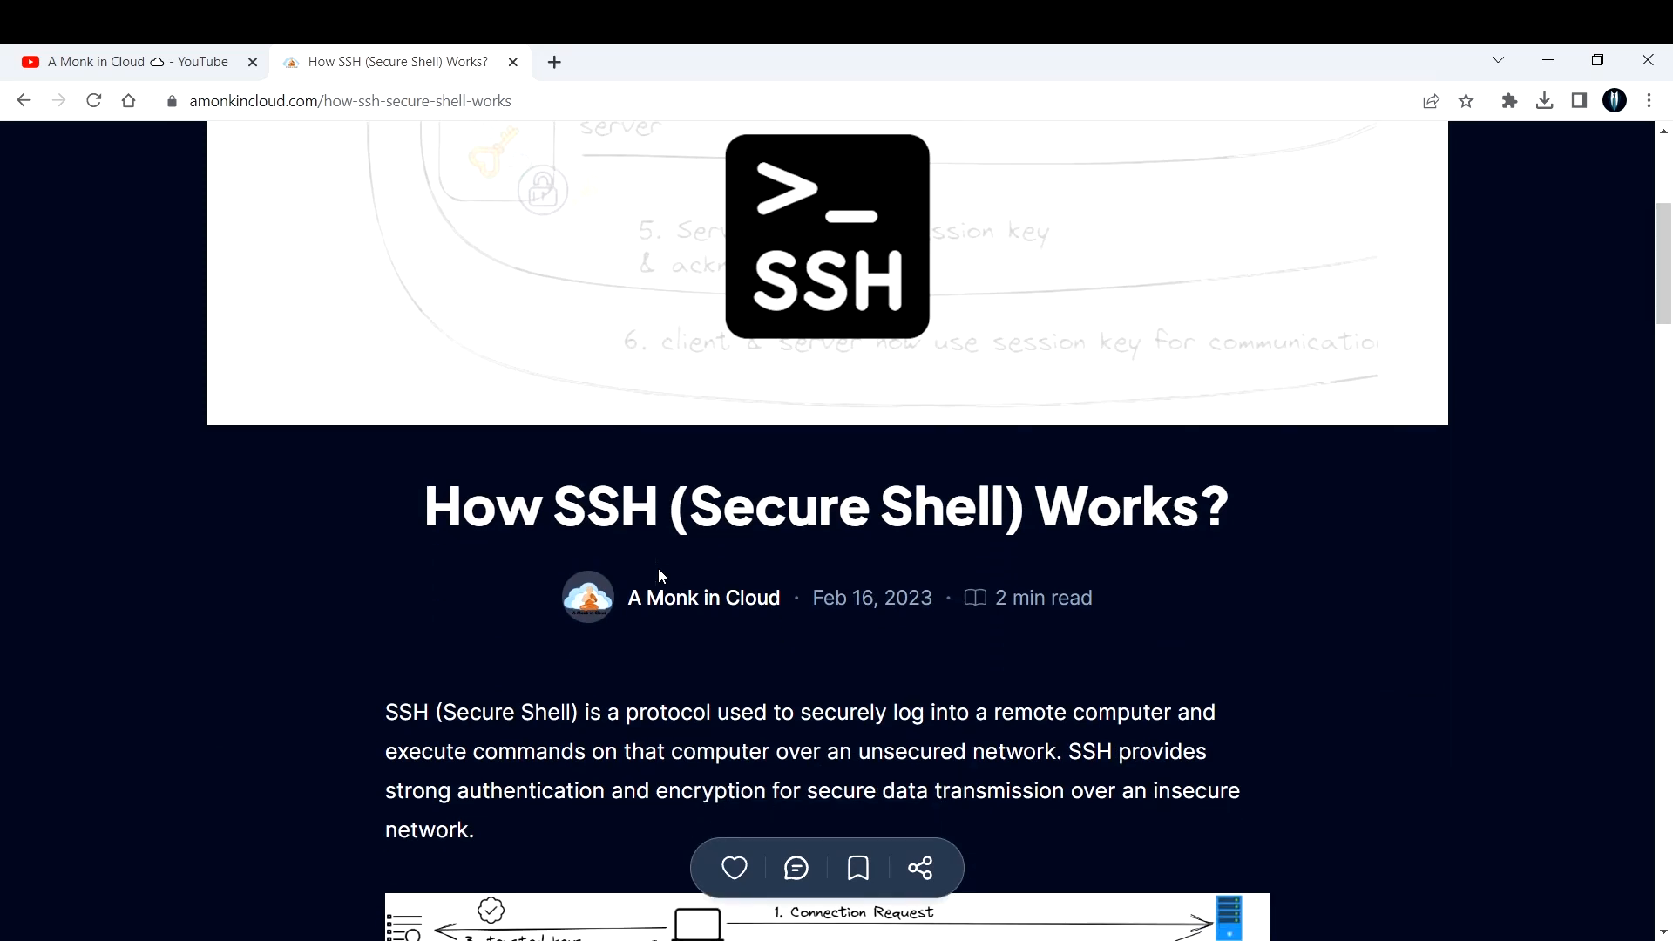
scroll(up, 3)
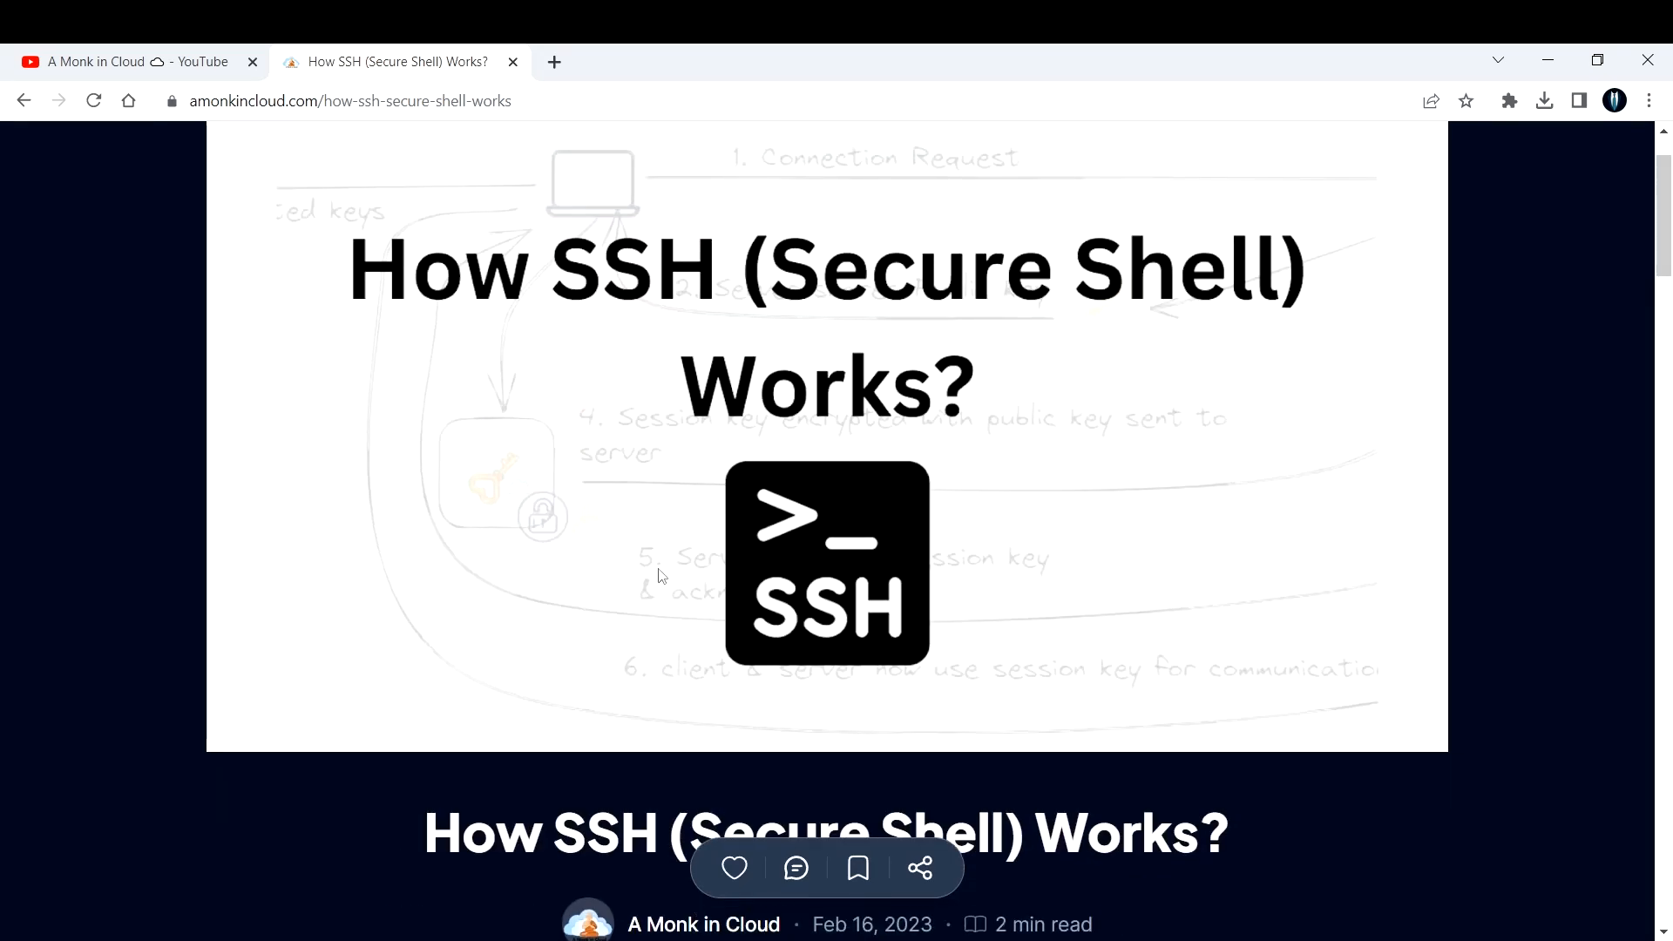
scroll(down, 3)
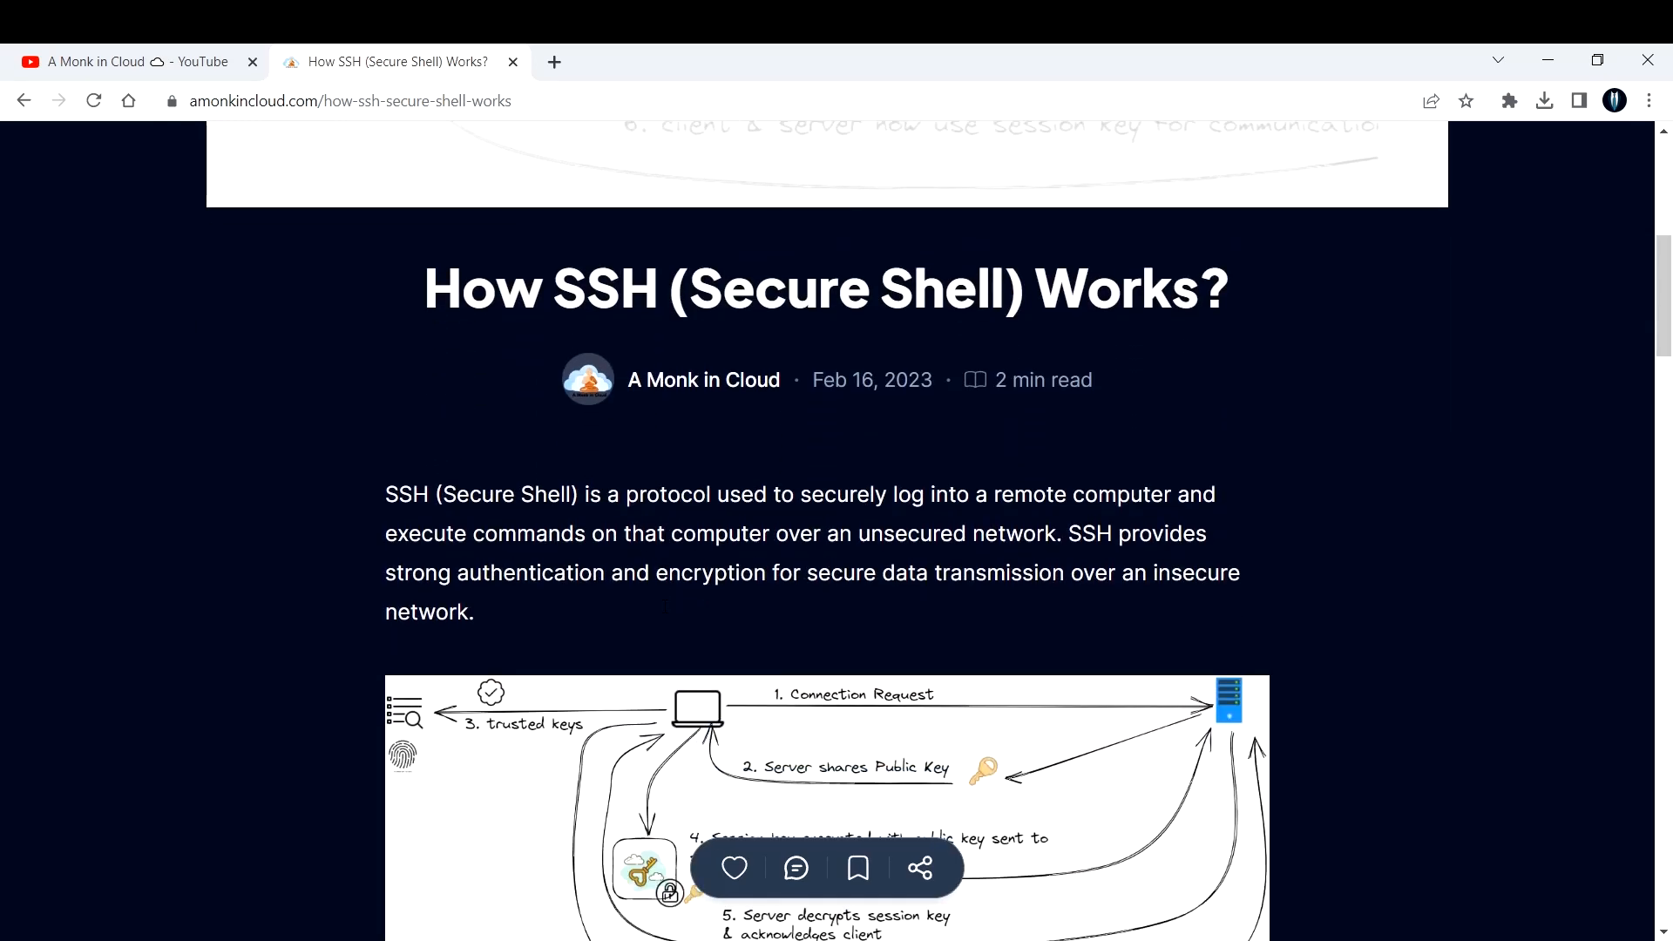
scroll(down, 3)
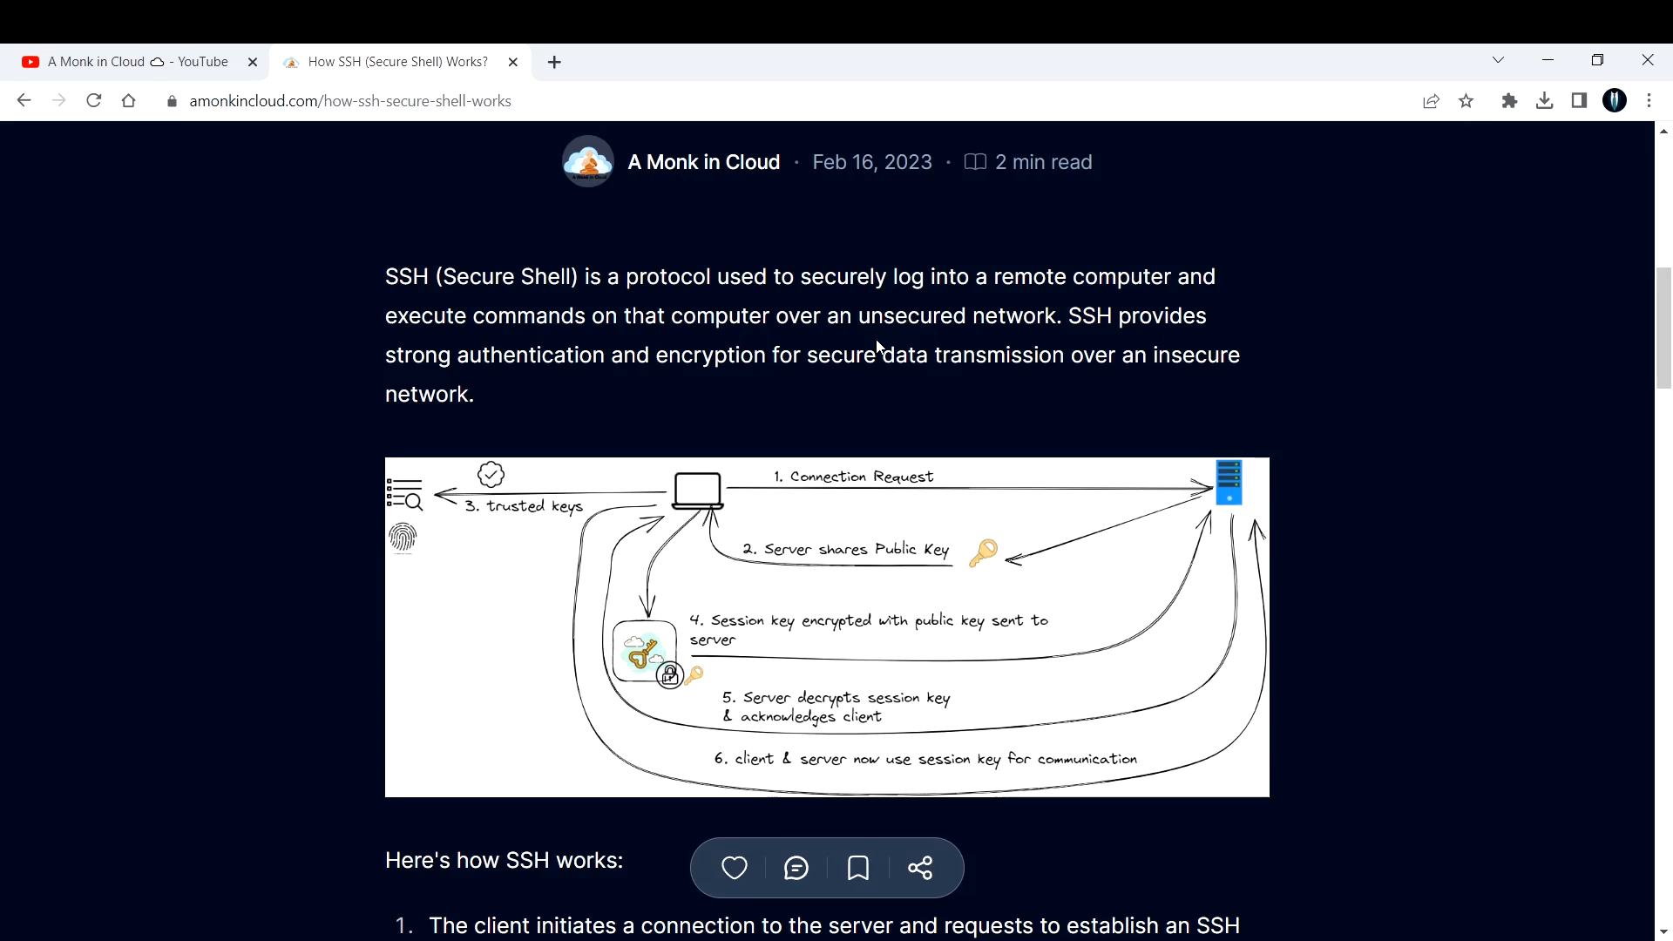
mouse_move(876, 347)
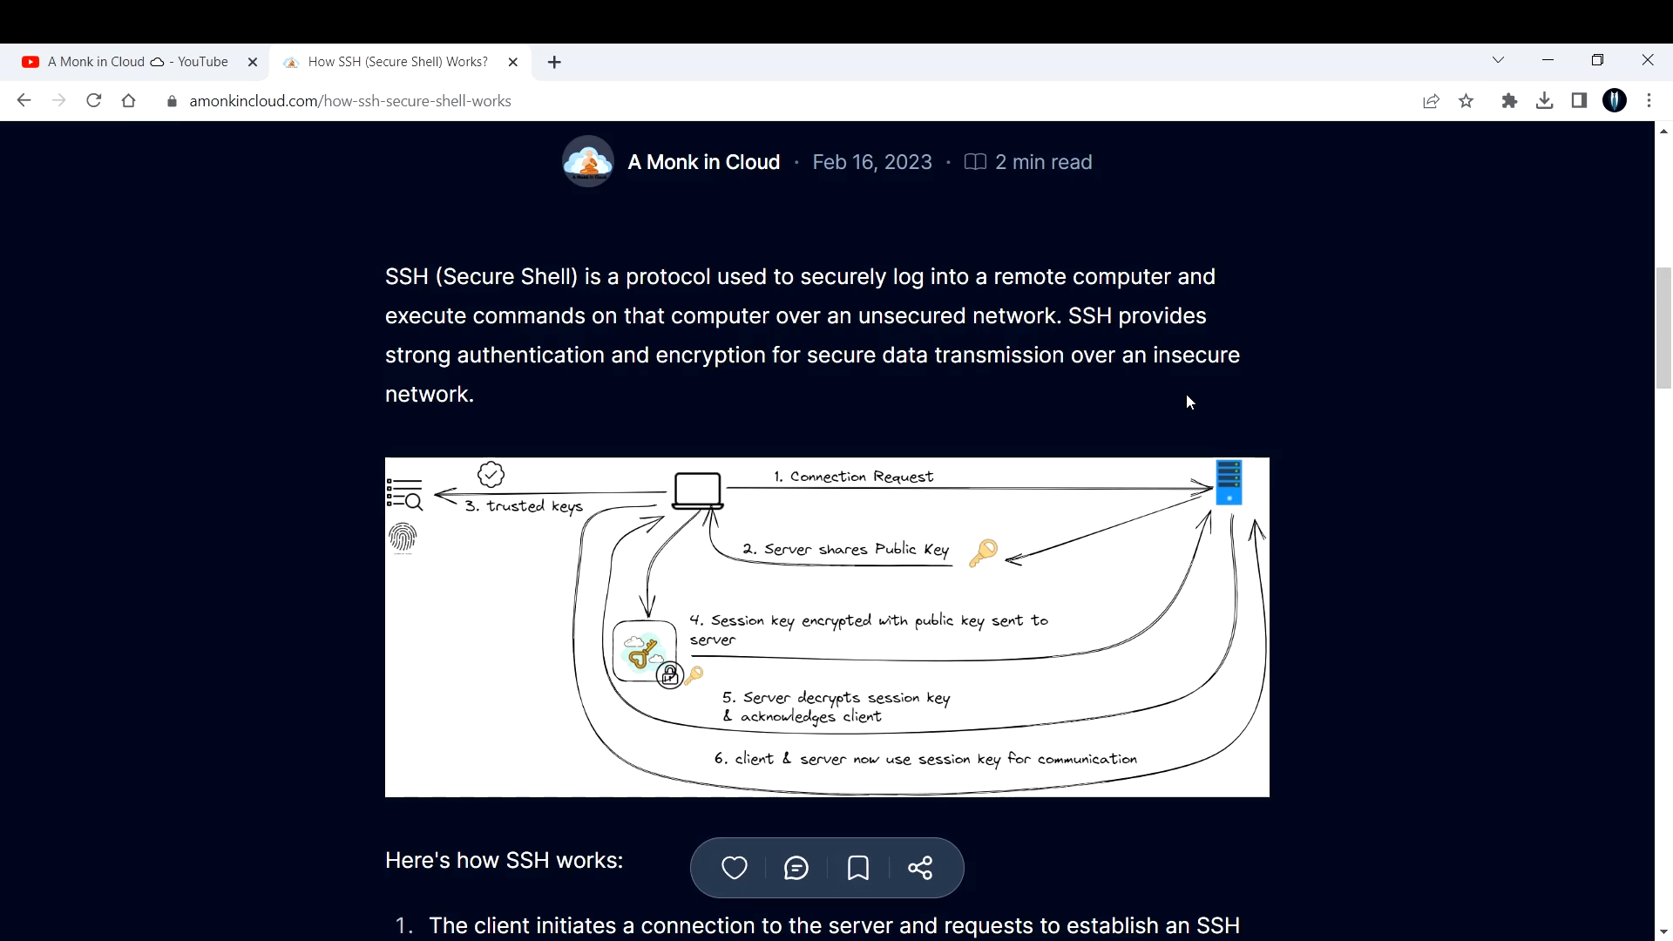
mouse_move(1310, 509)
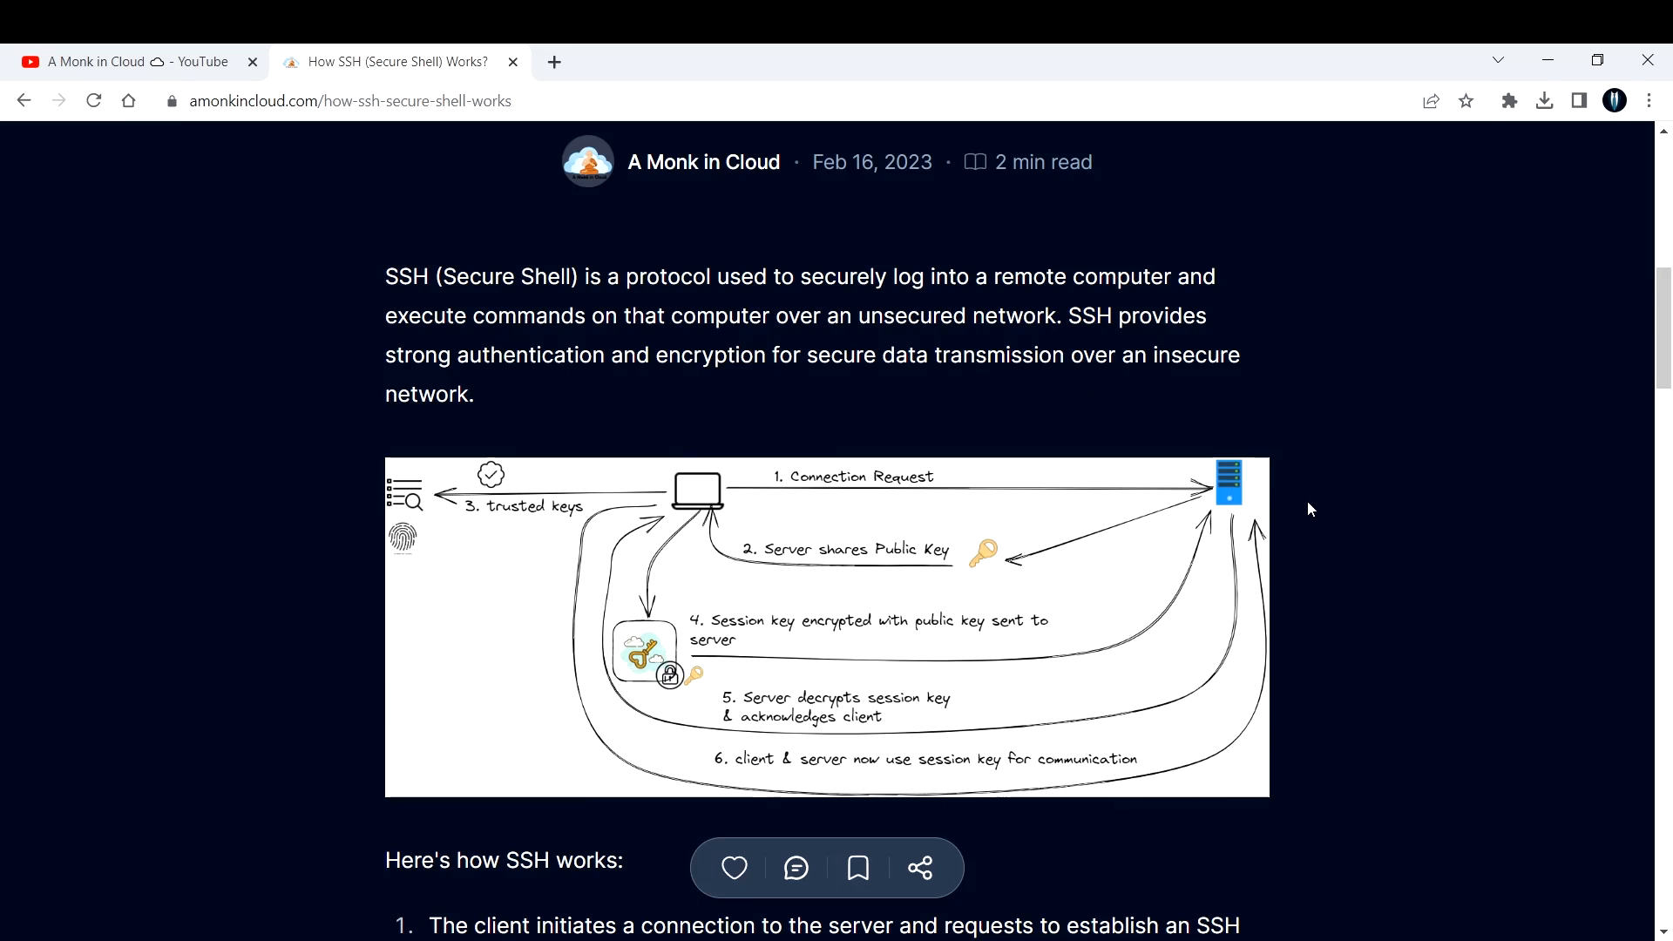
mouse_move(807, 415)
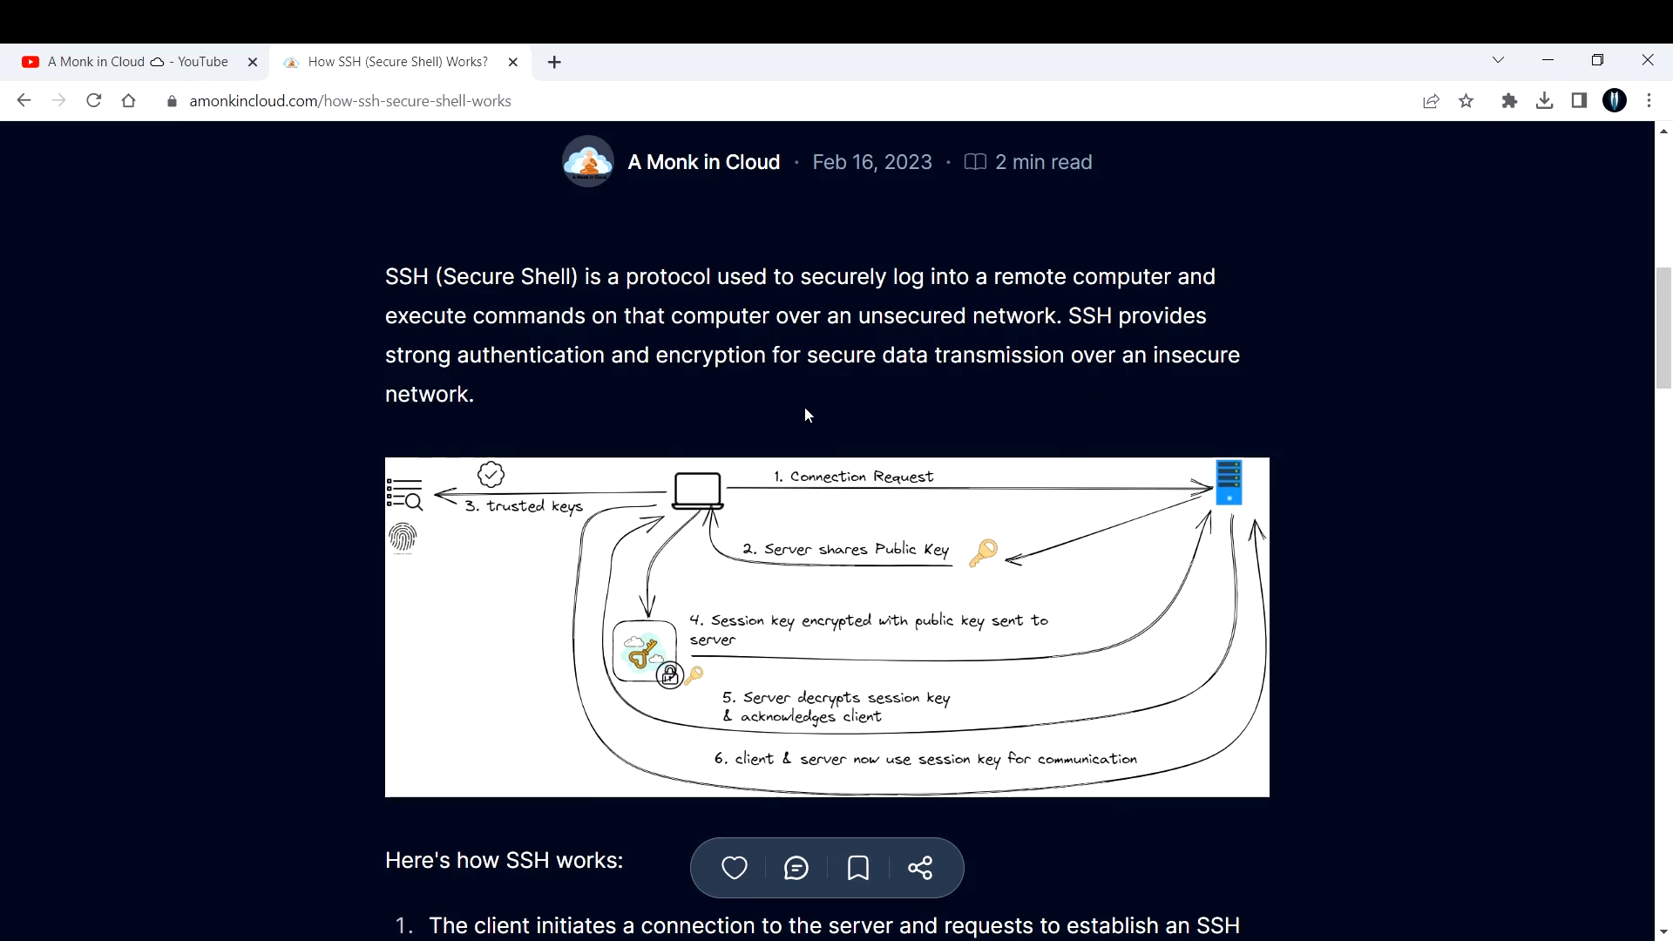
mouse_move(1079, 484)
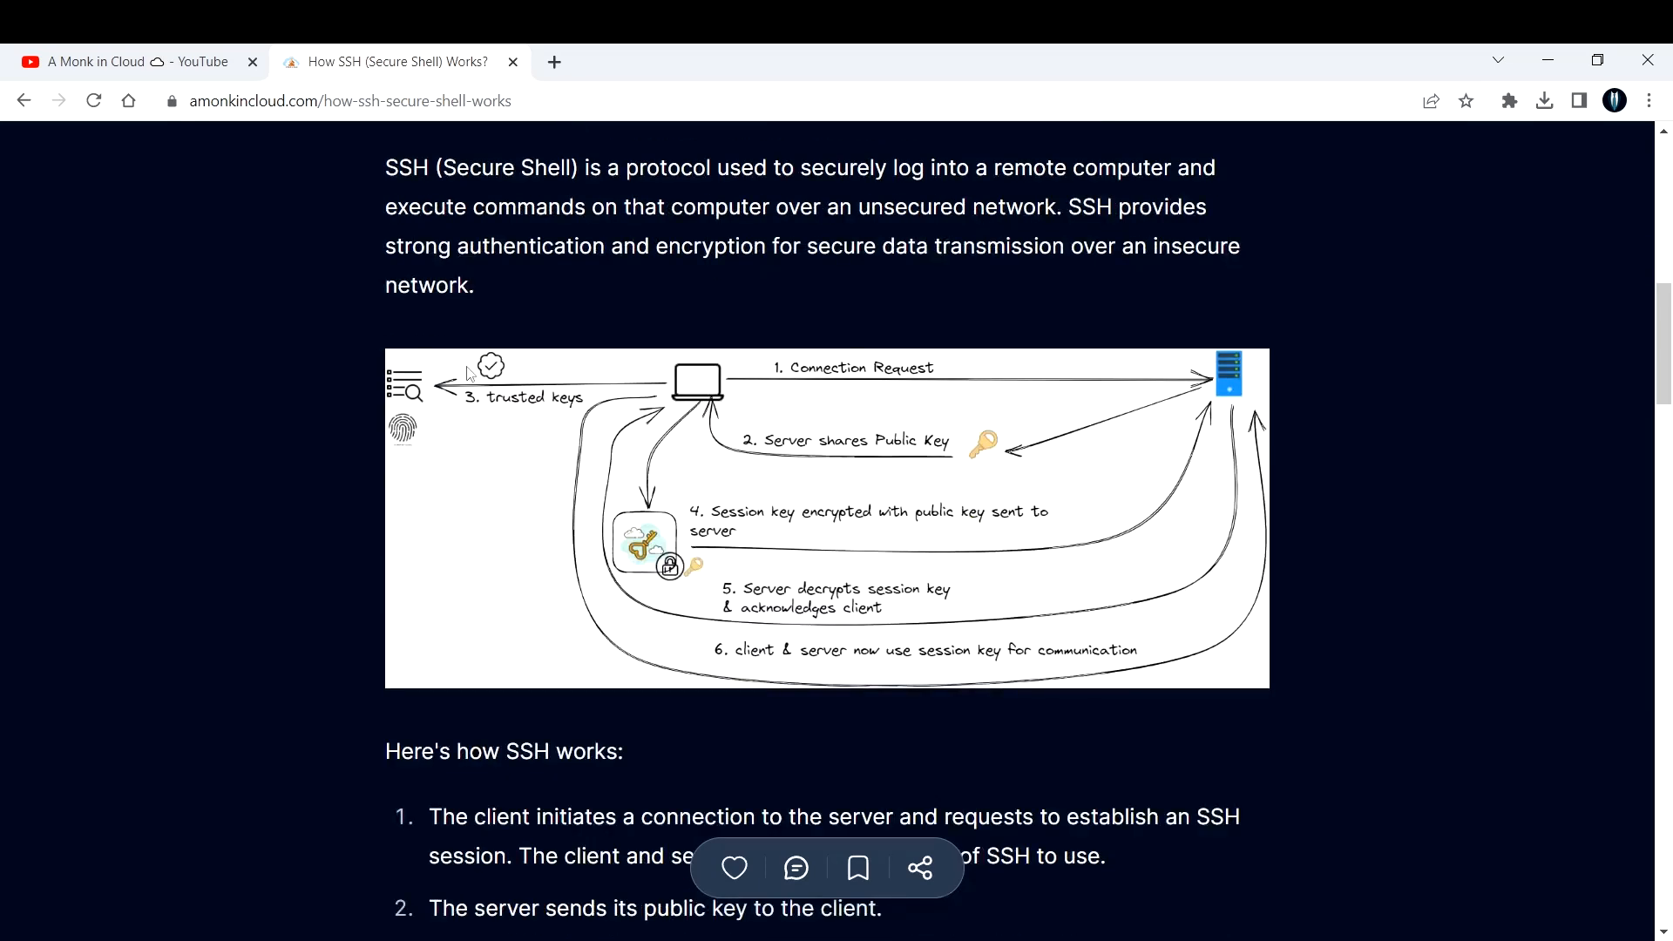
mouse_move(650, 363)
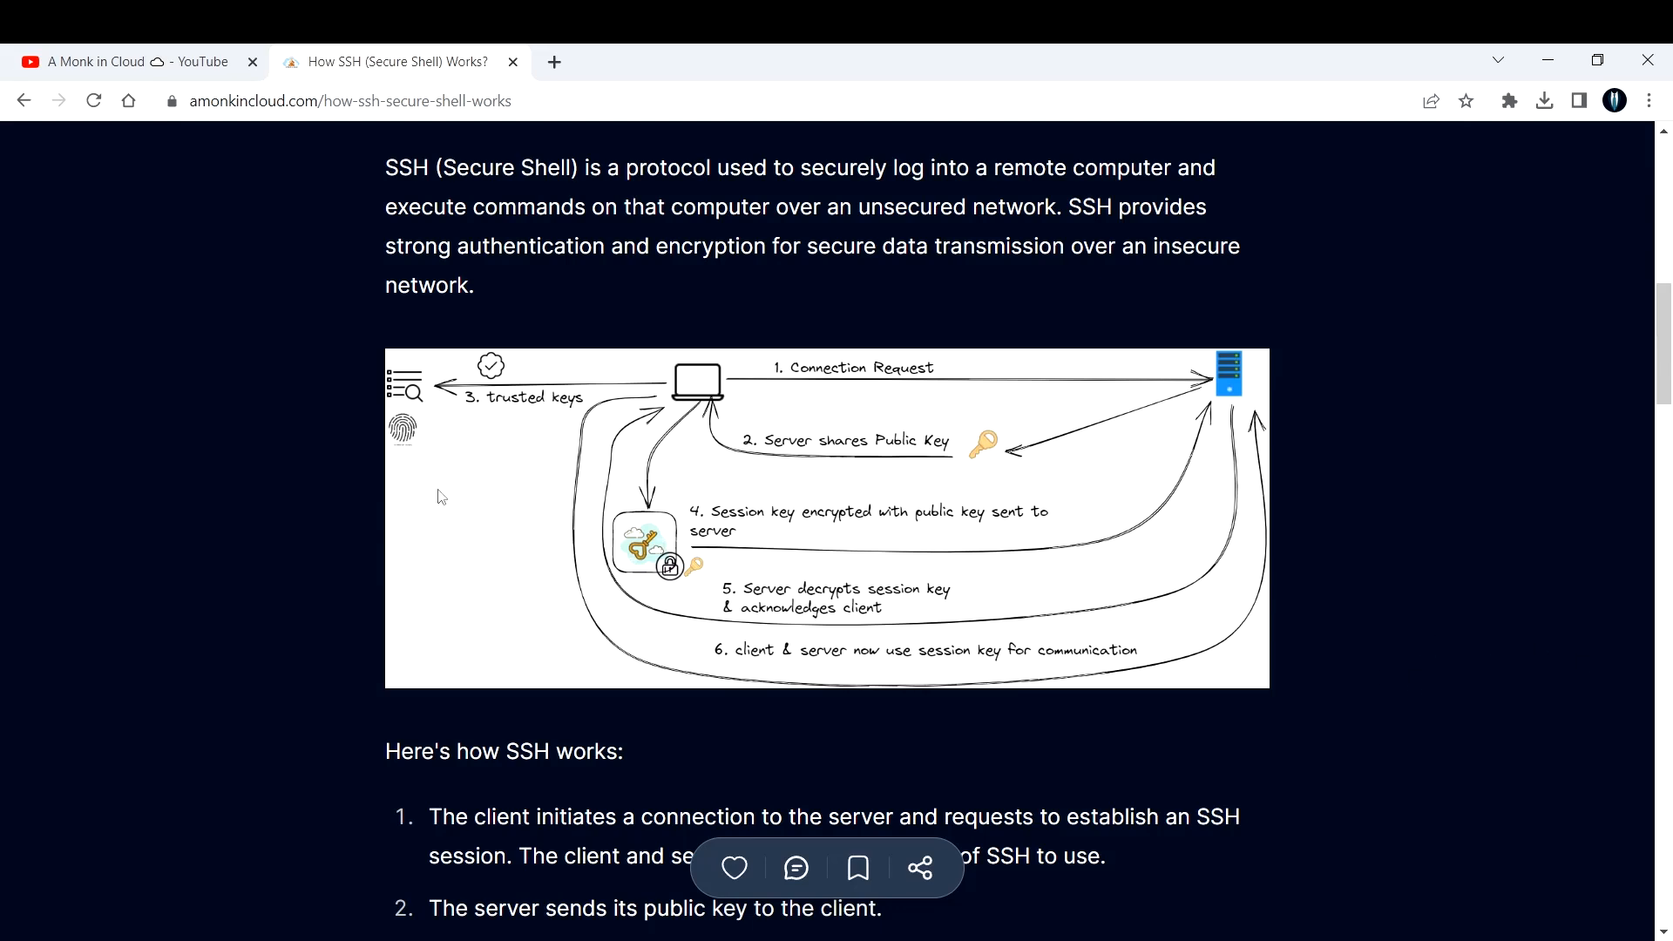
mouse_move(672, 723)
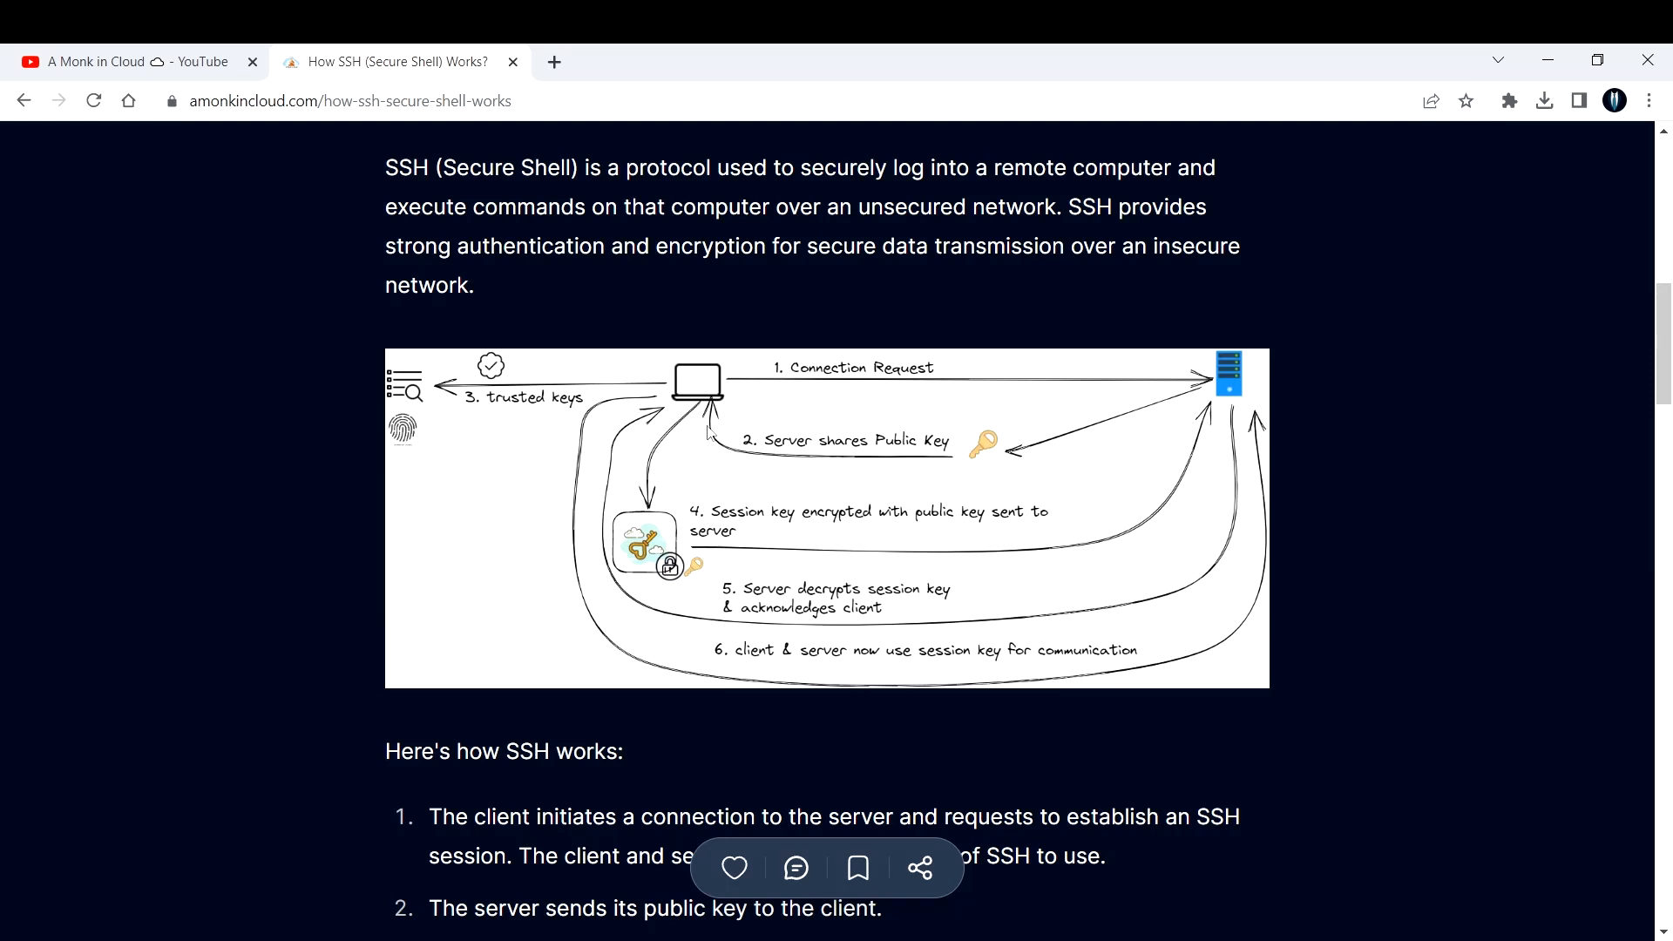
mouse_move(683, 381)
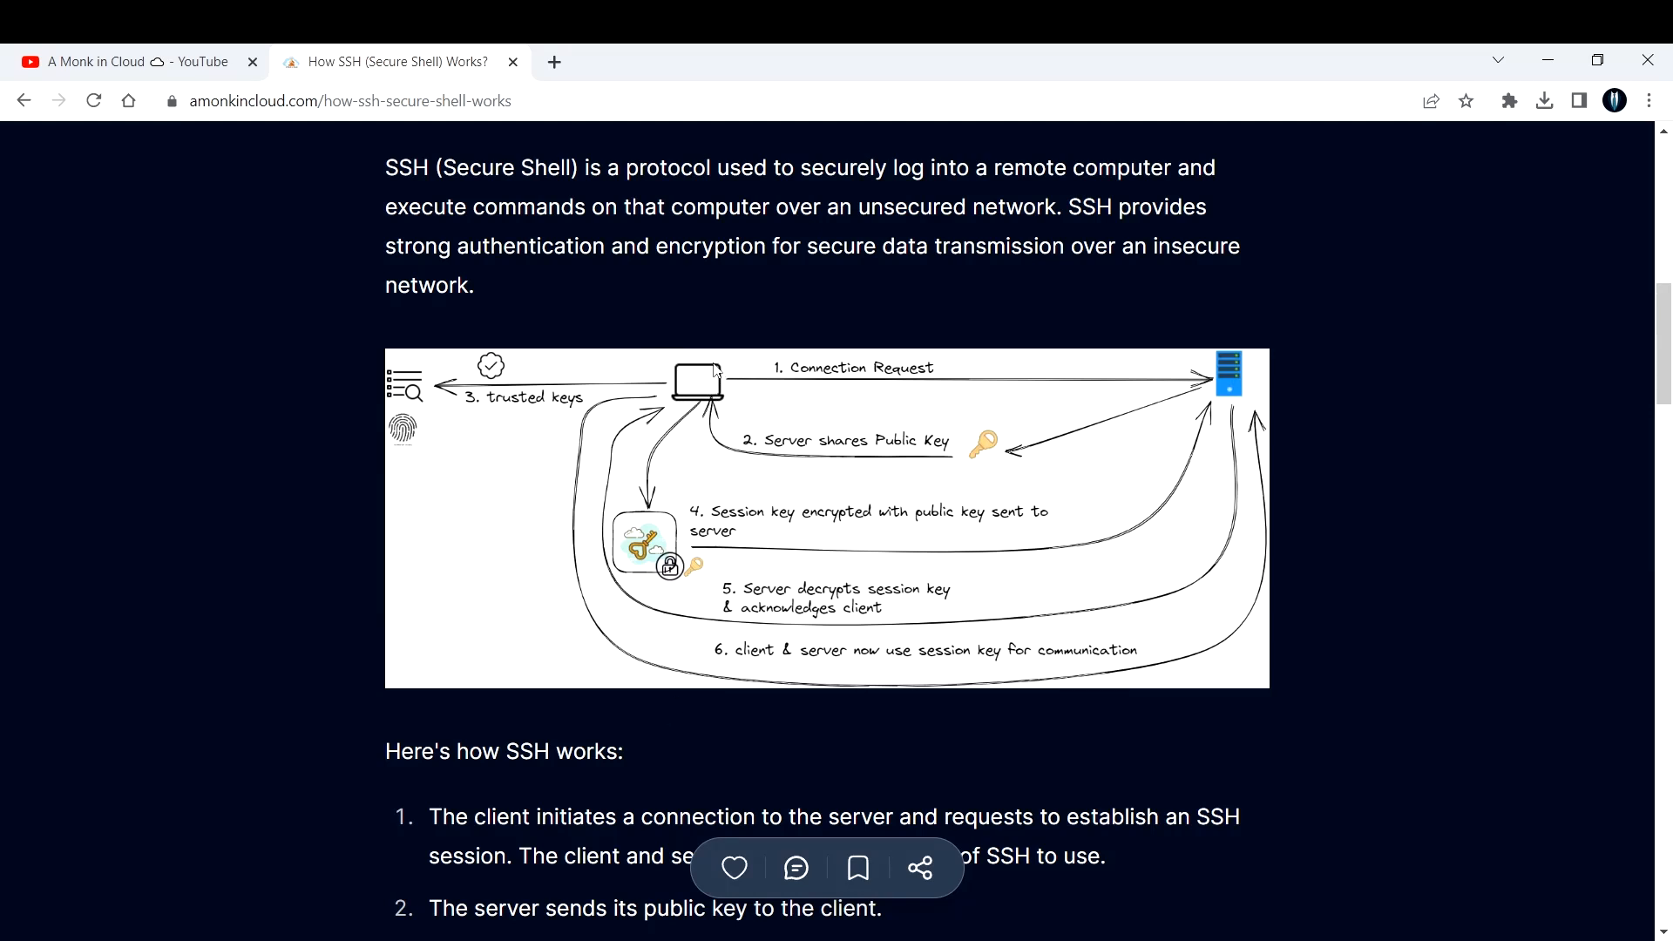
mouse_move(993, 430)
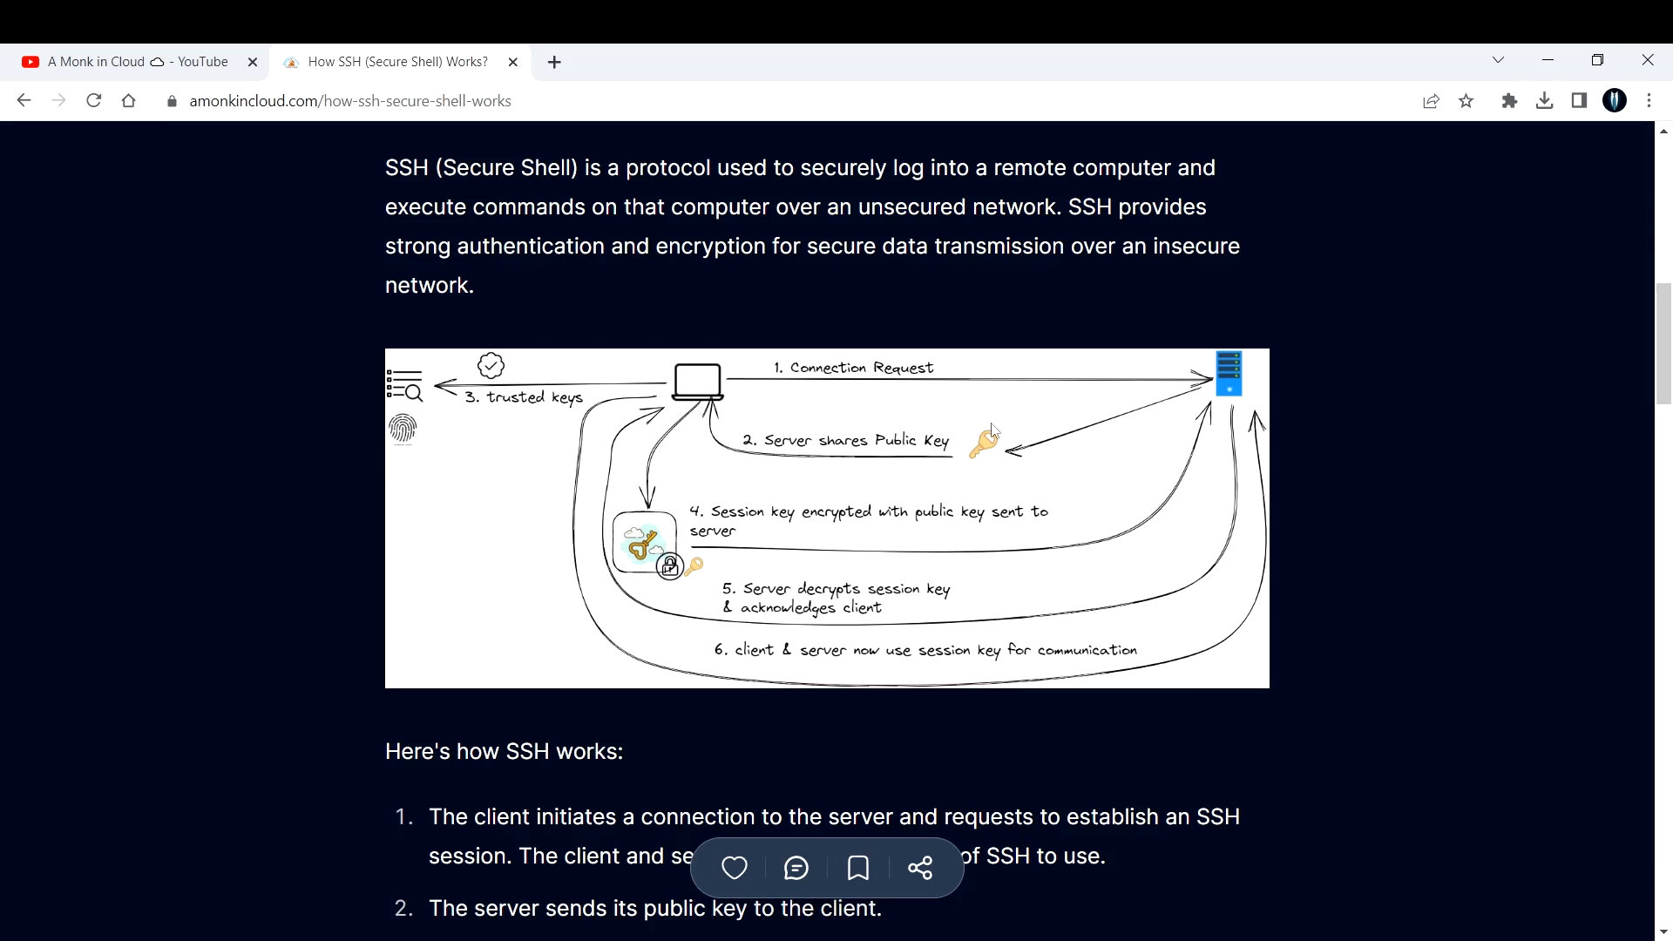
mouse_move(1250, 388)
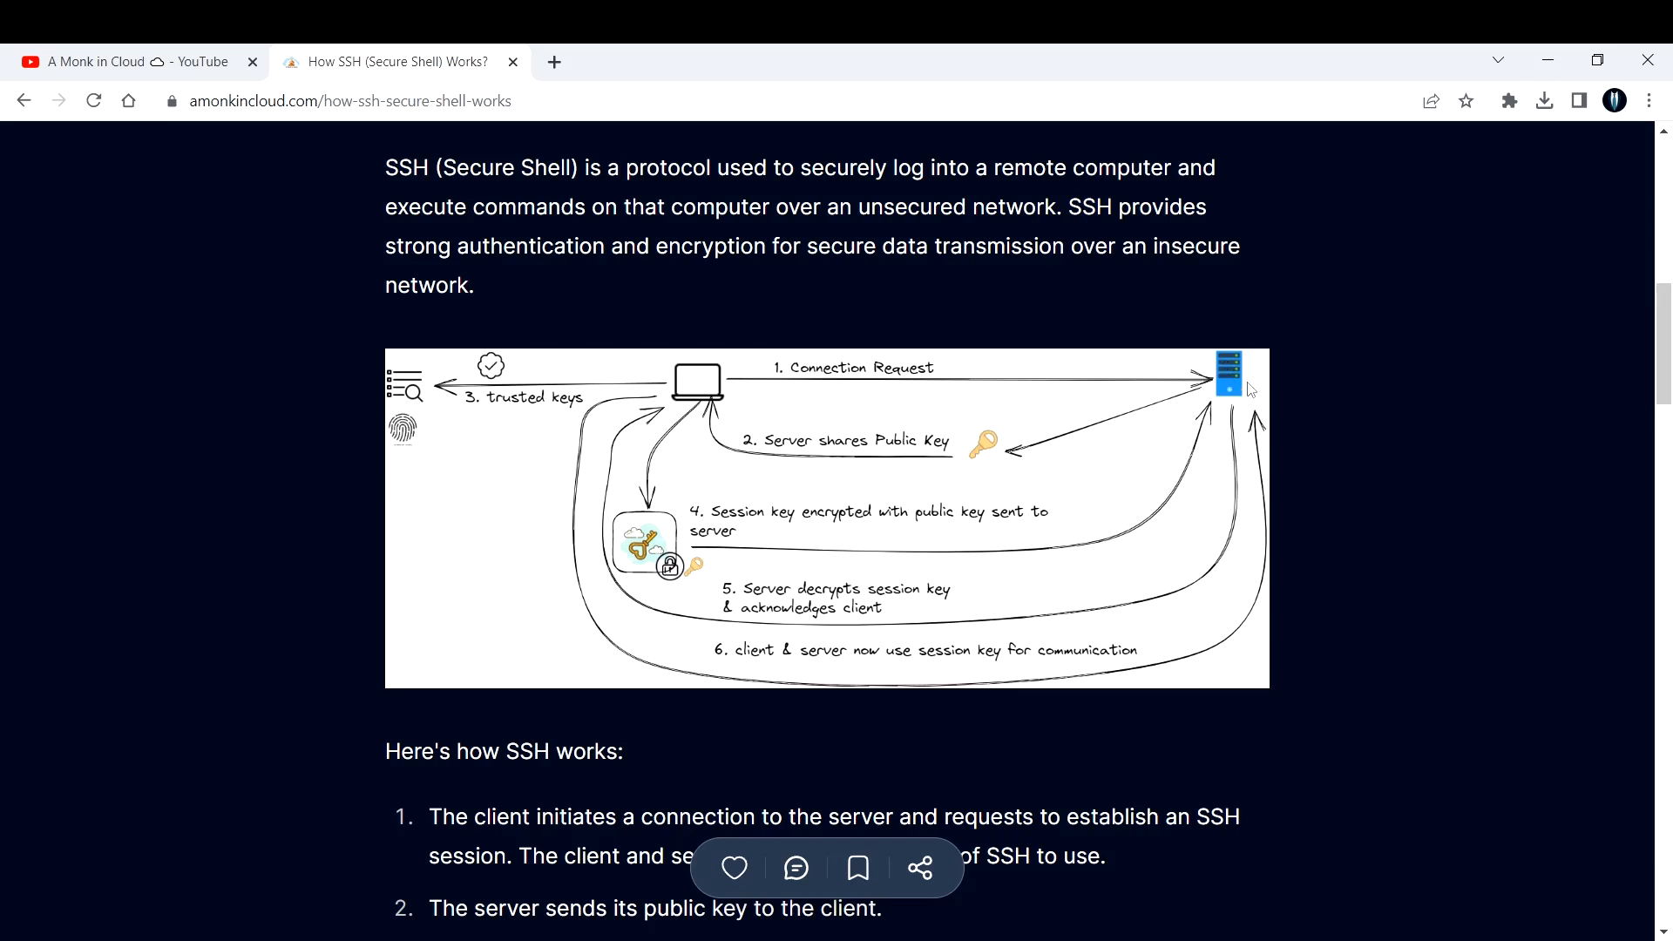
mouse_move(1244, 356)
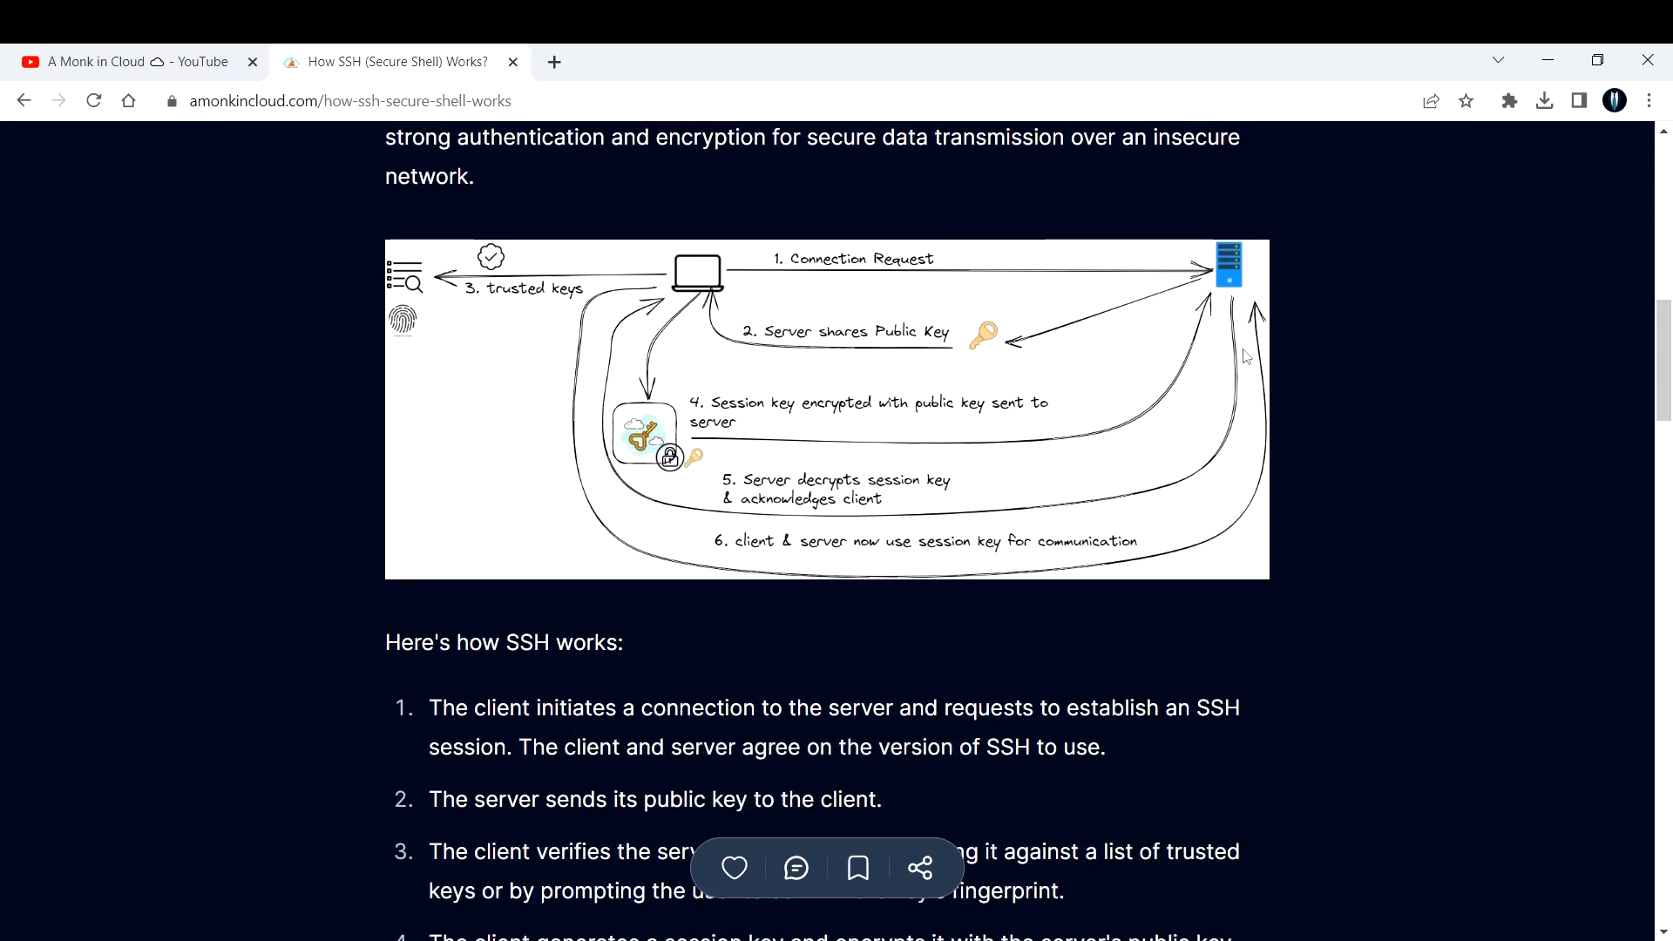
mouse_move(1174, 350)
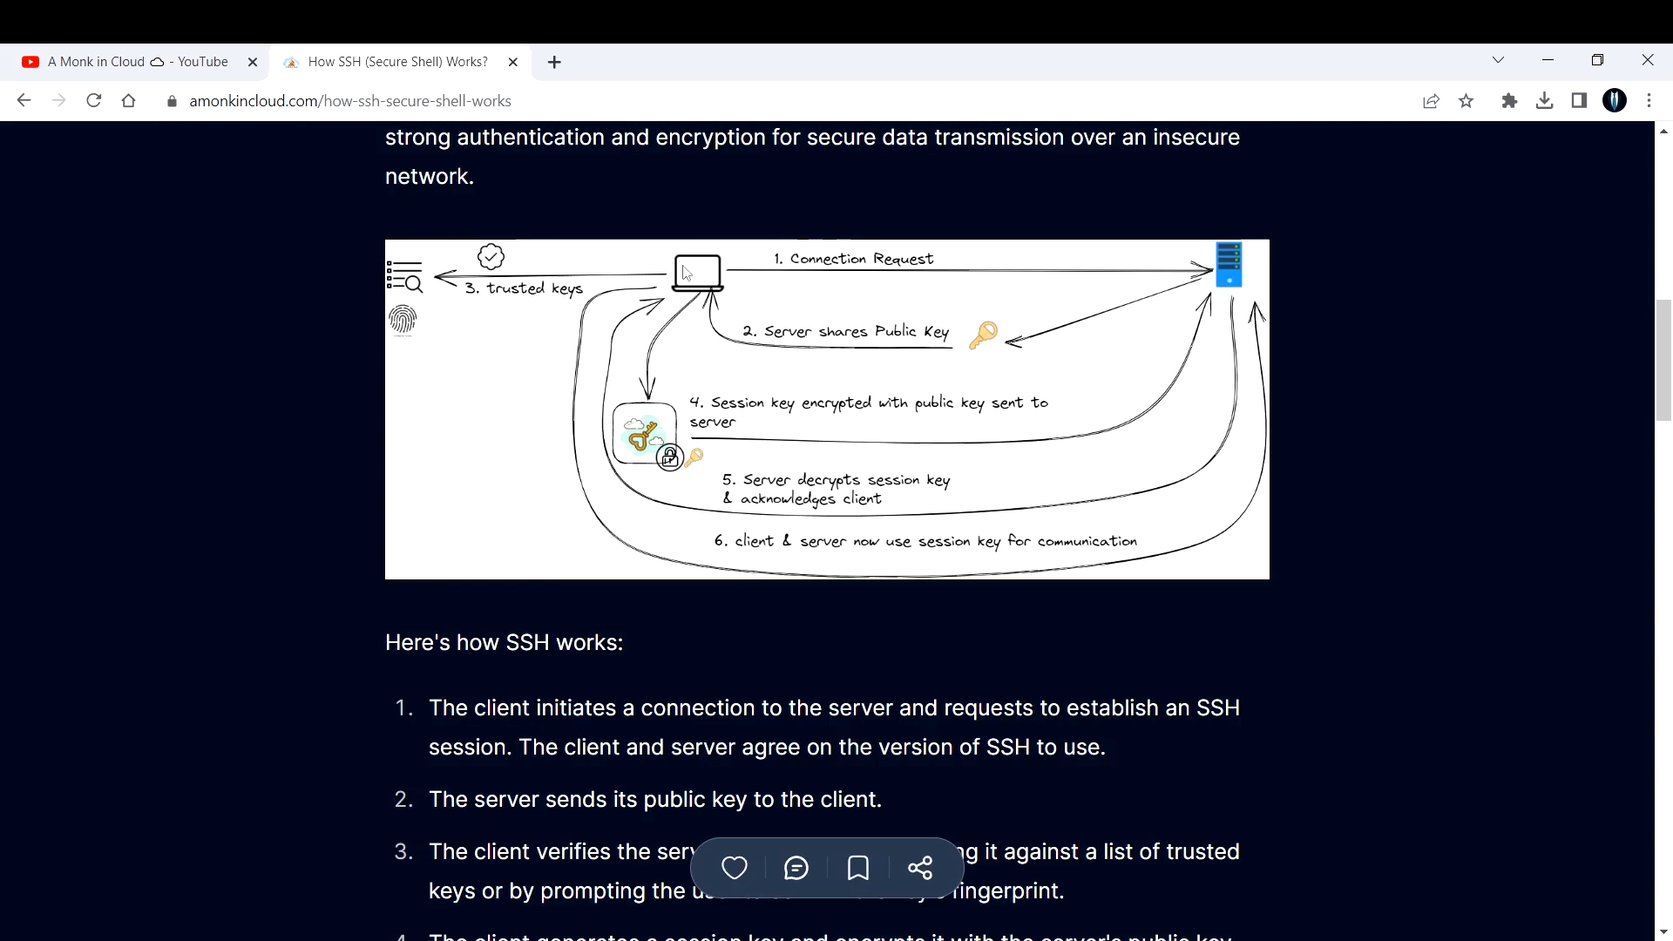
mouse_move(1093, 277)
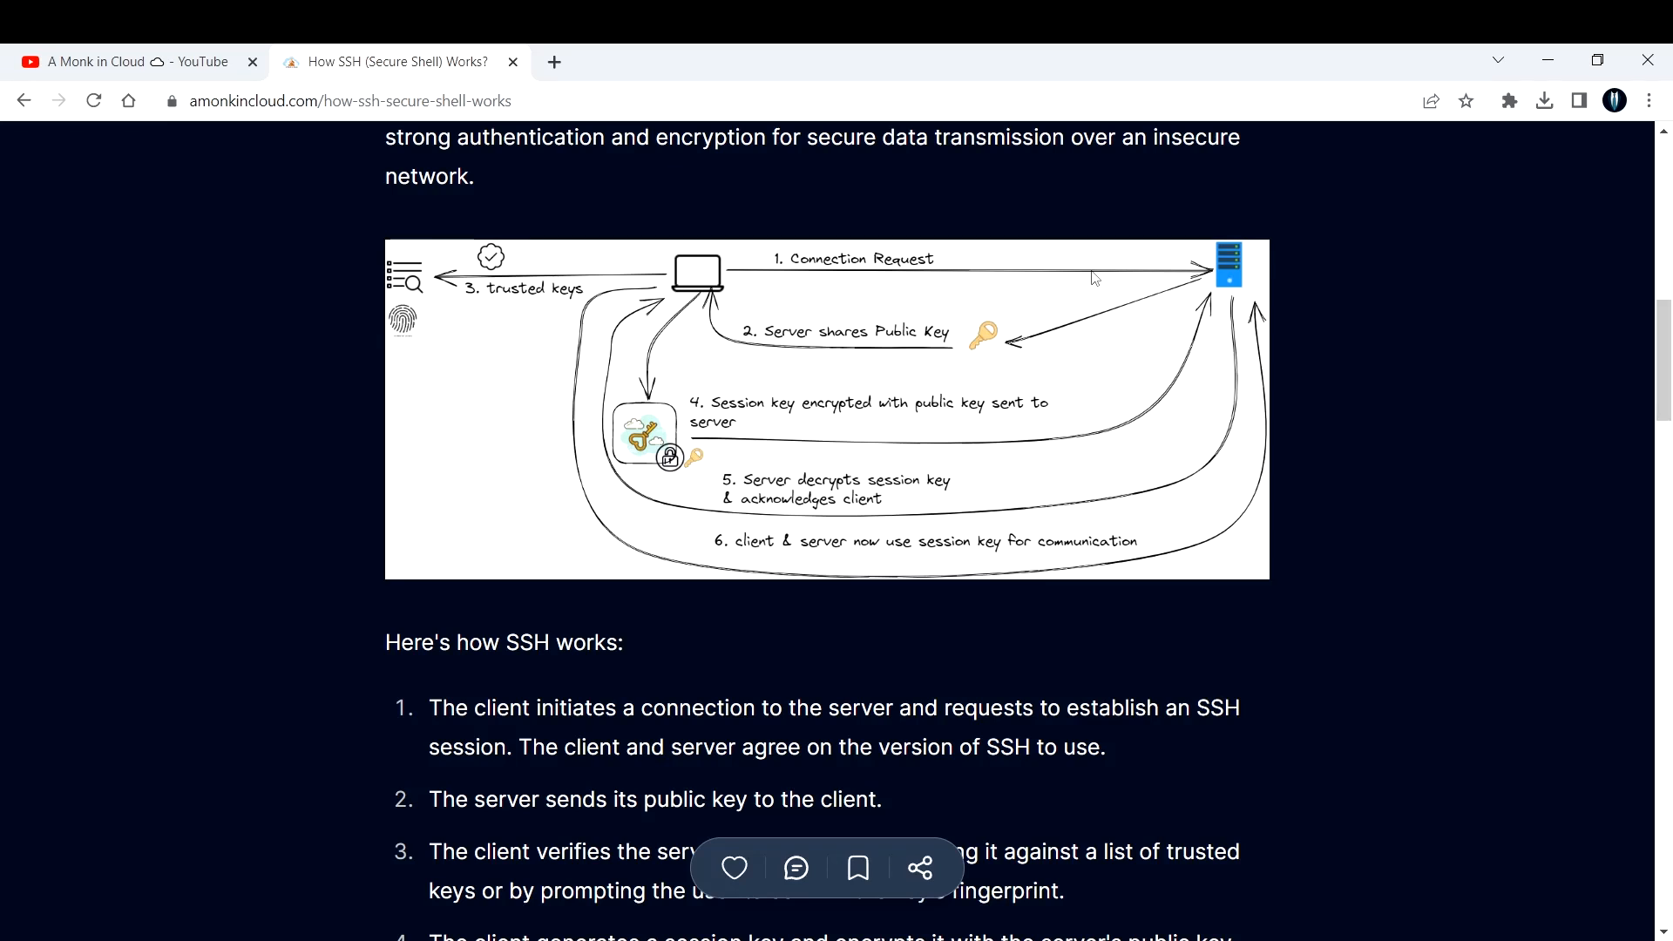
mouse_move(899, 281)
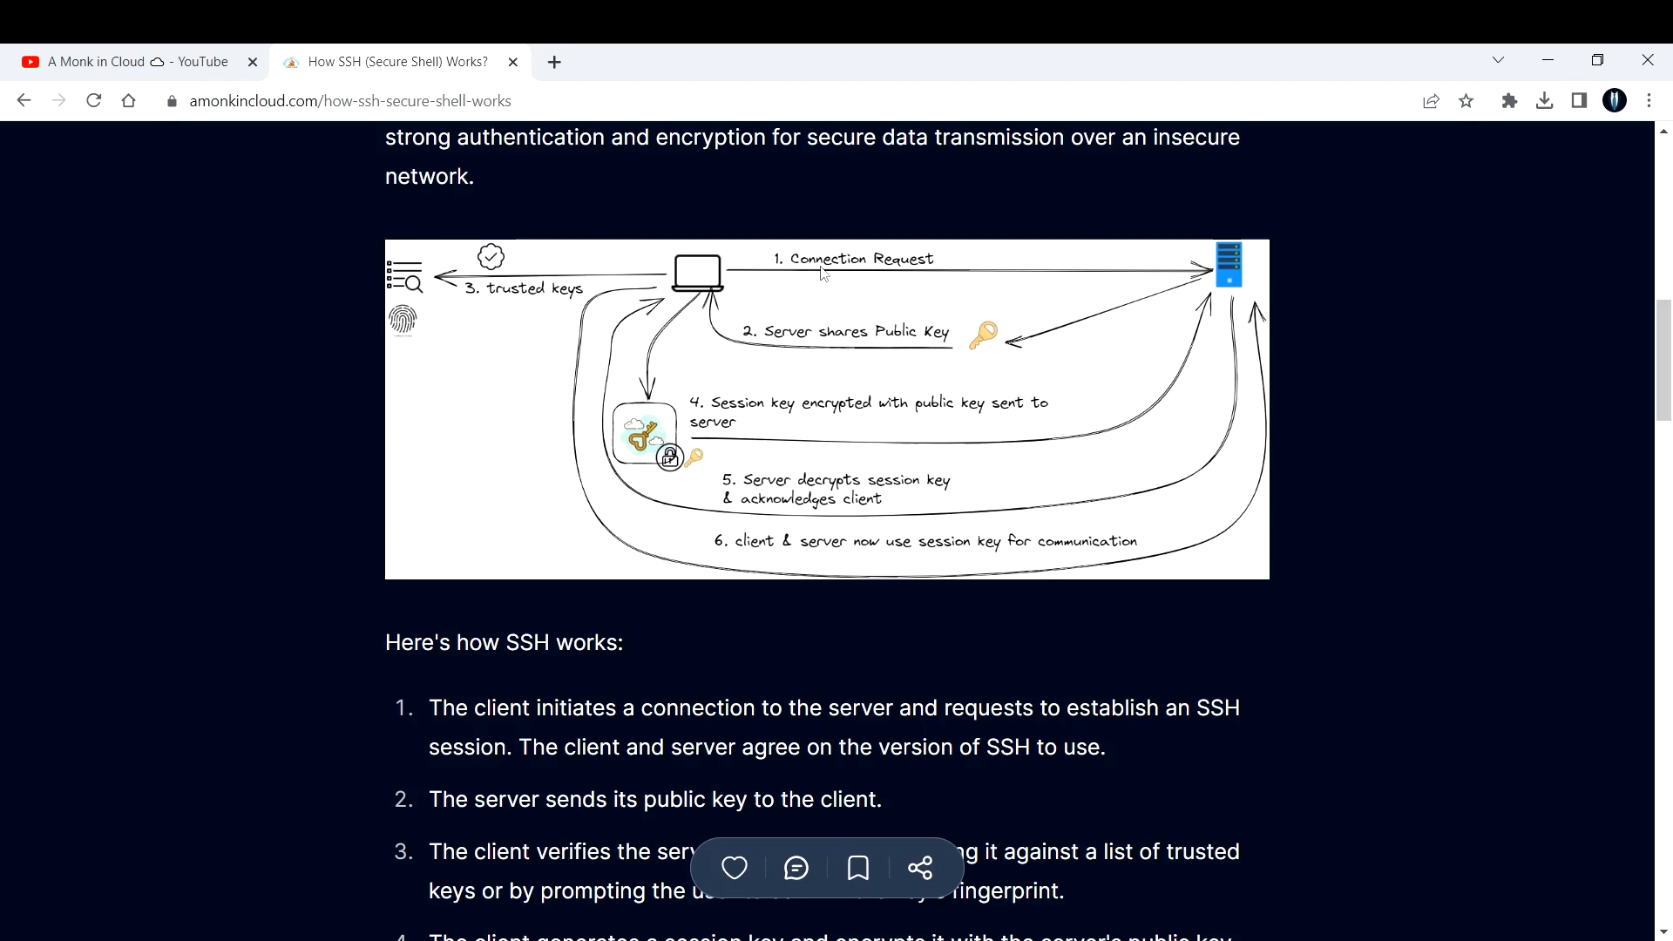
mouse_move(694, 289)
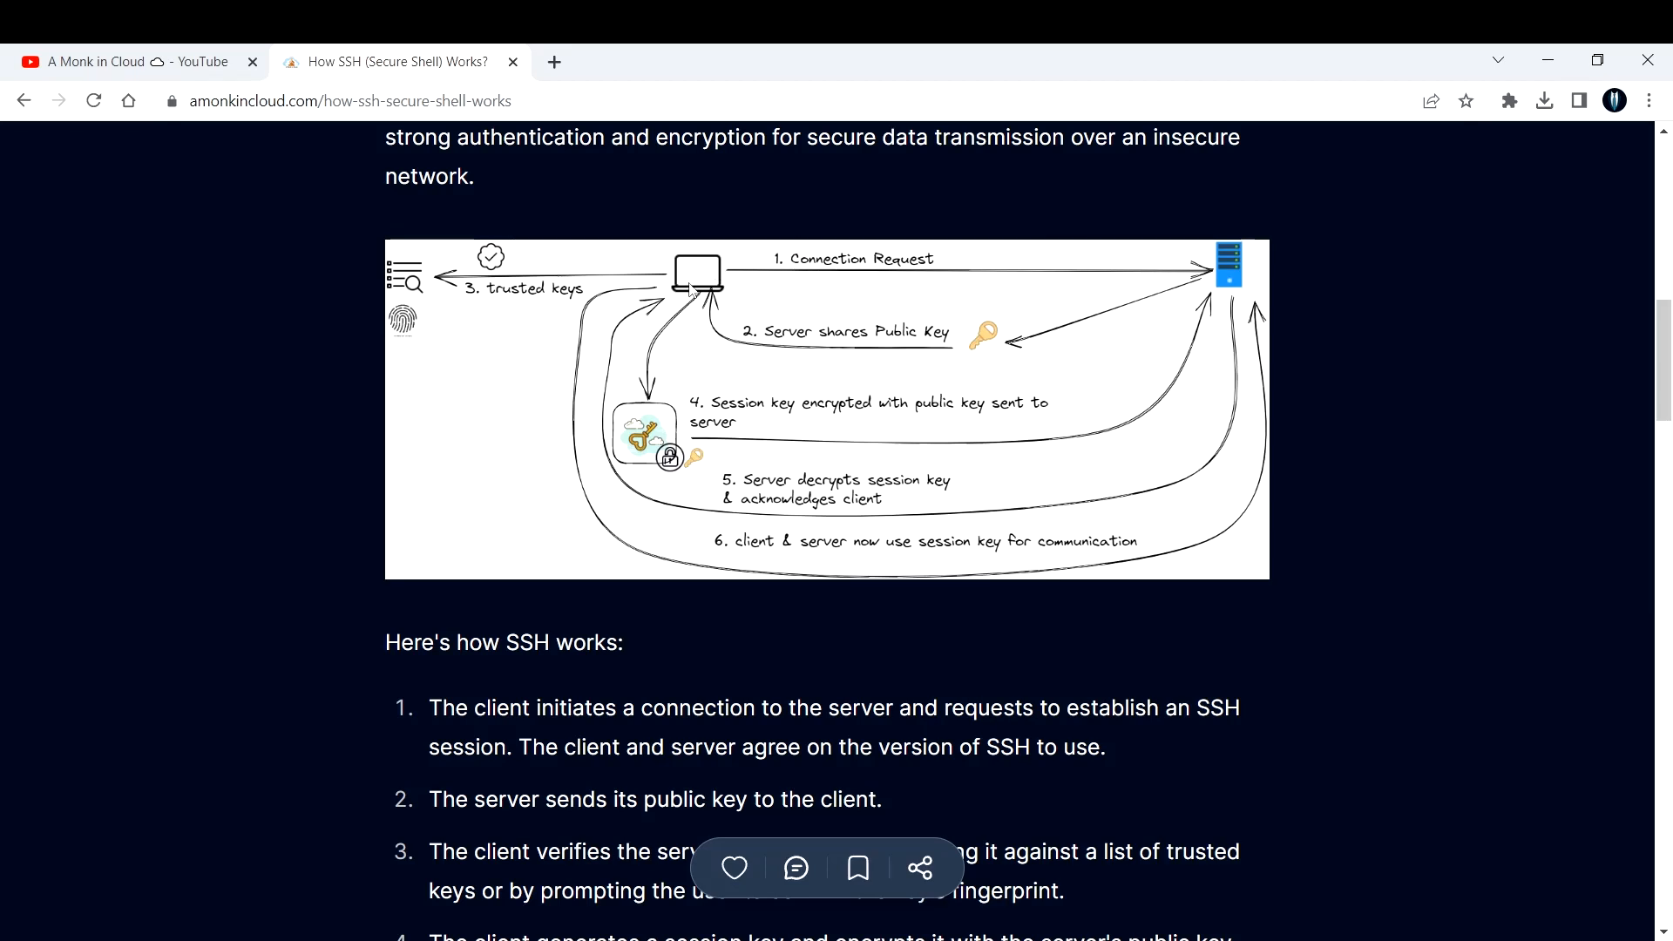
mouse_move(1249, 289)
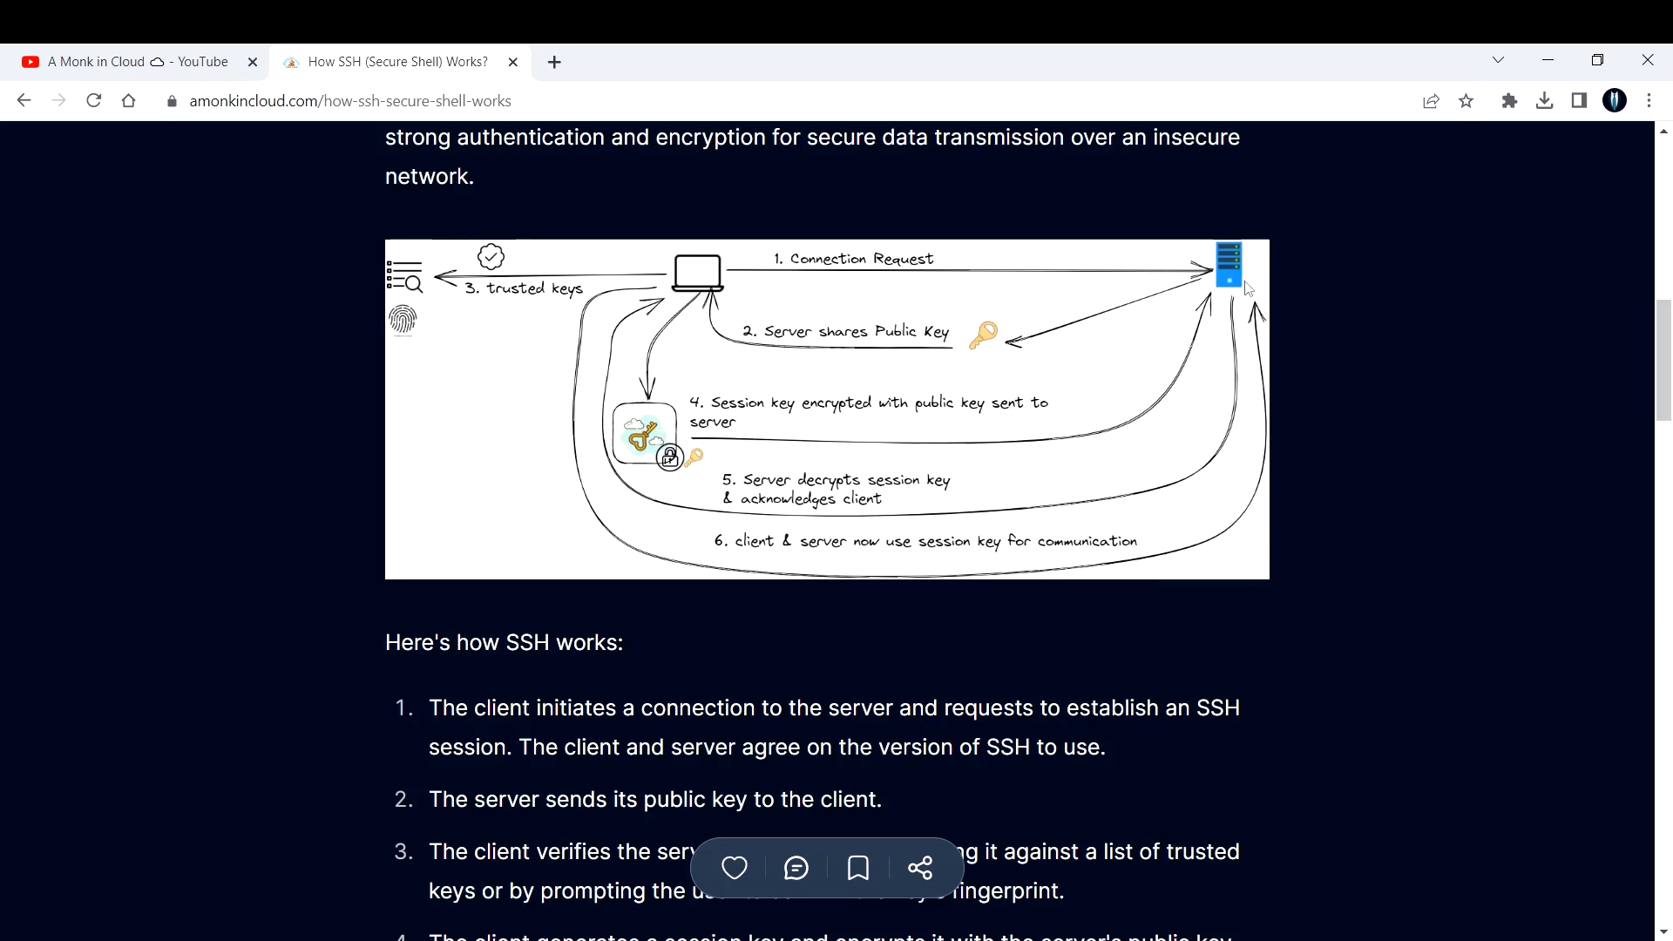
Scroll down to the first numbered steps of the 'Here's how SSH works' list.
scroll(down, 3)
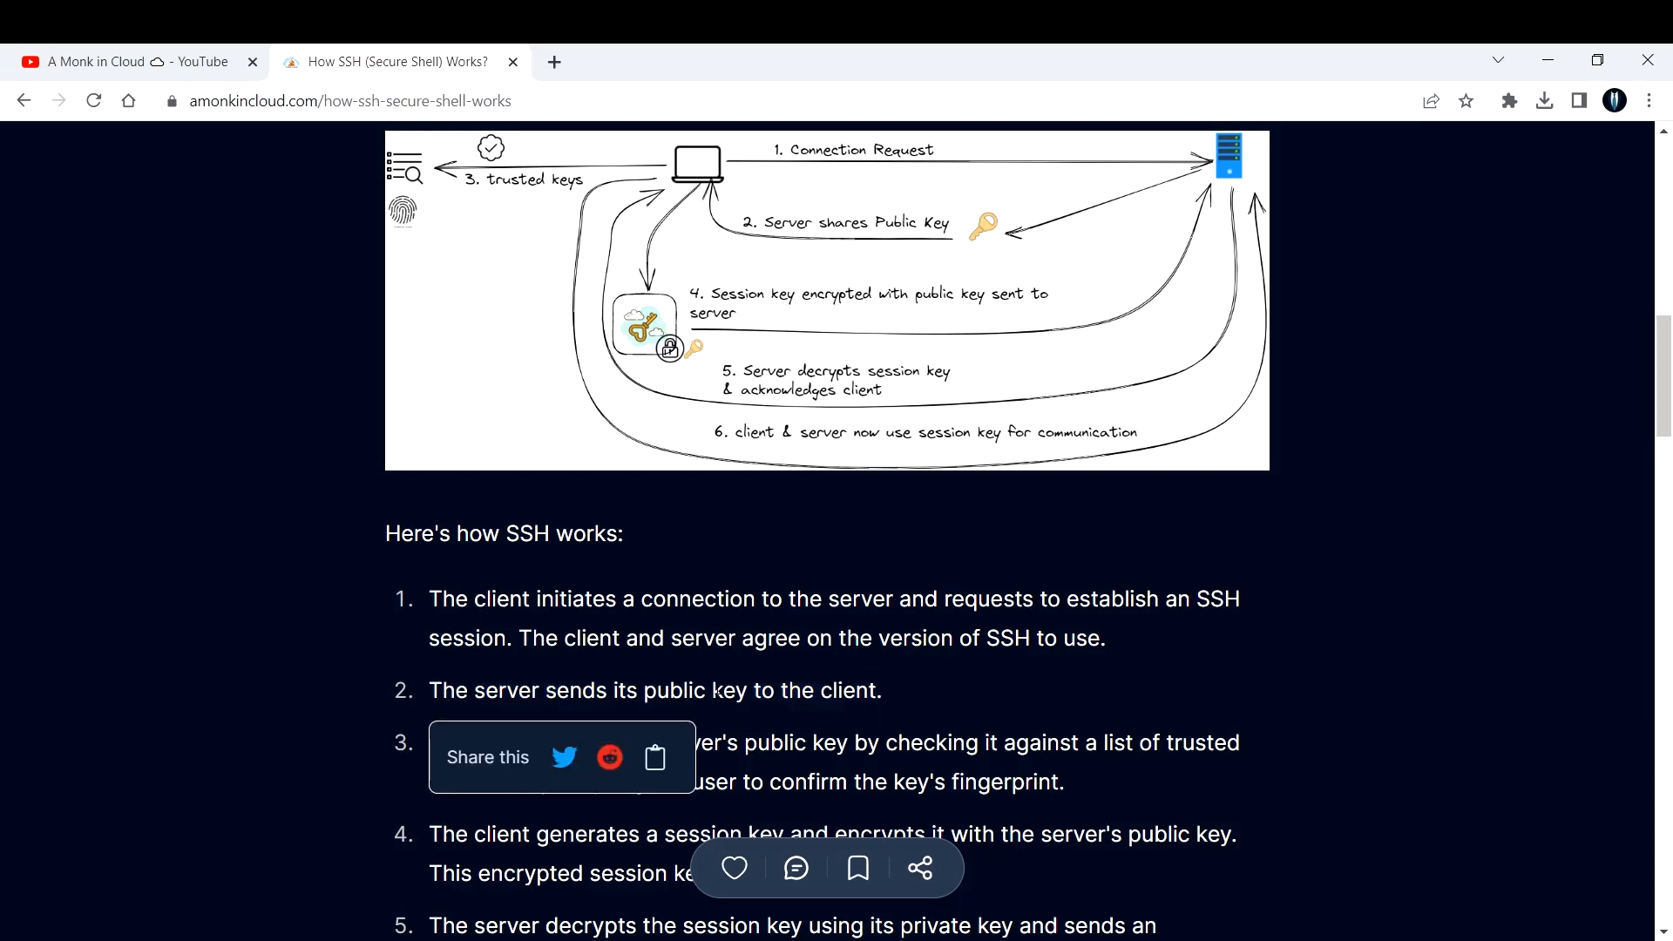
mouse_move(1243, 206)
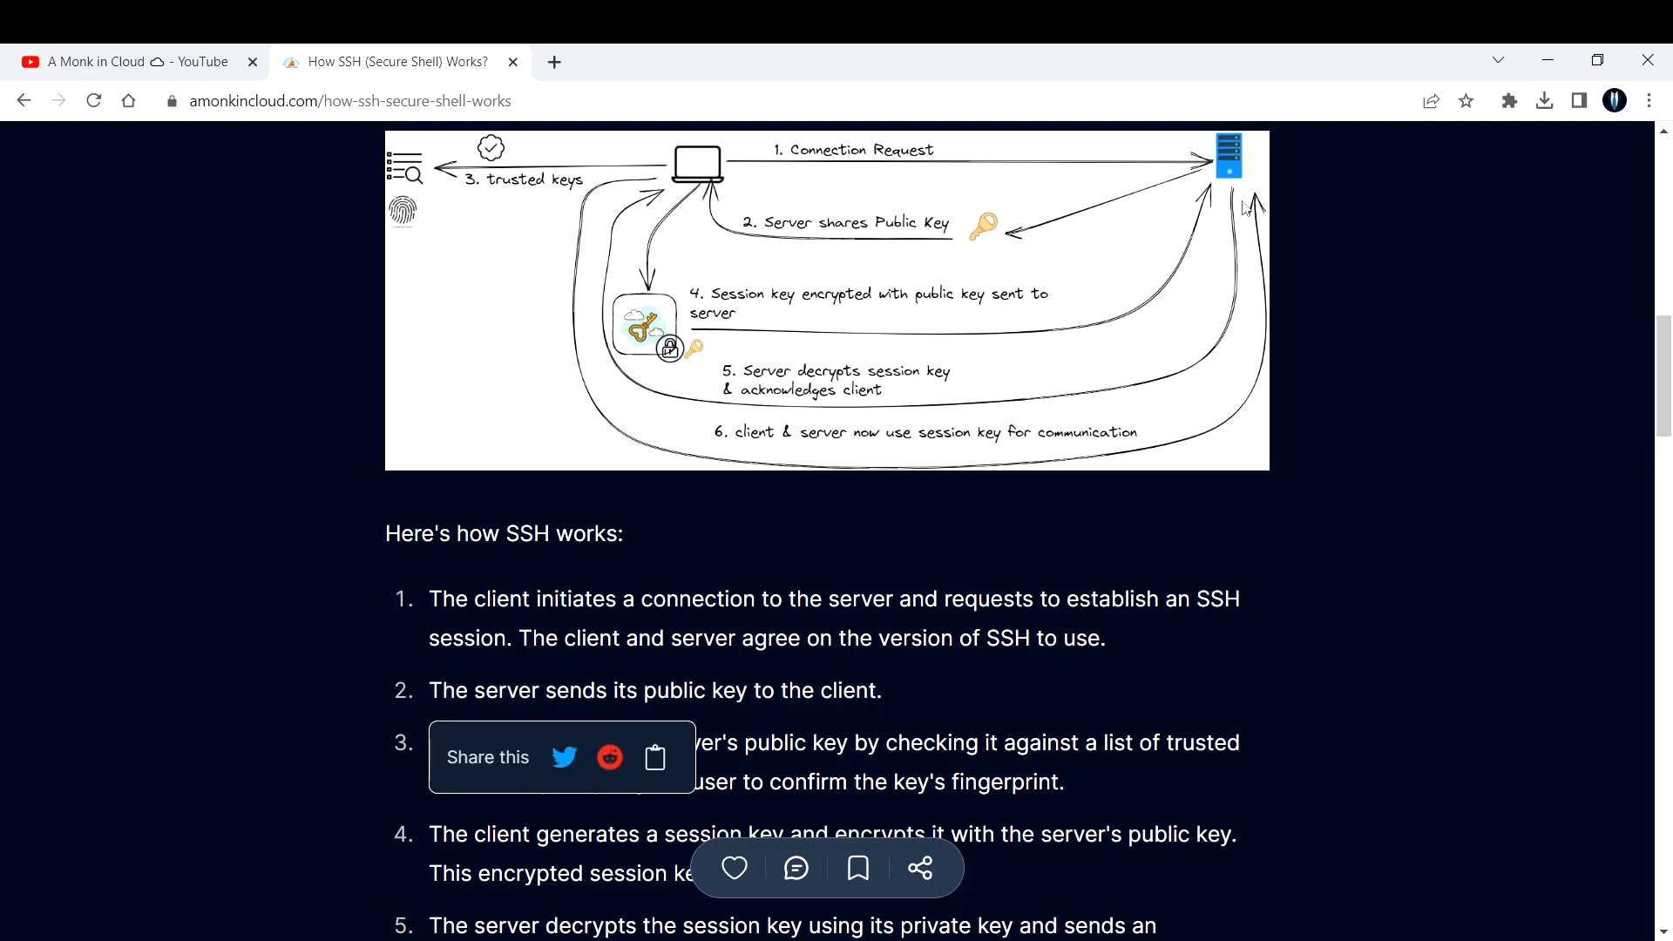
mouse_move(832, 265)
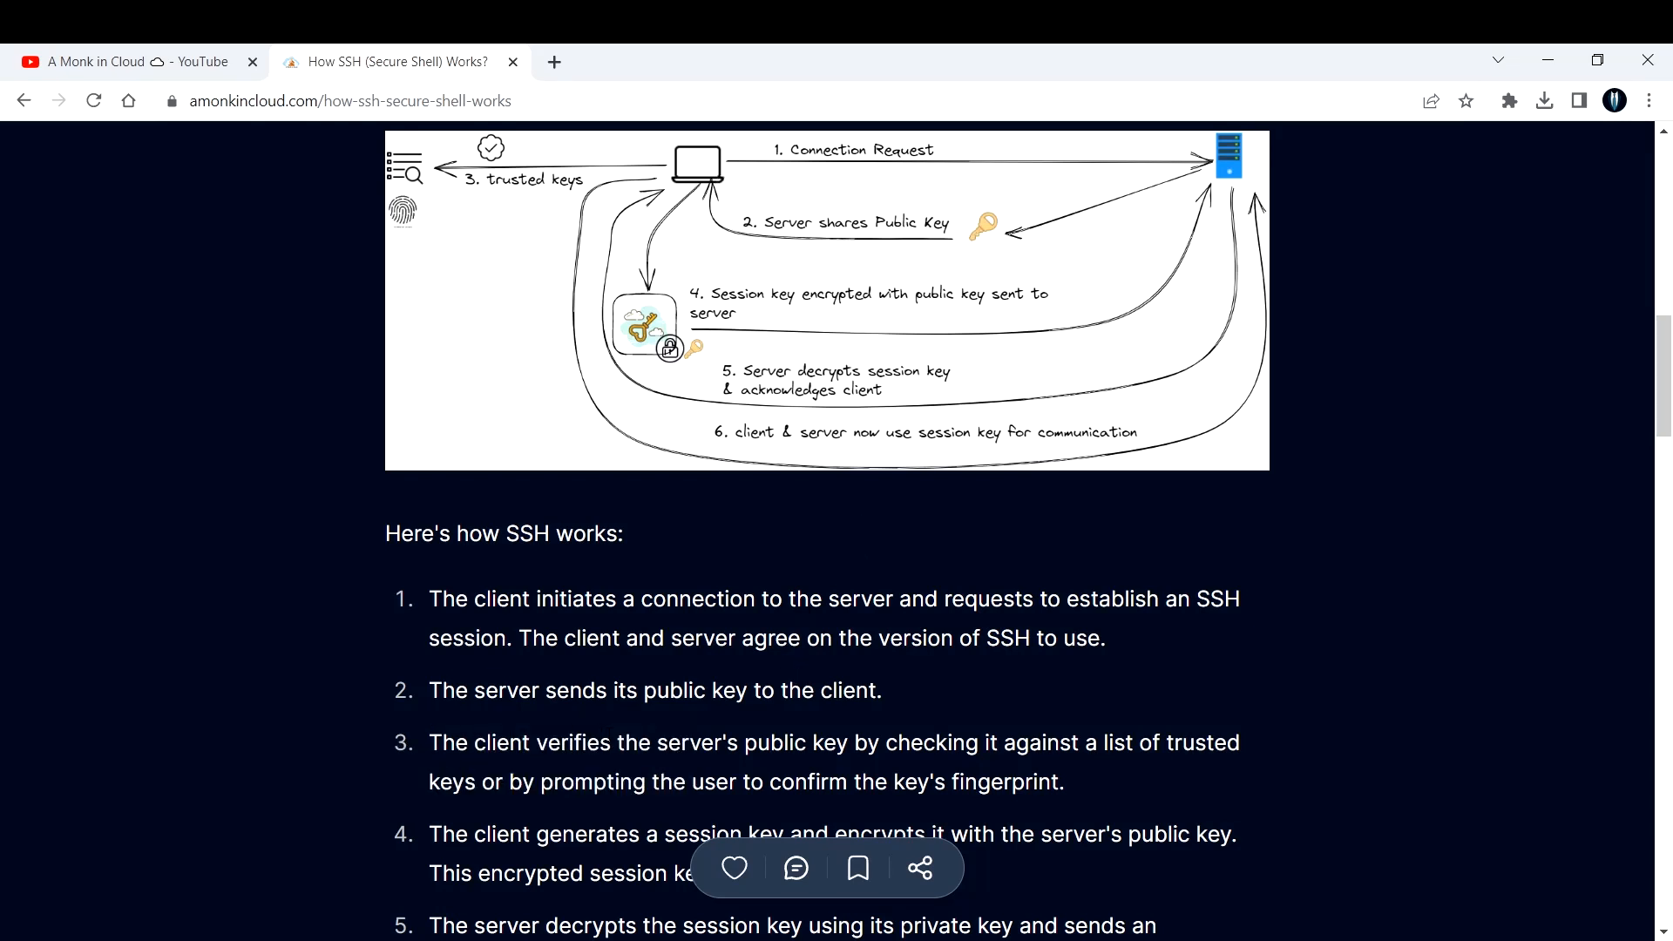
Scroll down to steps 5 and 6 on server decryption and session-key encryption.
scroll(down, 3)
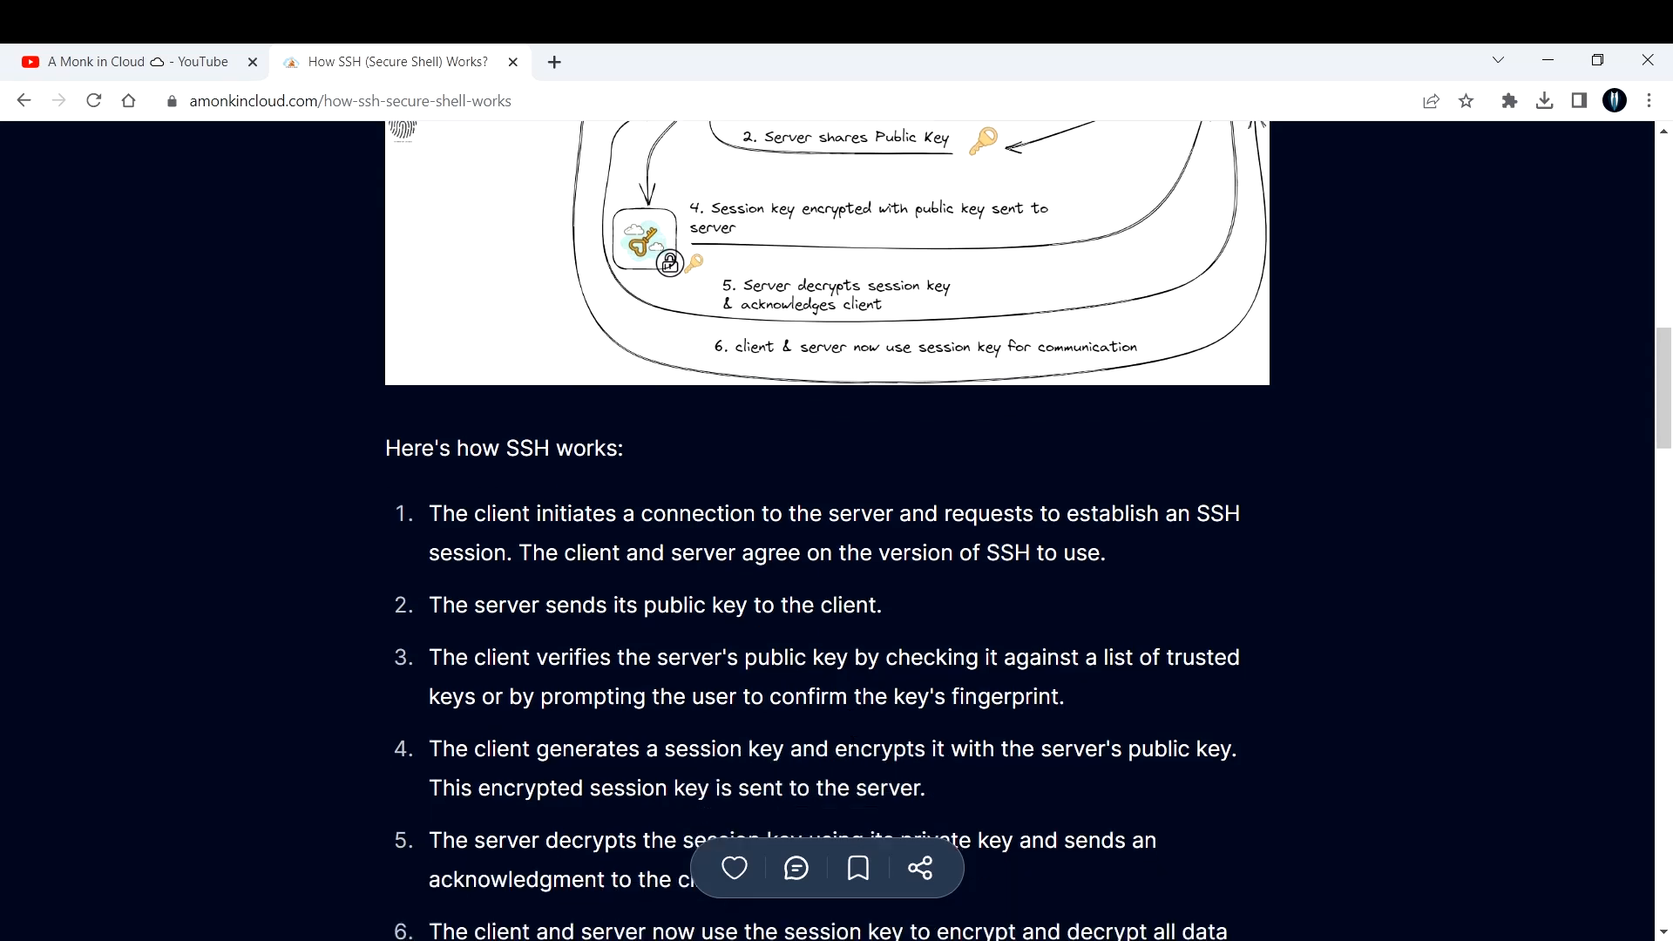
scroll(down, 3)
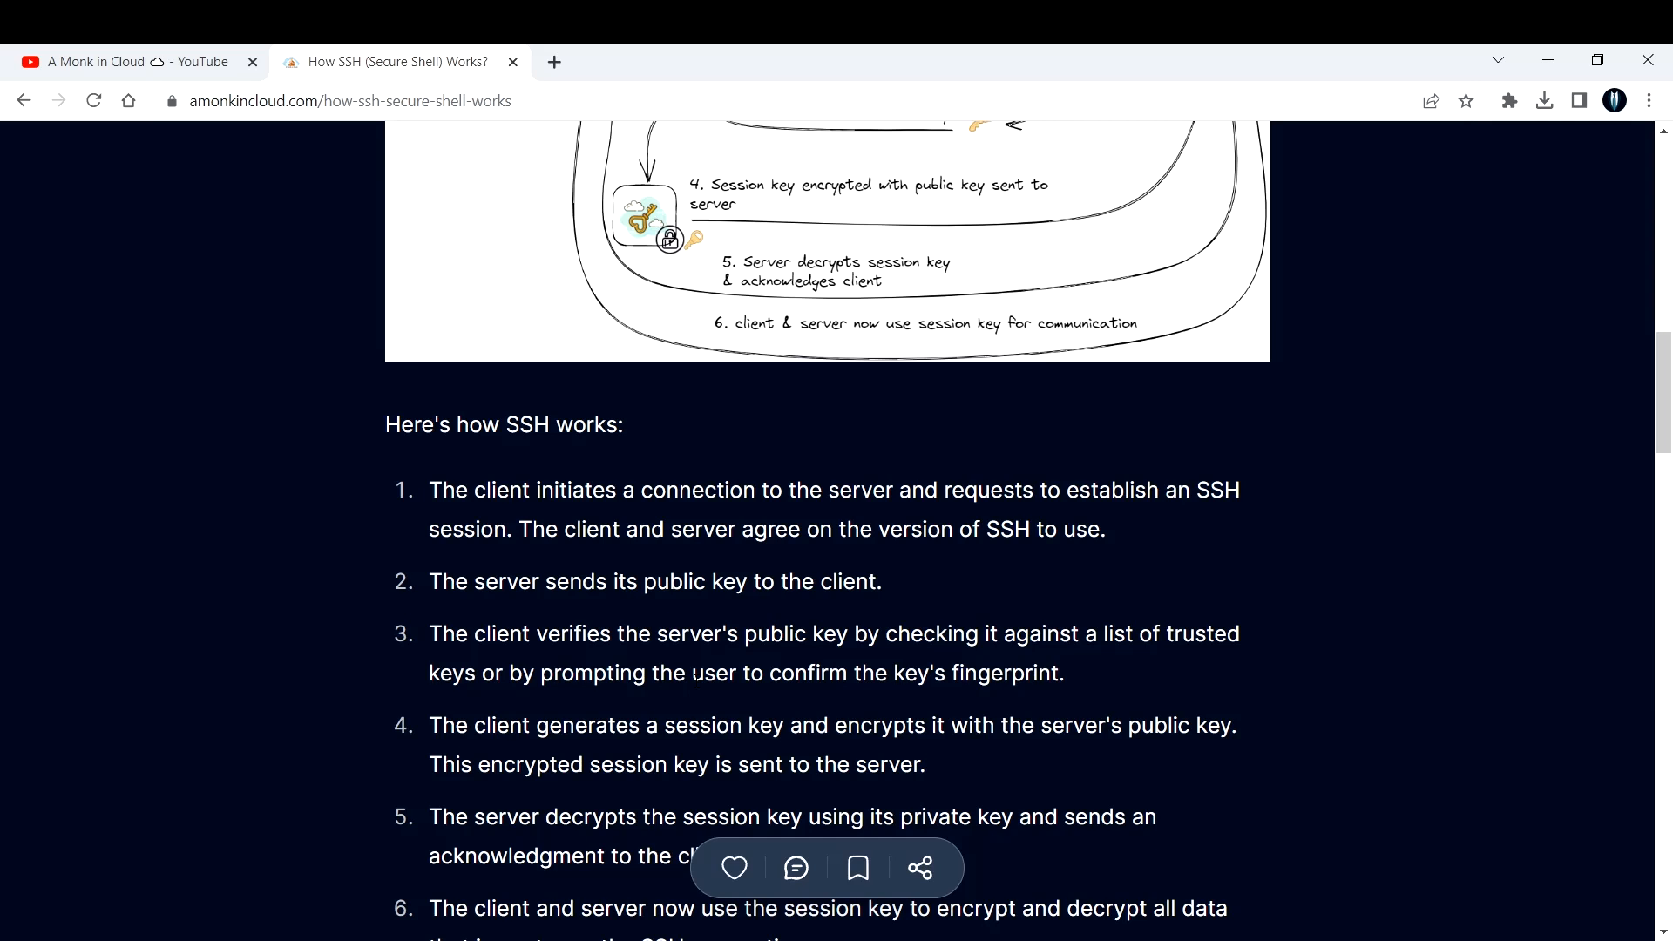
scroll(up, 3)
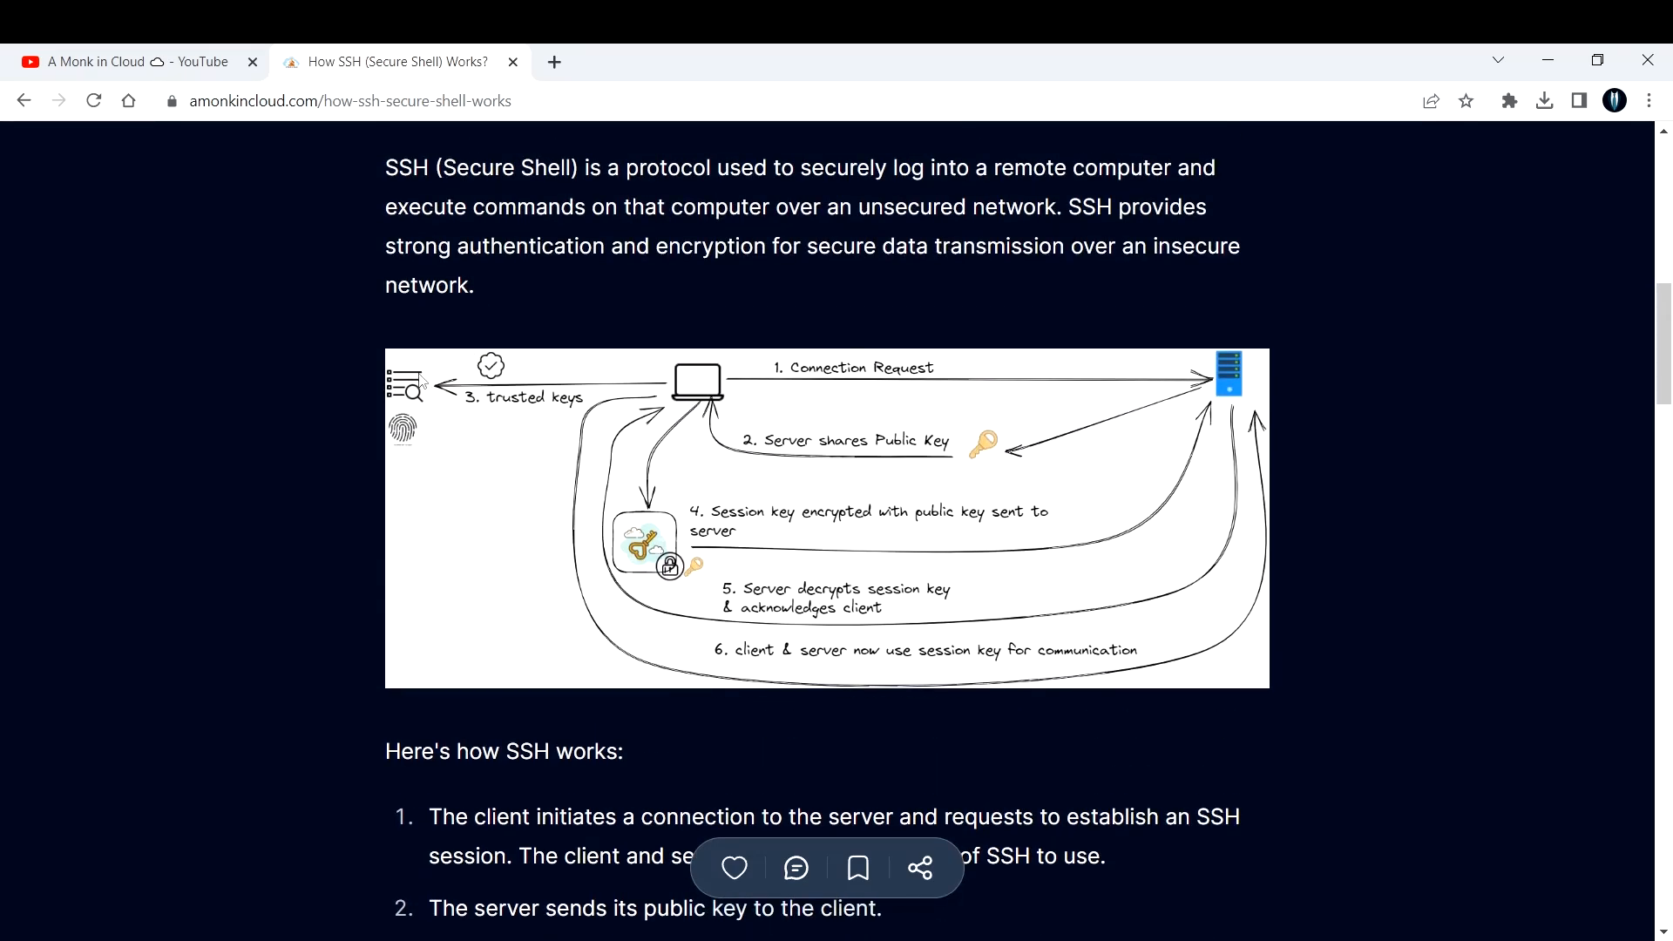
mouse_move(395, 450)
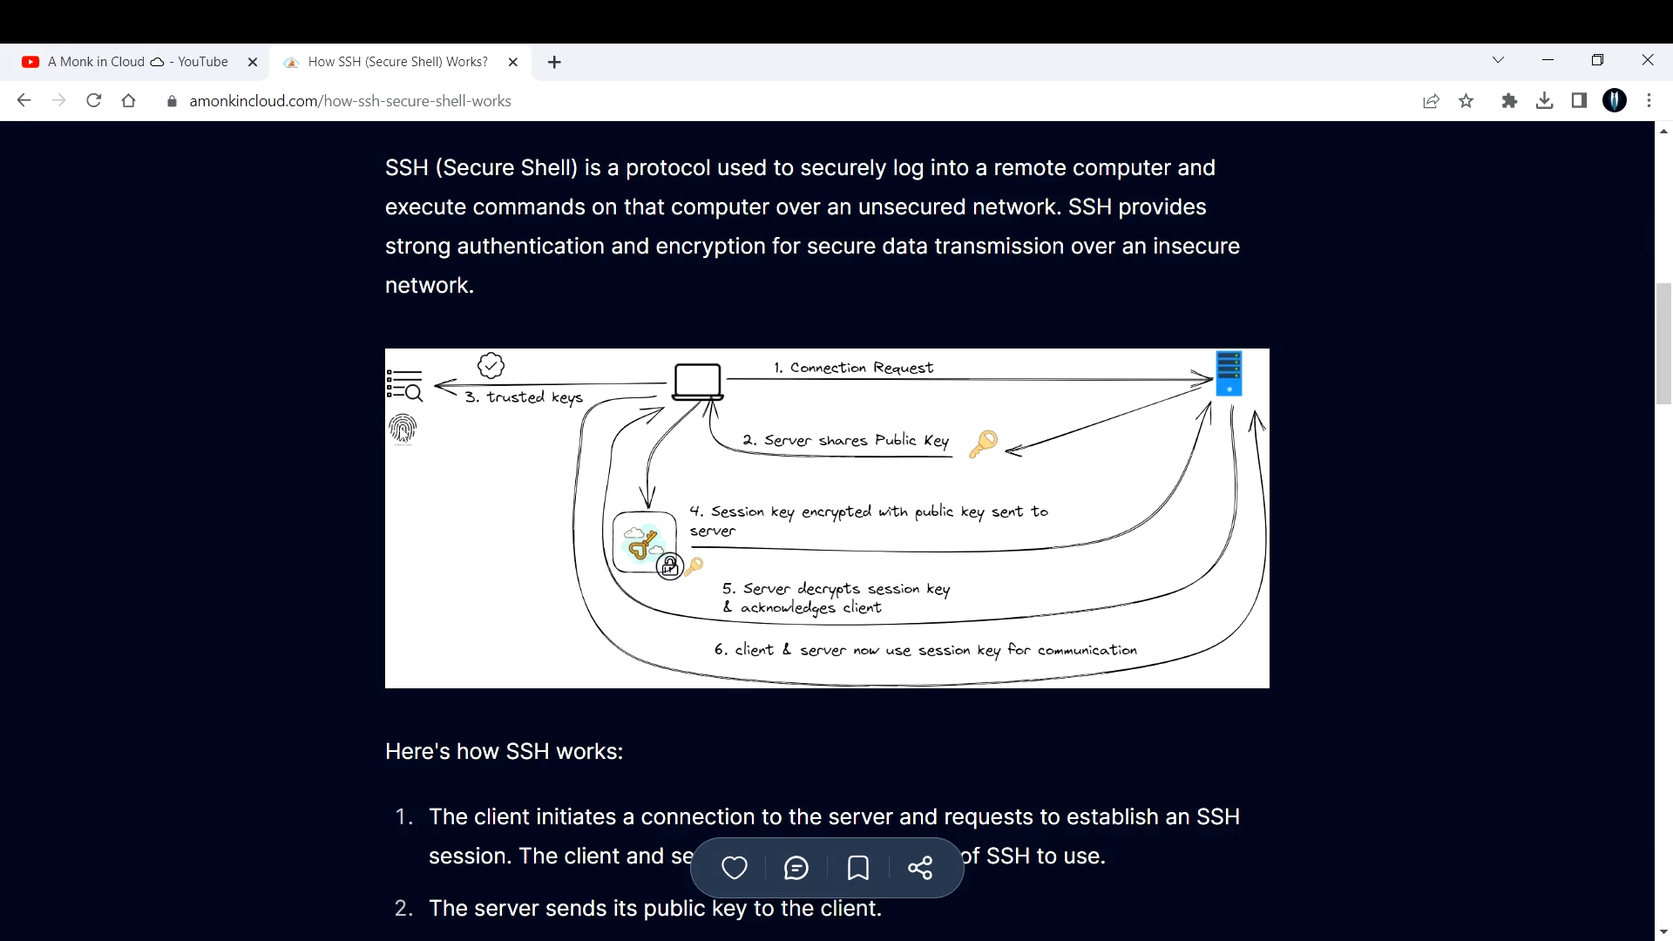
mouse_move(437, 395)
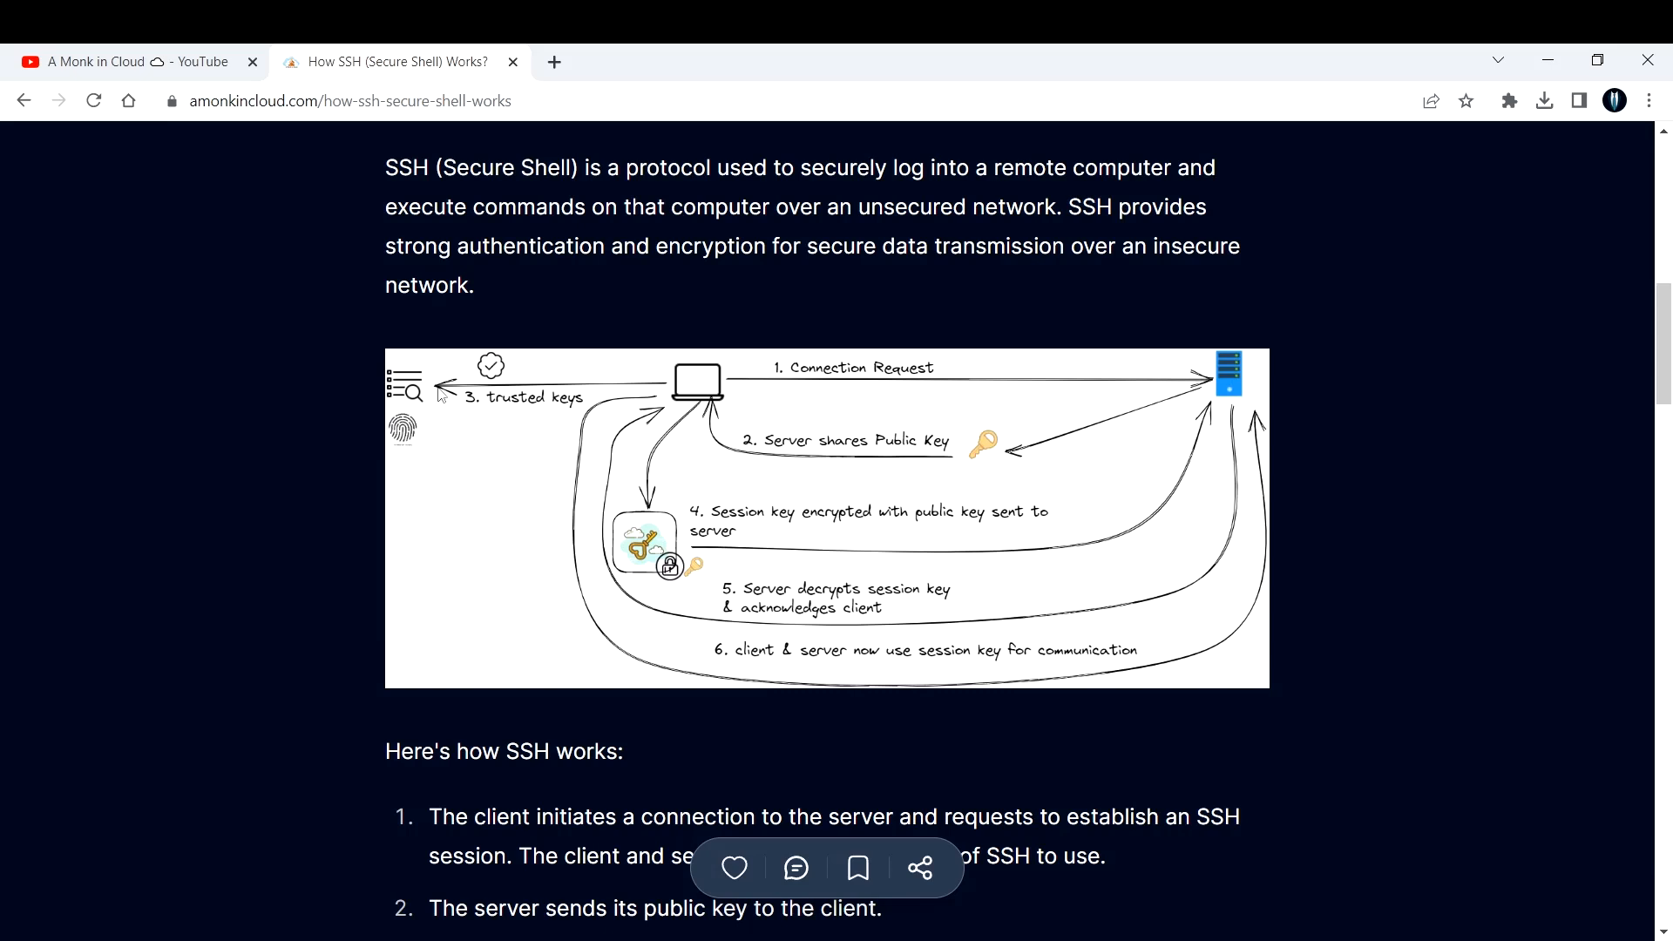
mouse_move(465, 374)
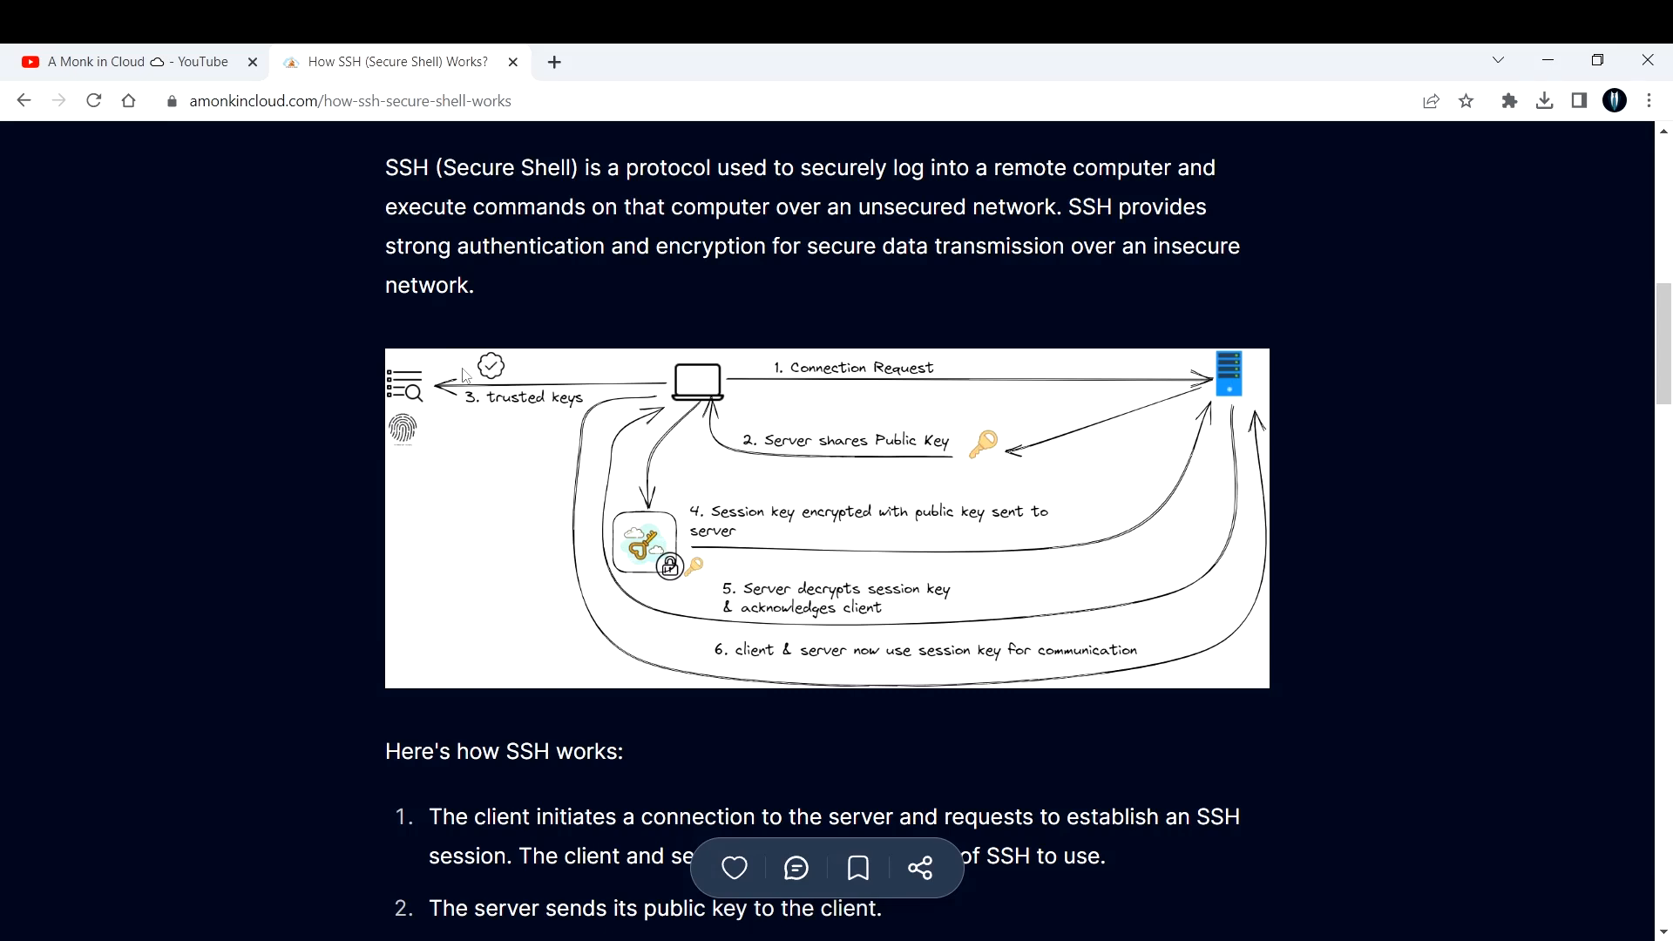
mouse_move(738, 512)
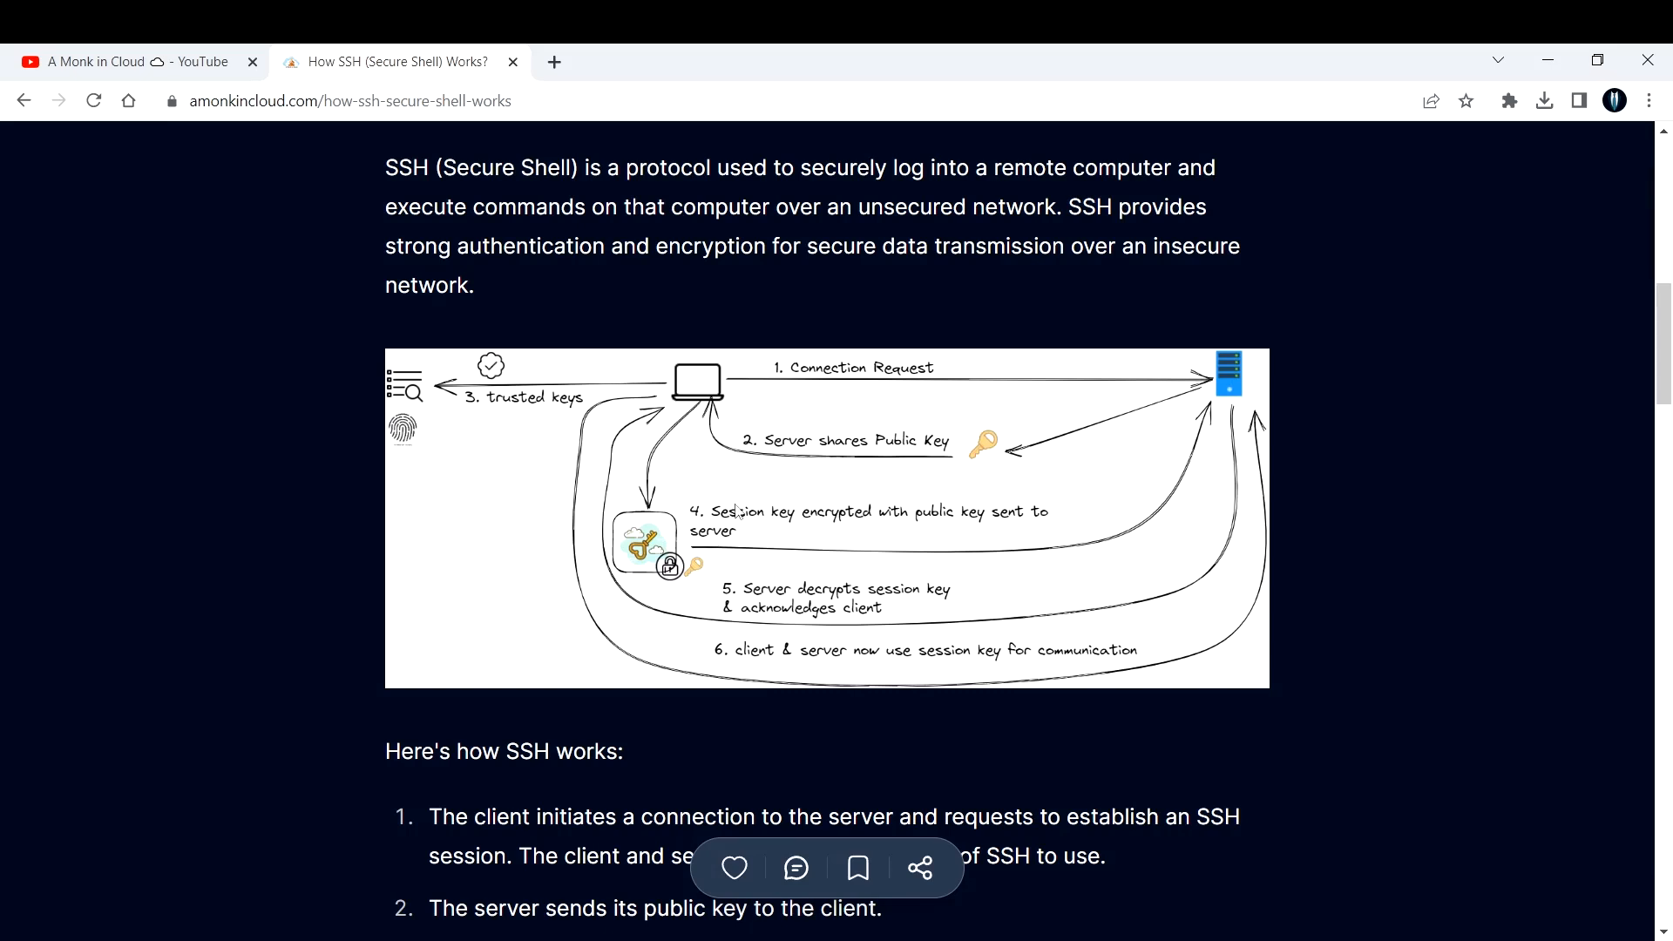
scroll(down, 3)
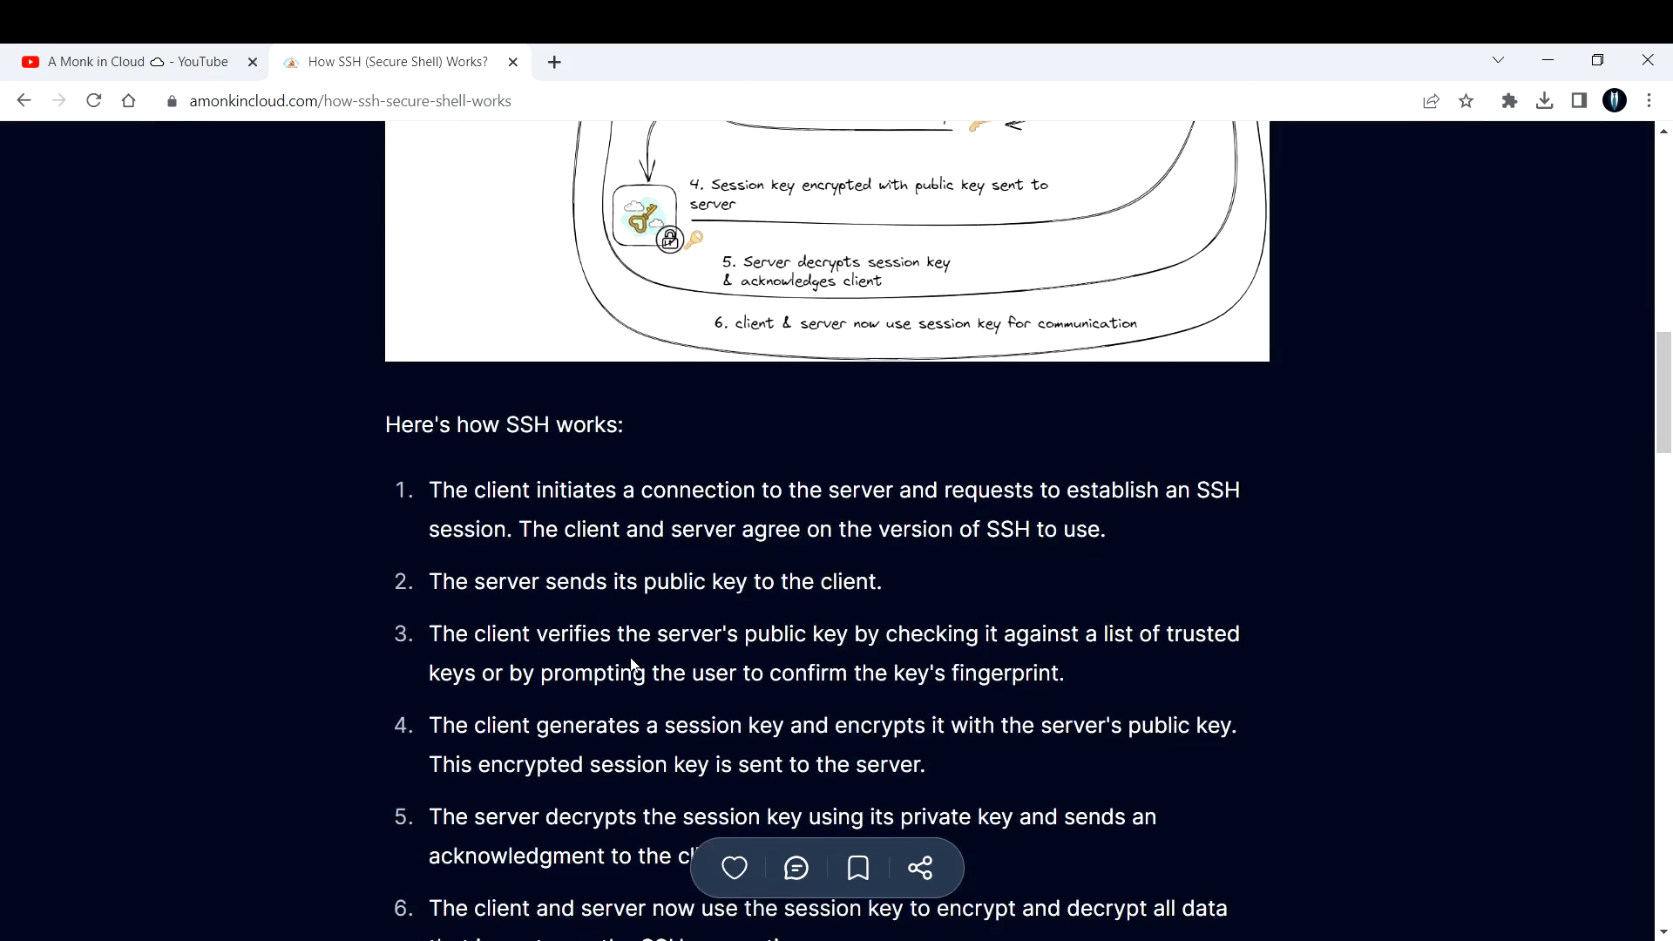
scroll(down, 3)
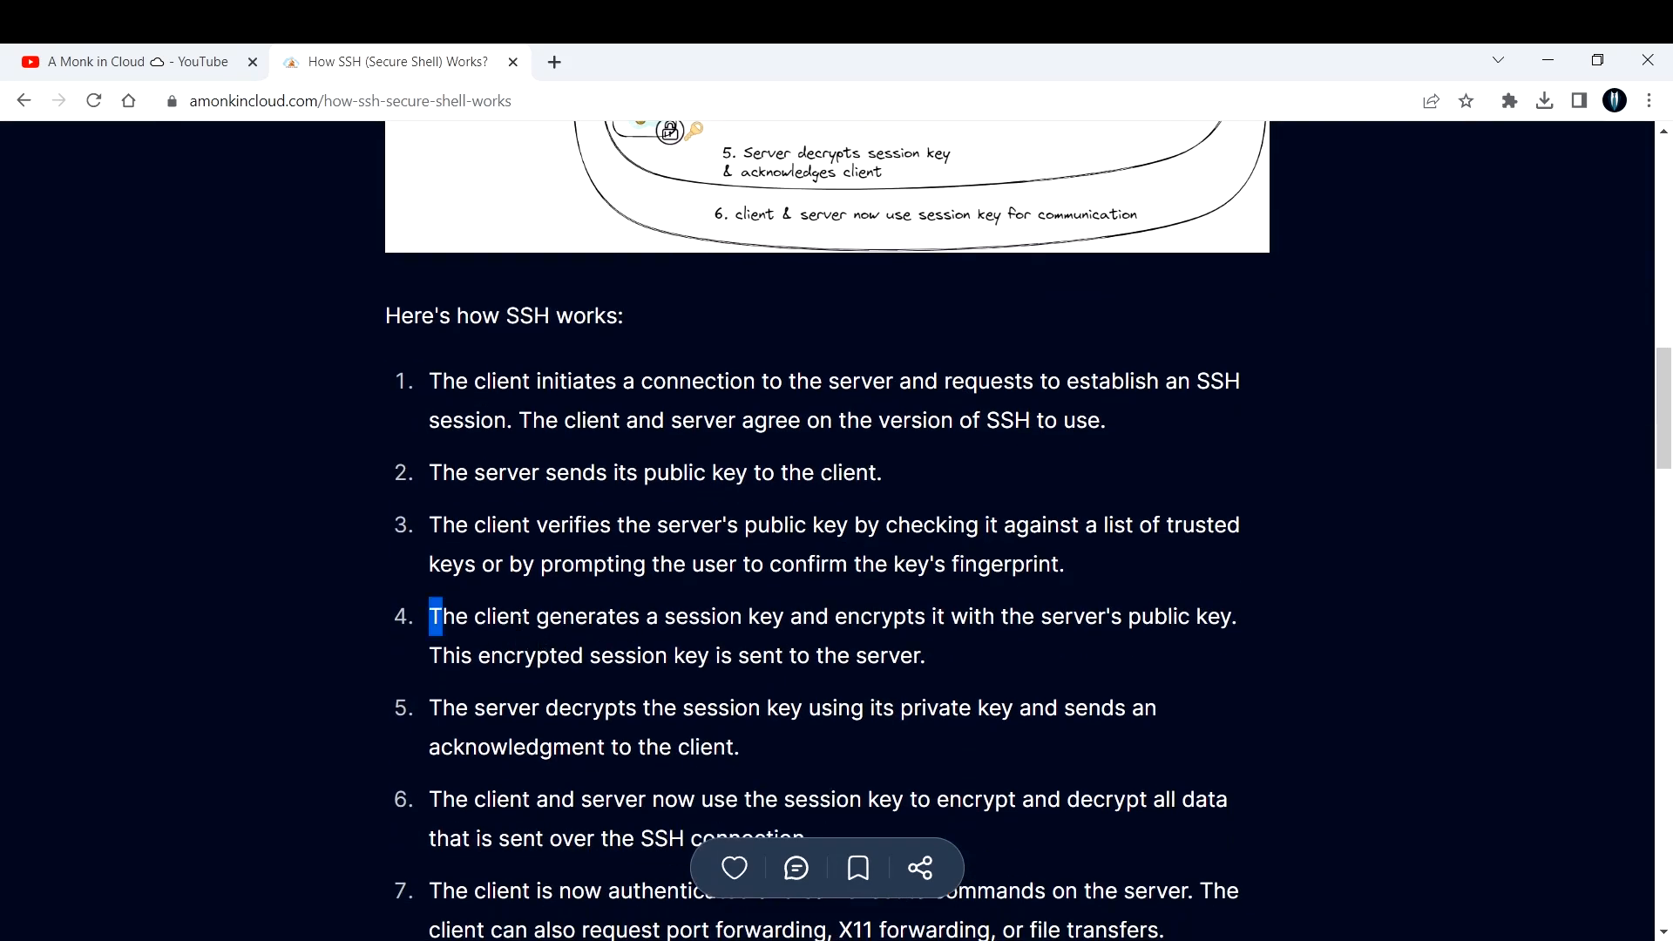
drag(432, 616, 784, 616)
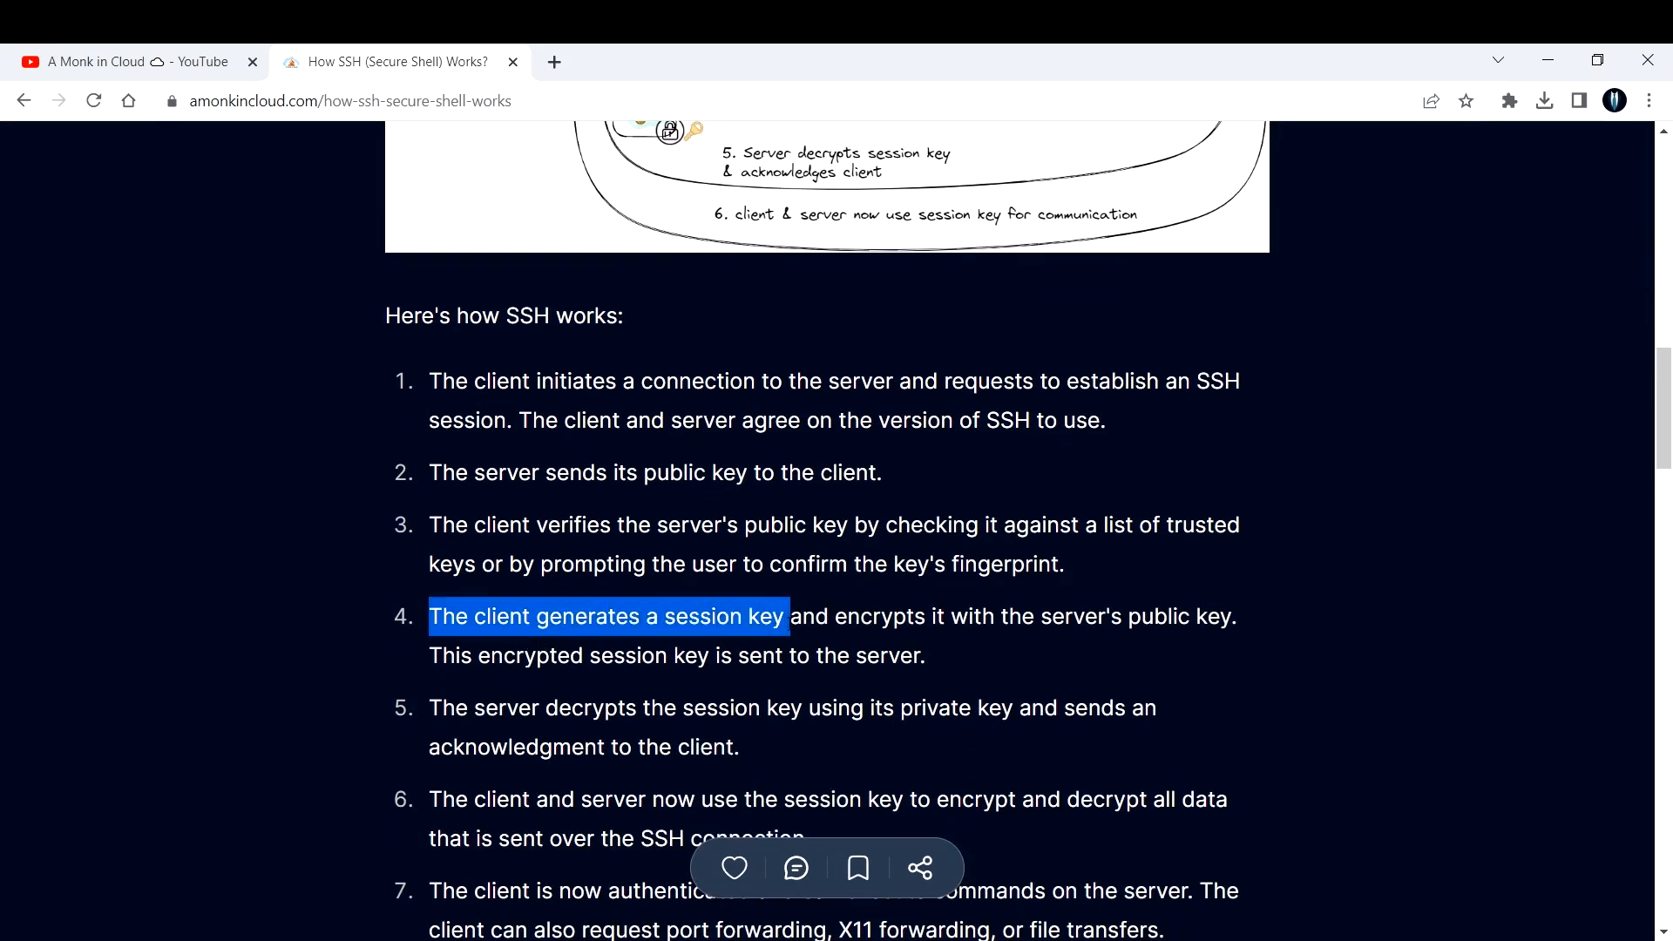
drag(780, 616, 966, 616)
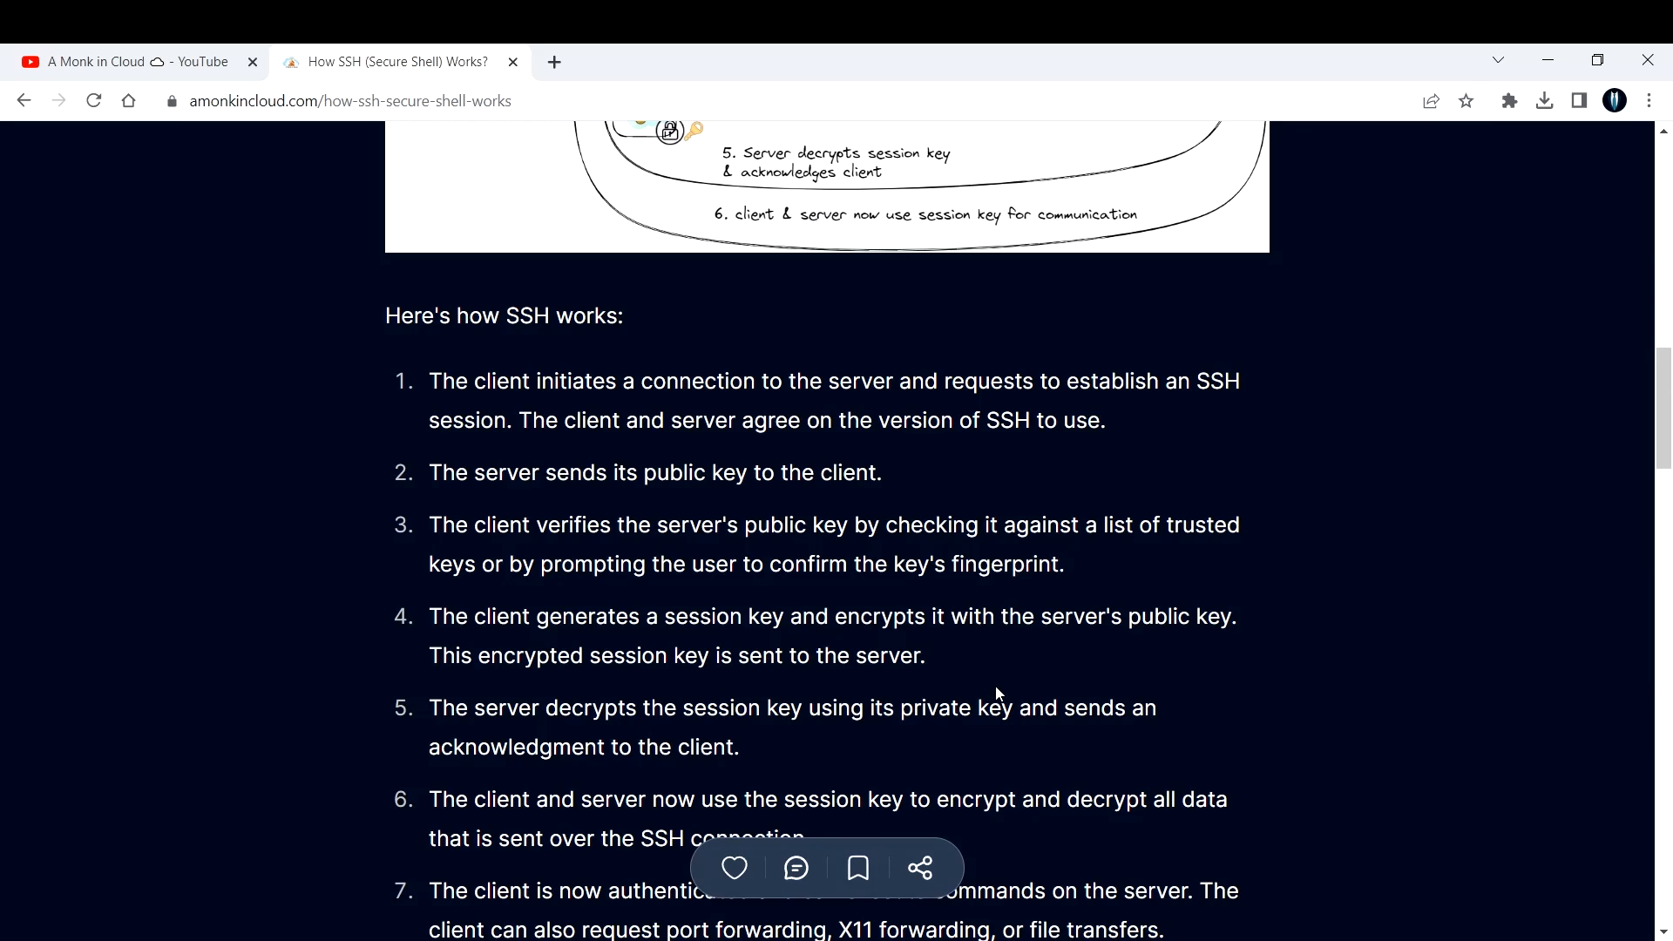
scroll(up, 3)
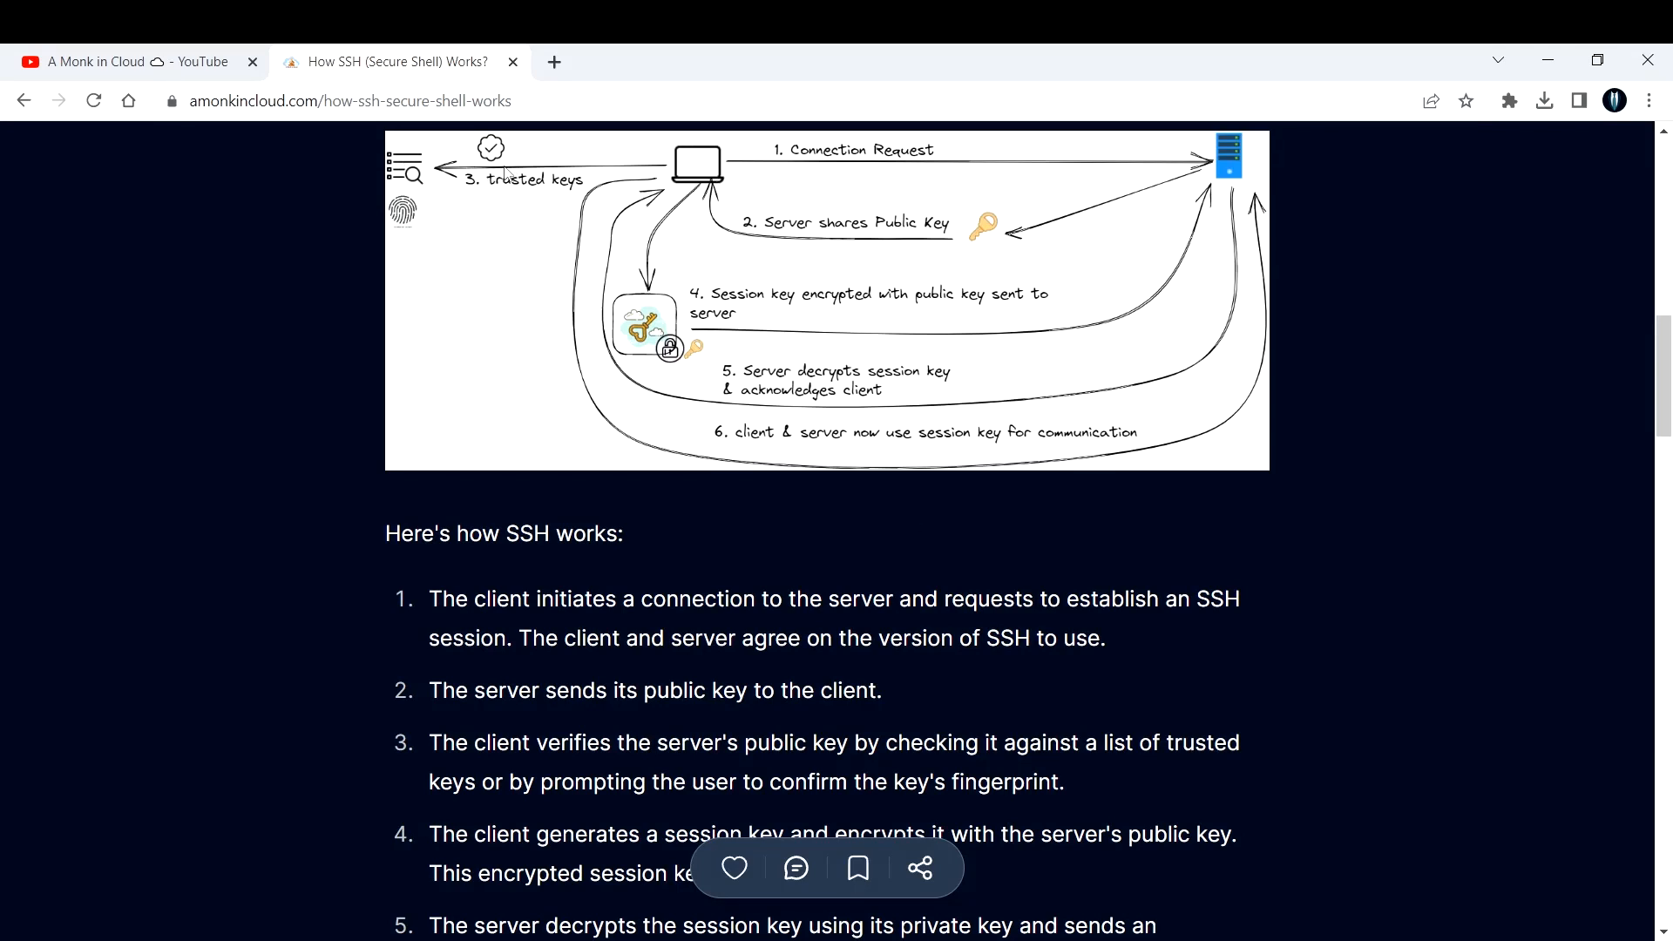
mouse_move(704, 171)
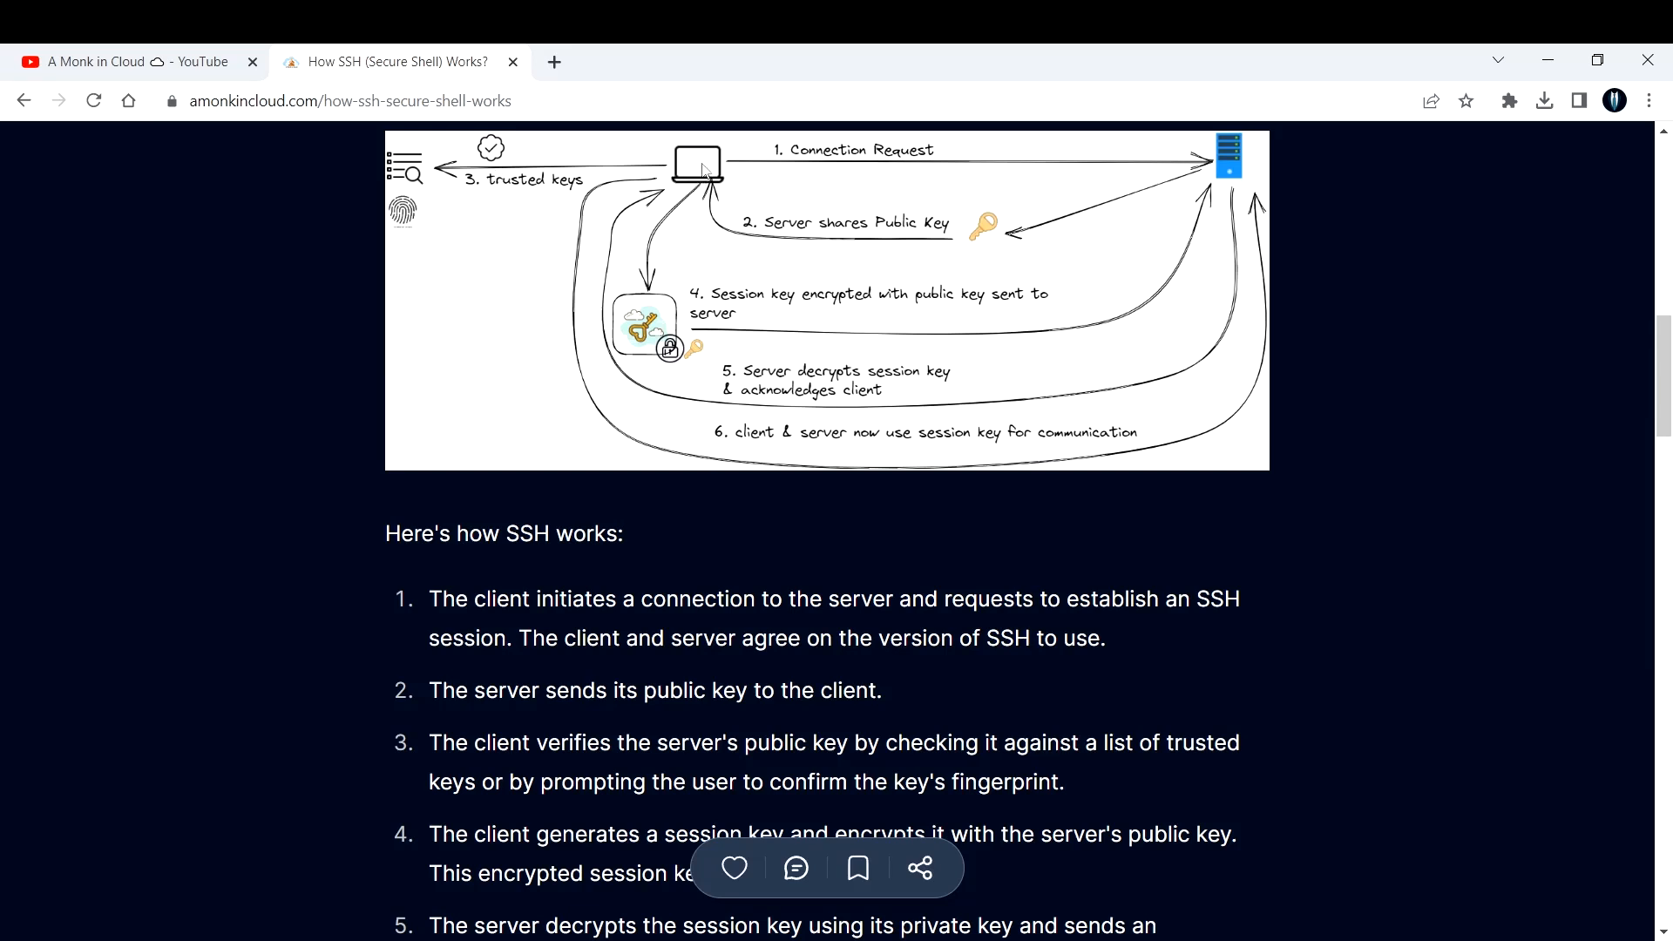
mouse_move(667, 289)
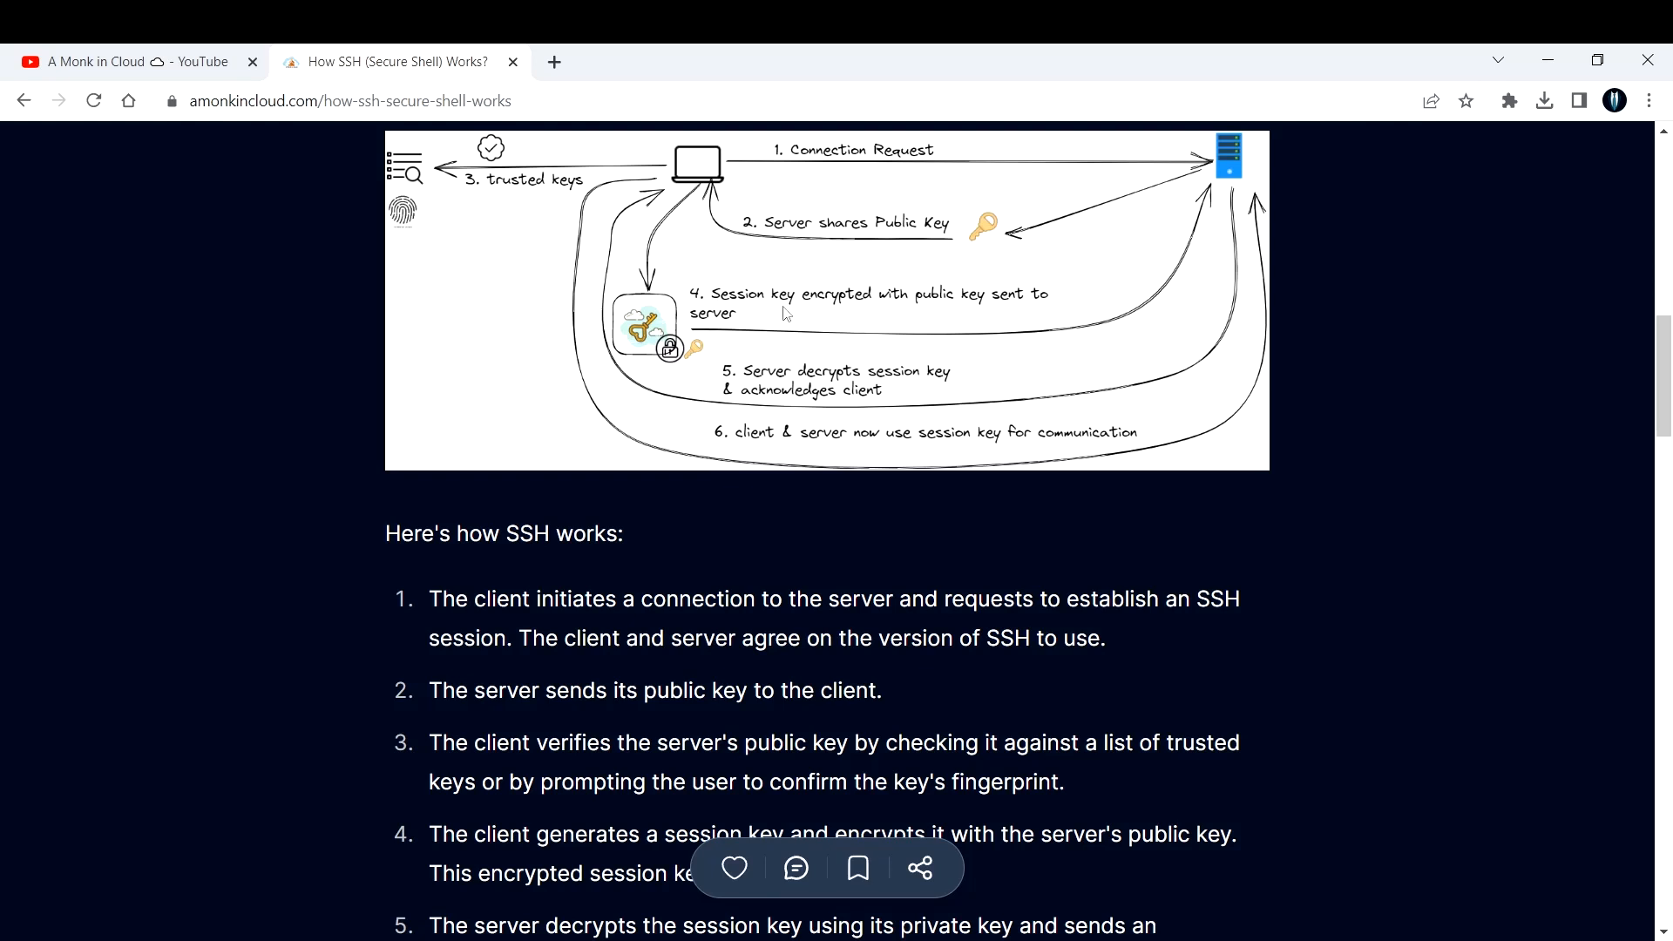
mouse_move(620, 343)
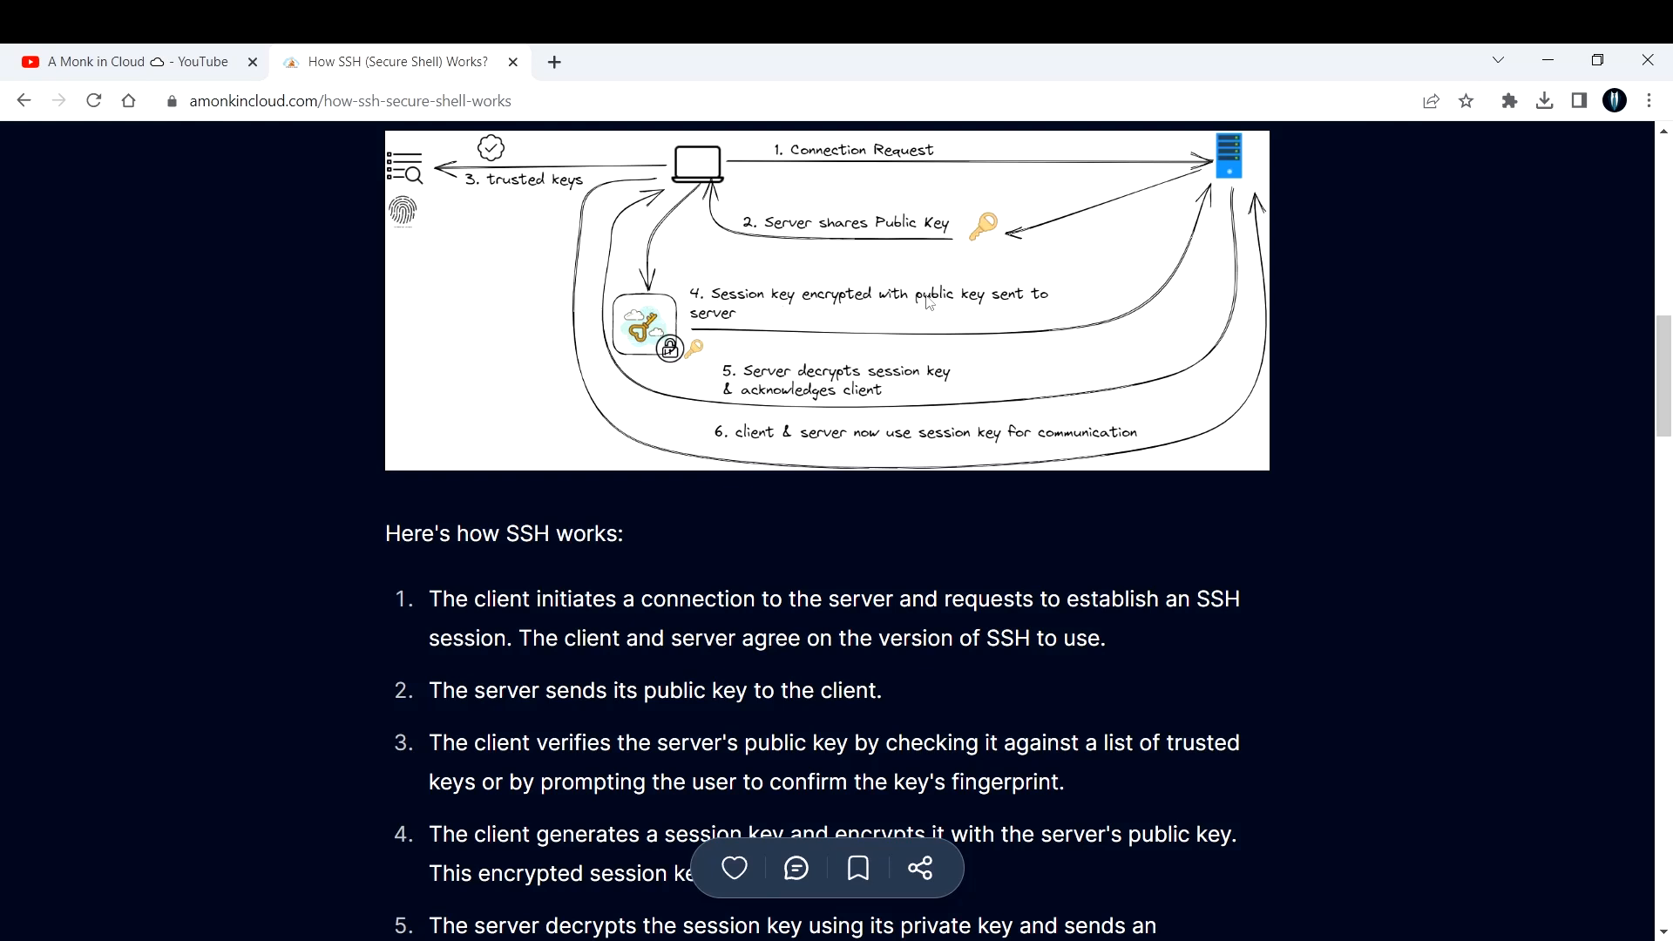
mouse_move(1004, 232)
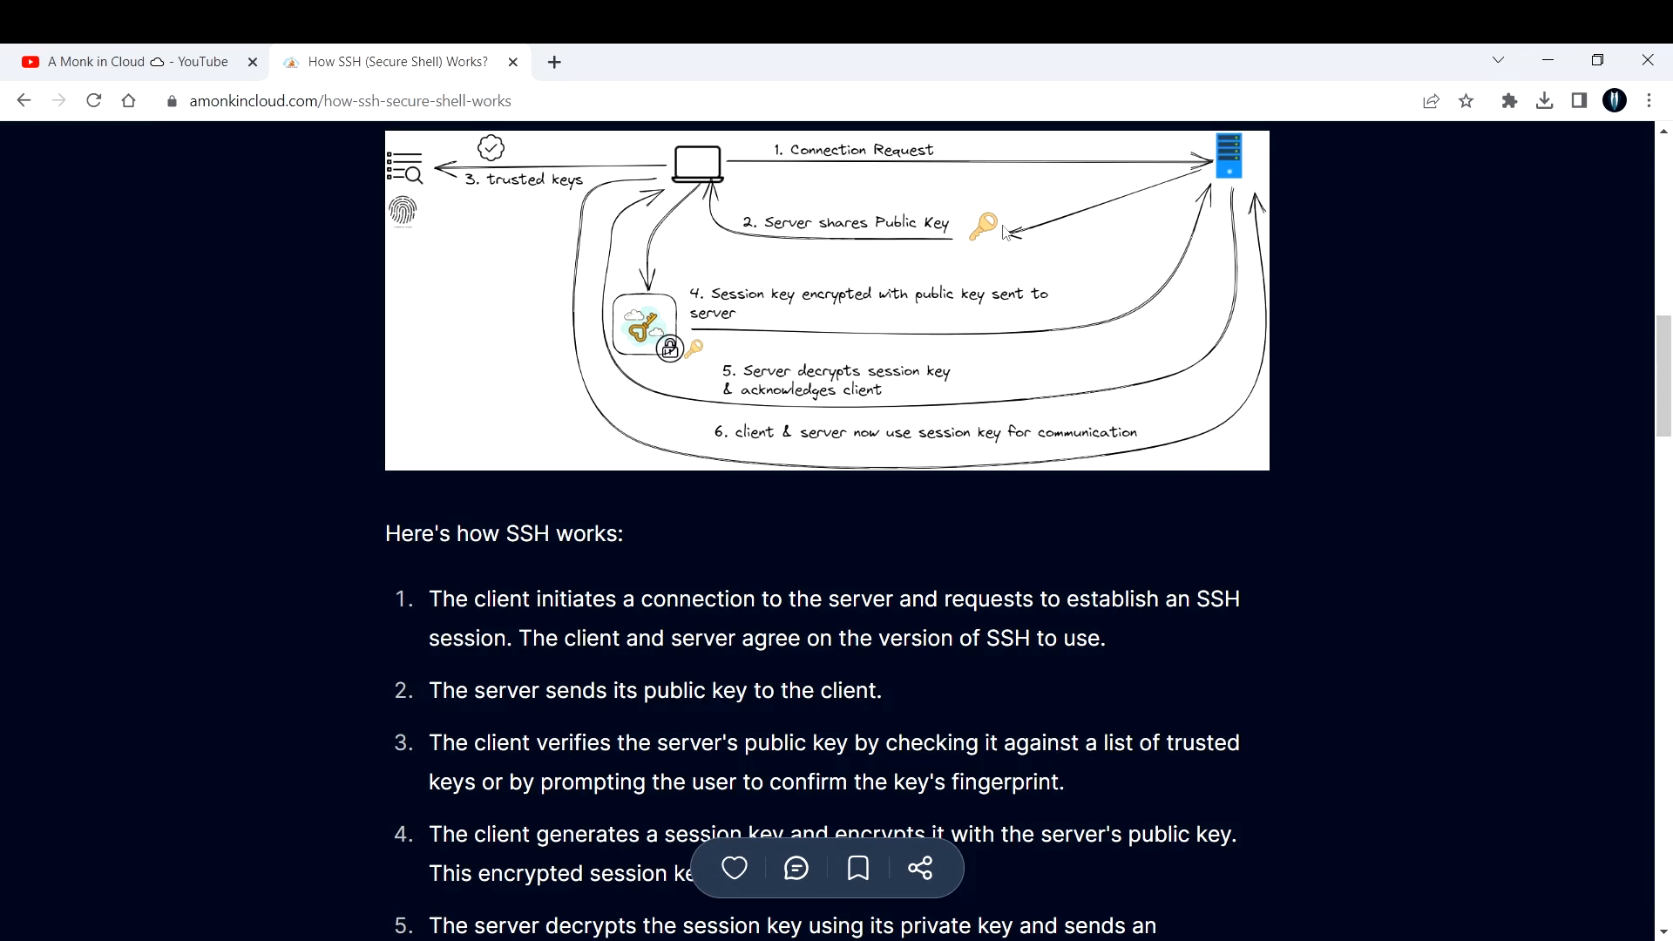
mouse_move(767, 243)
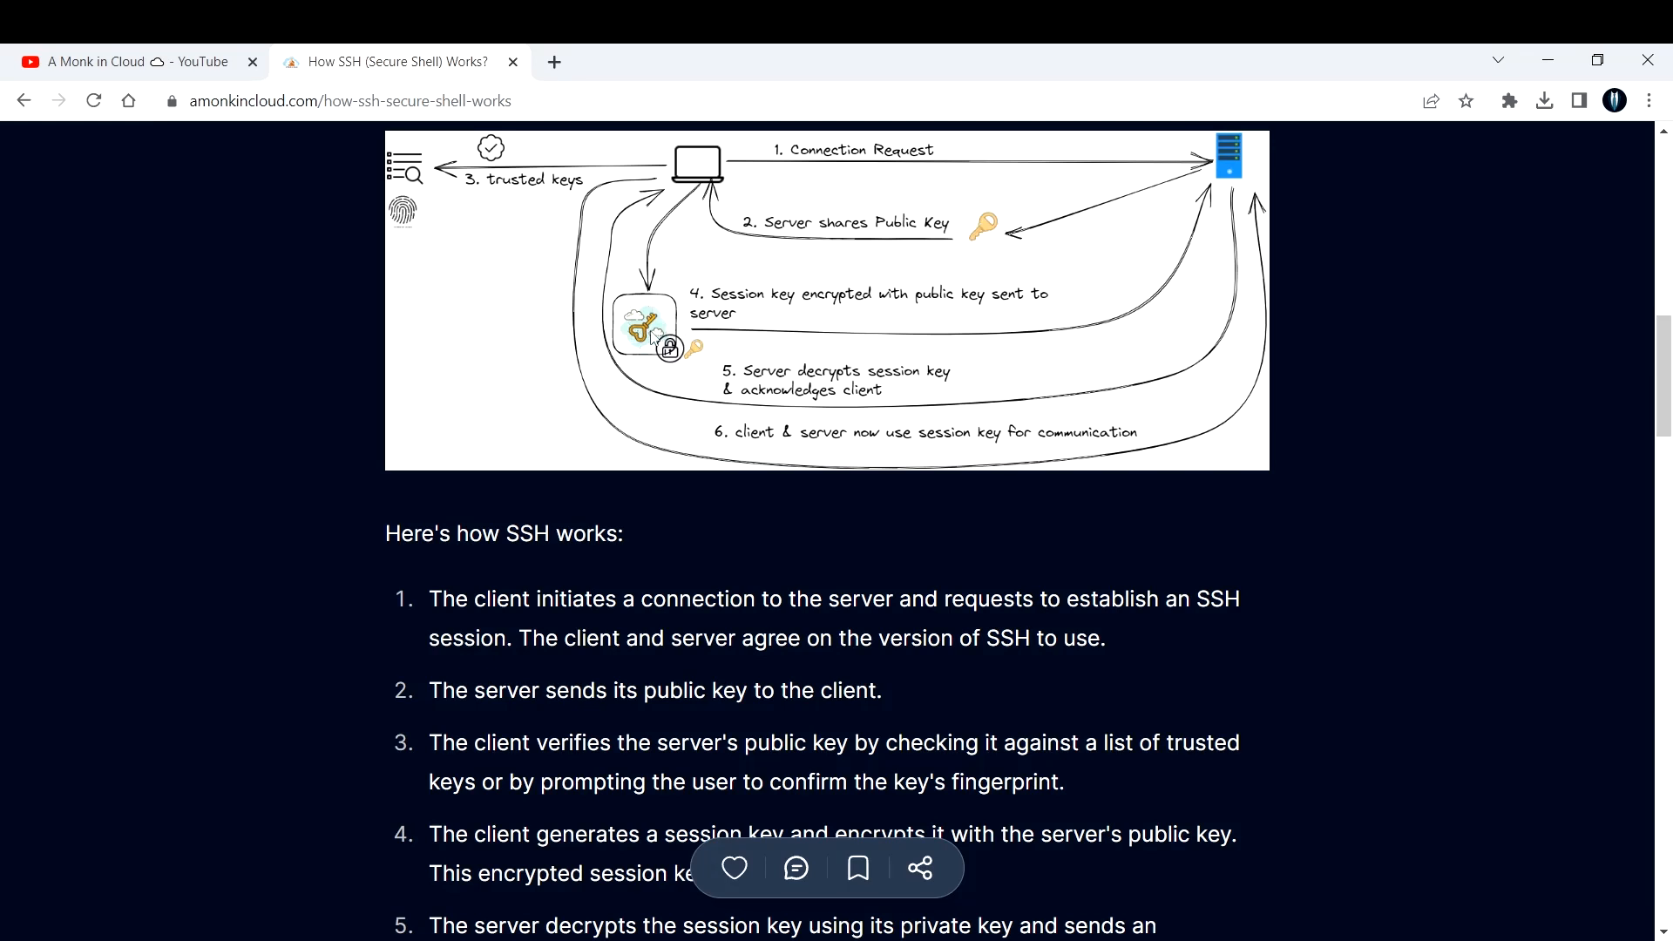
mouse_move(999, 356)
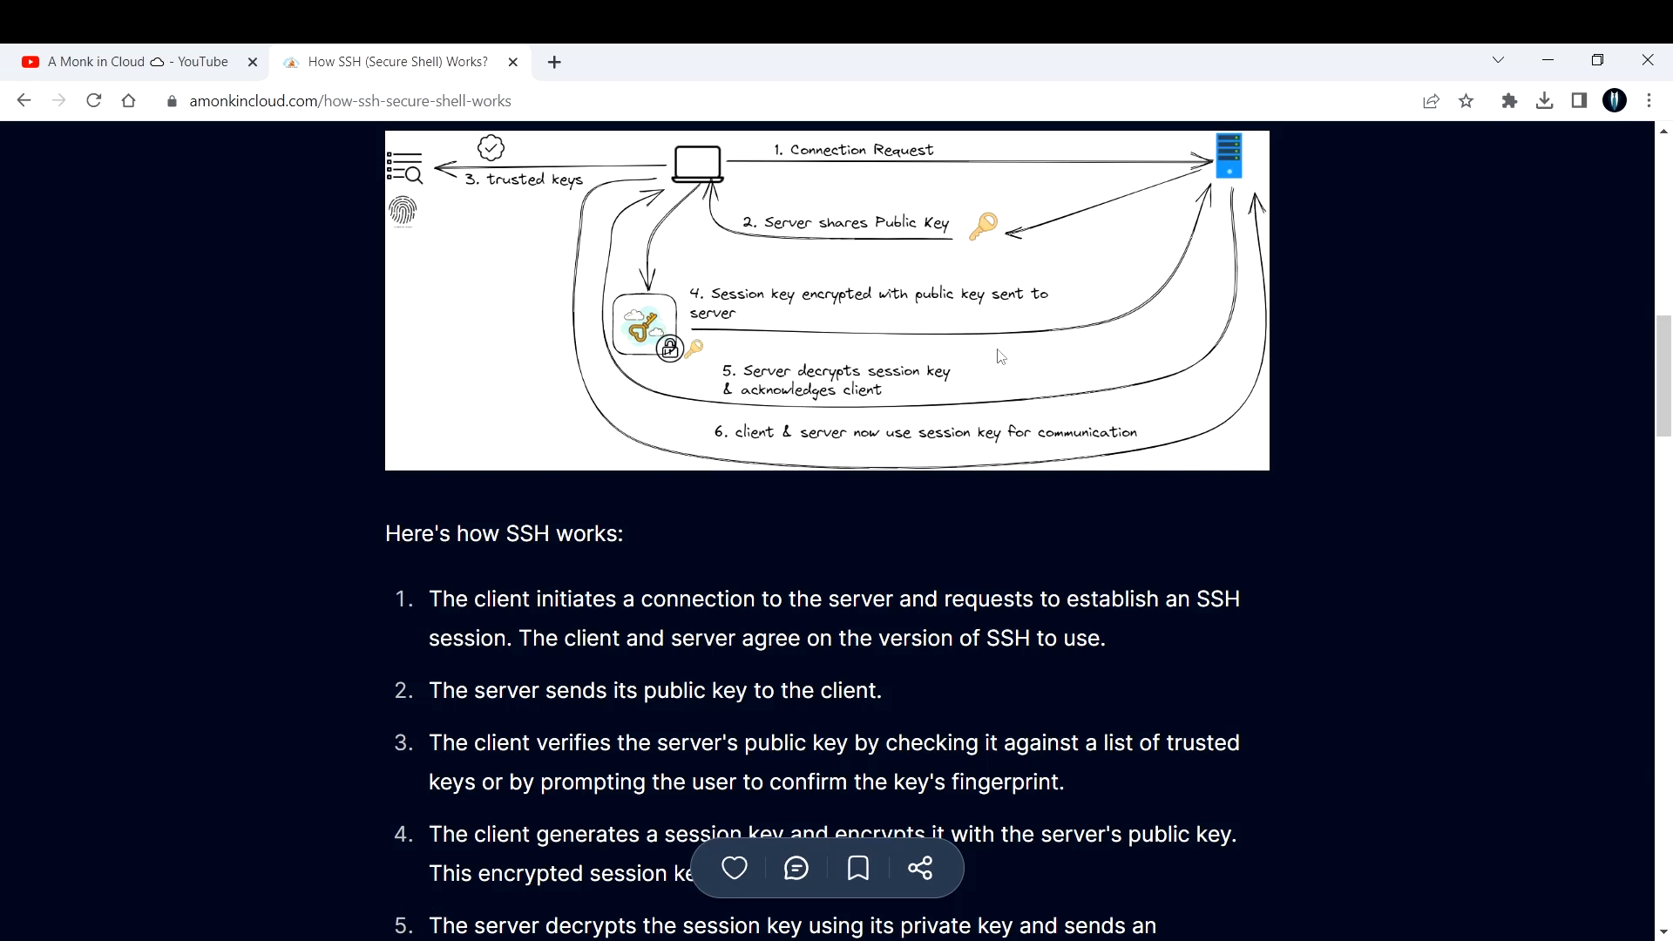
mouse_move(1228, 186)
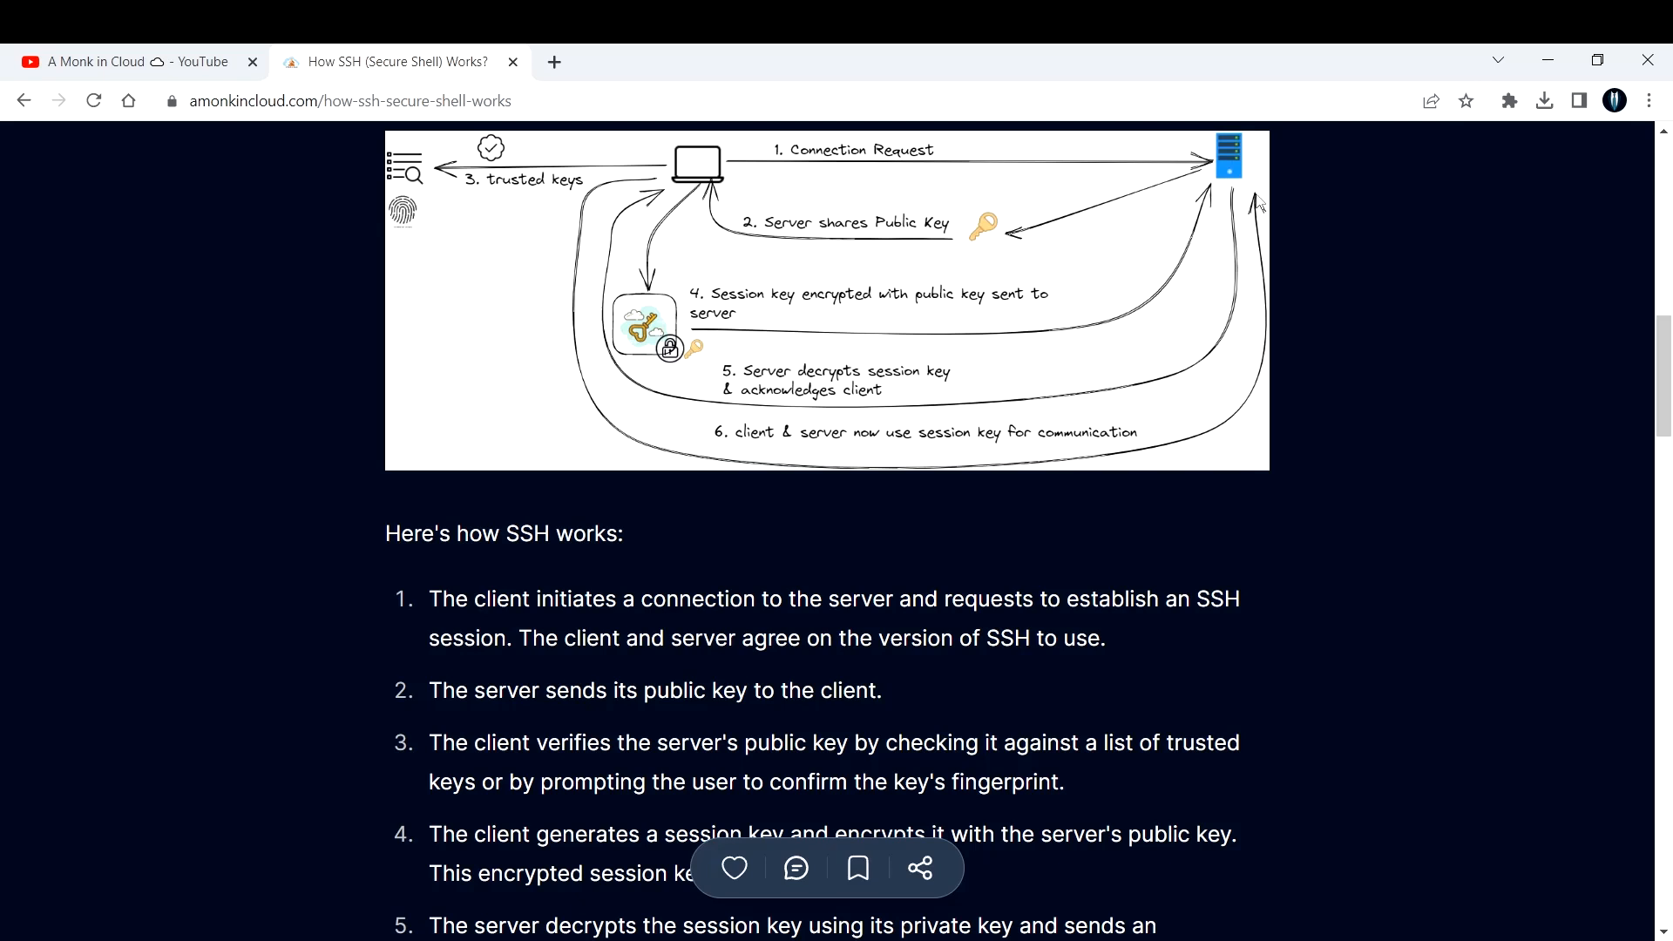
mouse_move(1230, 183)
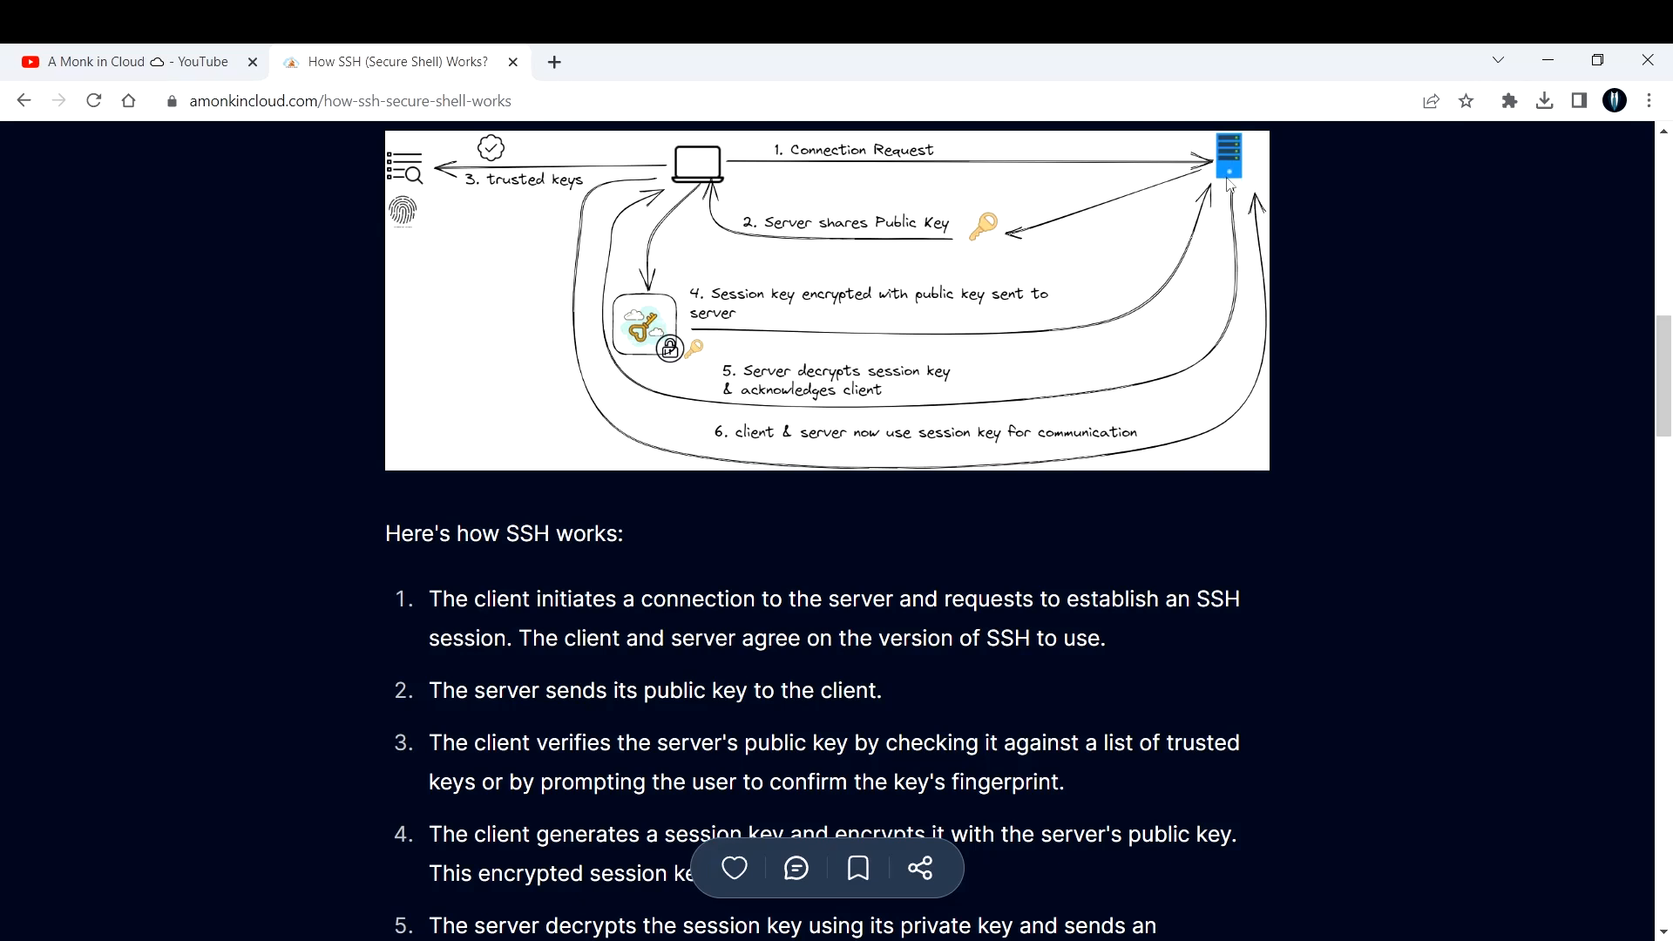
mouse_move(701, 153)
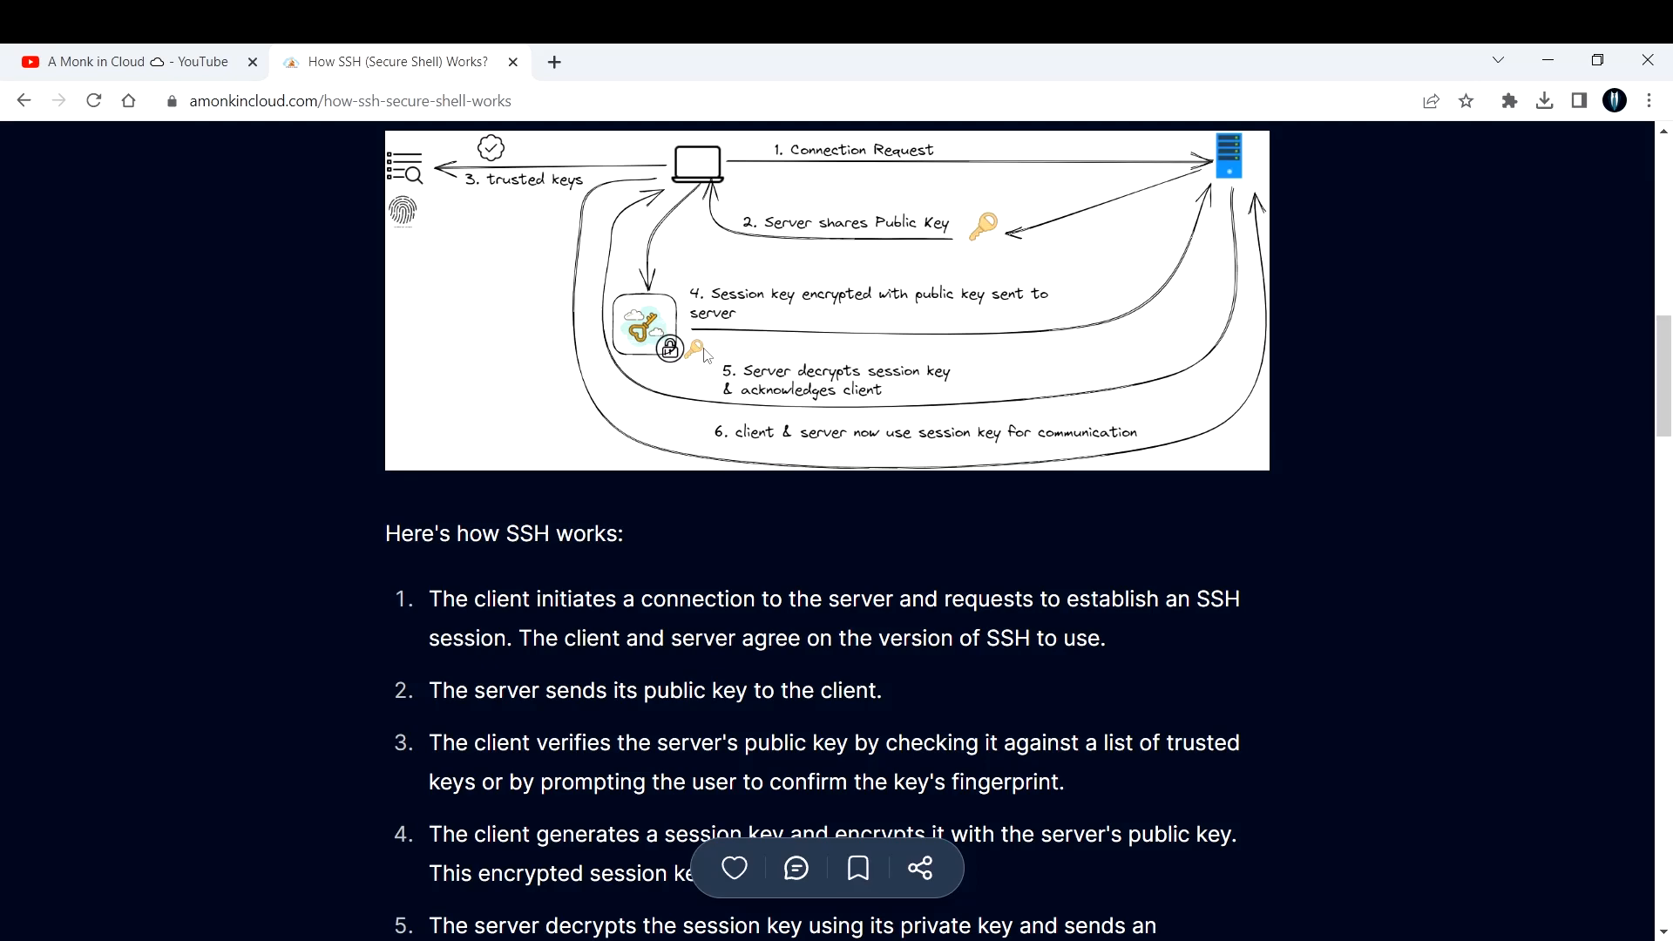
scroll(down, 3)
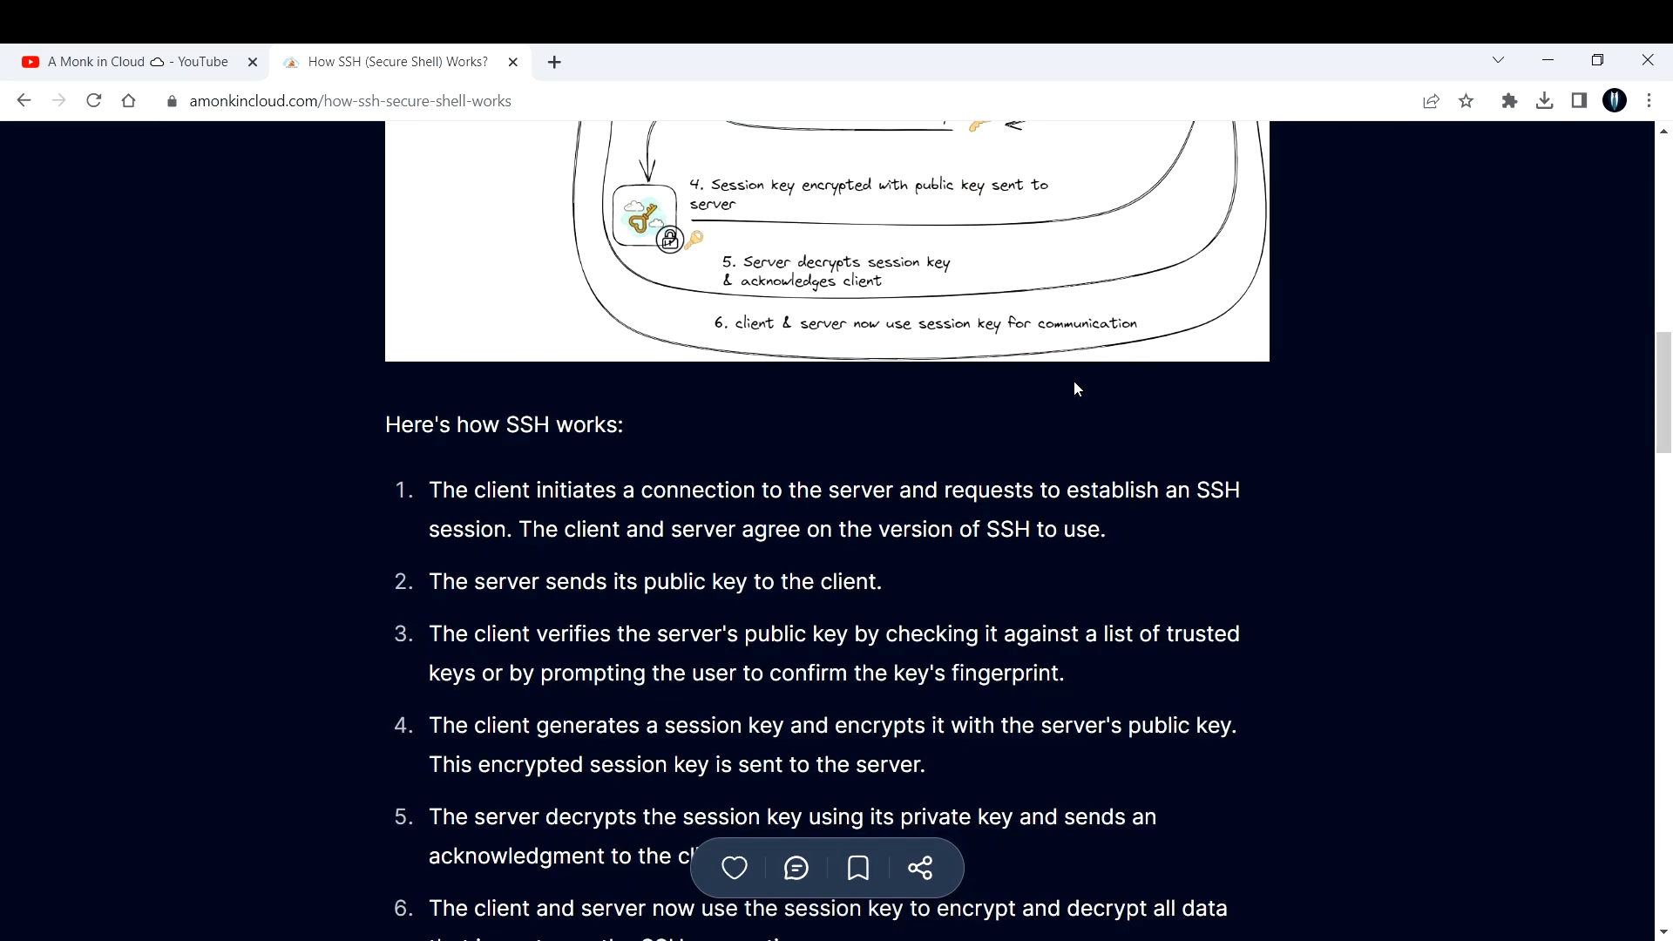
scroll(down, 3)
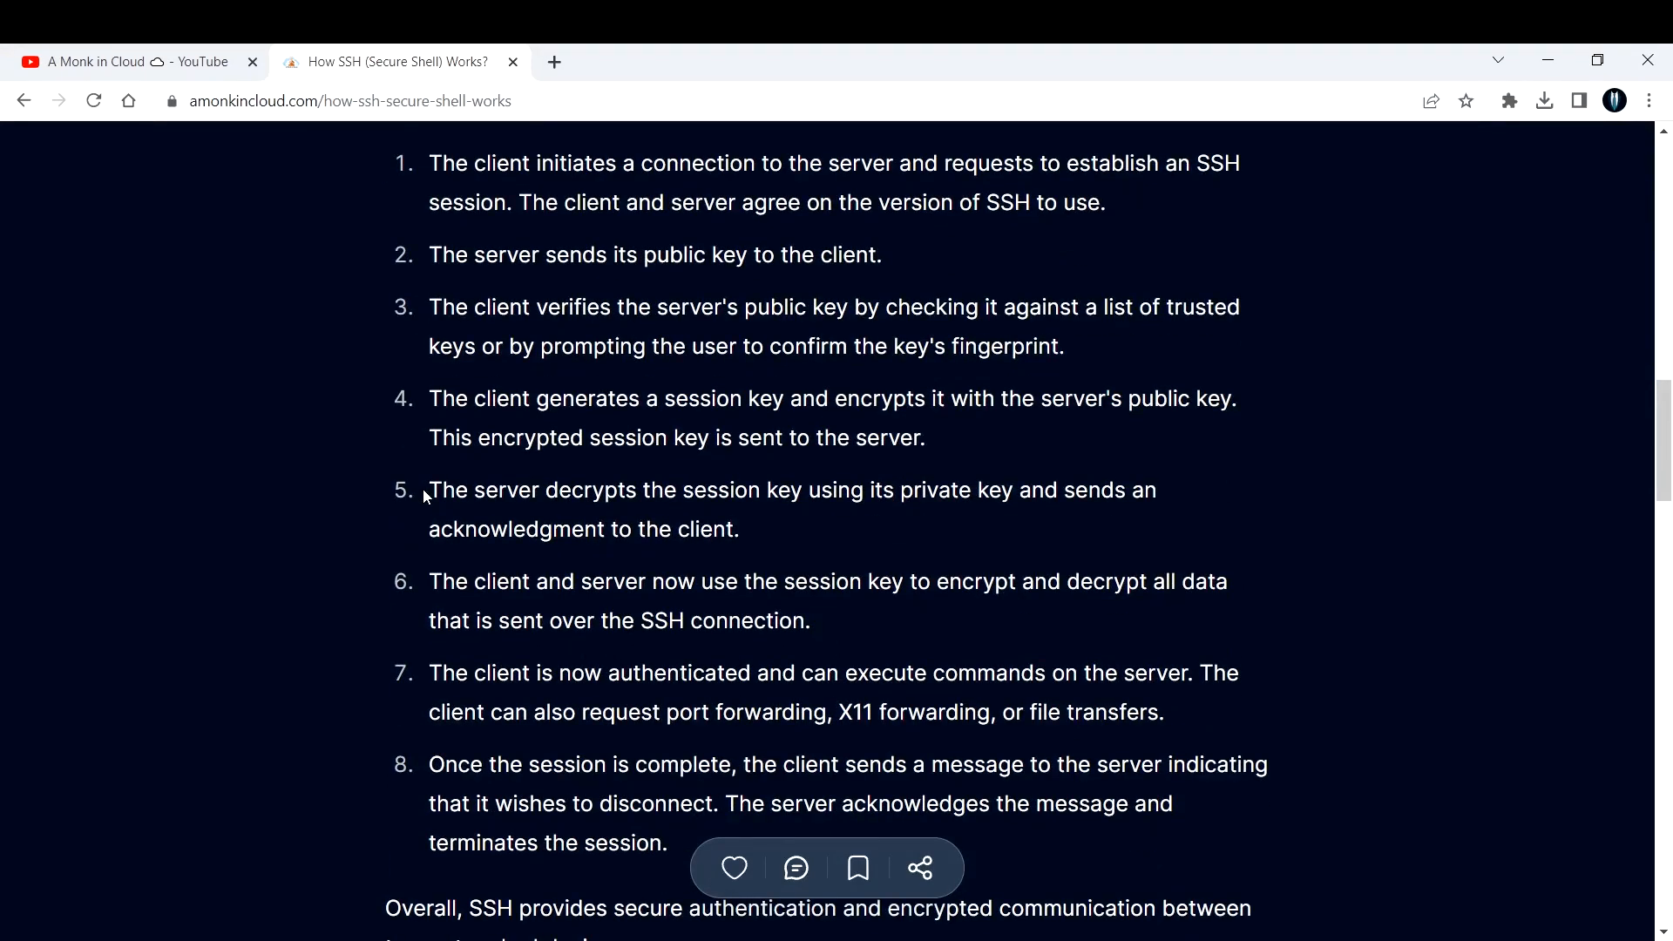
drag(442, 490, 779, 490)
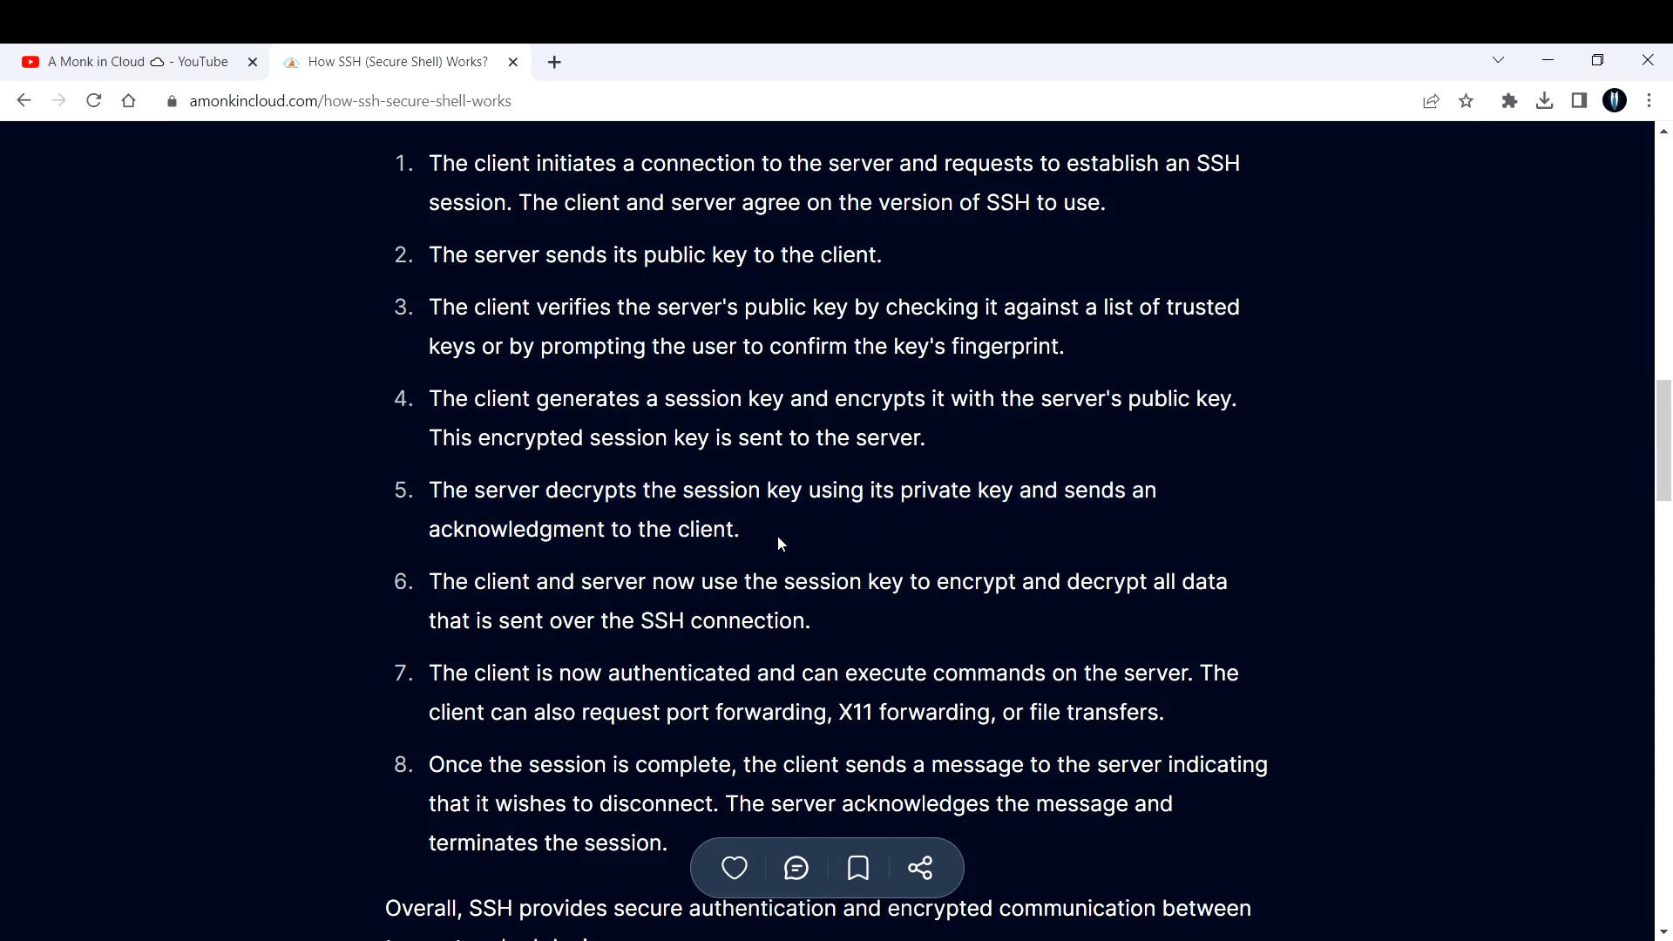
mouse_move(642, 601)
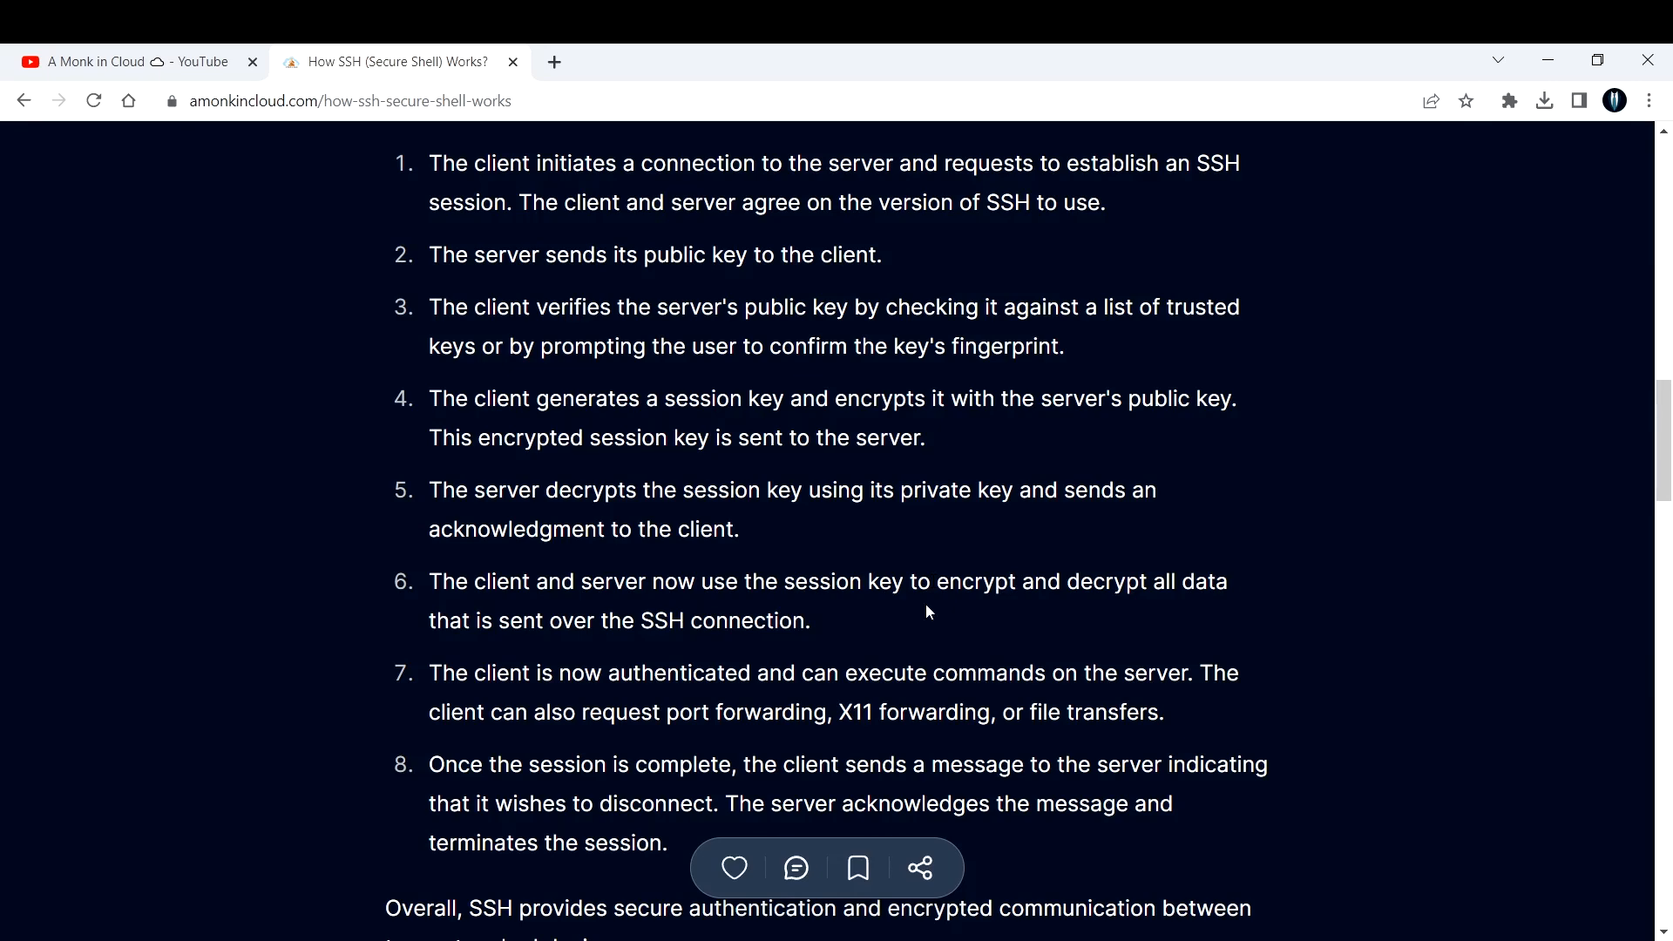
drag(429, 581, 809, 619)
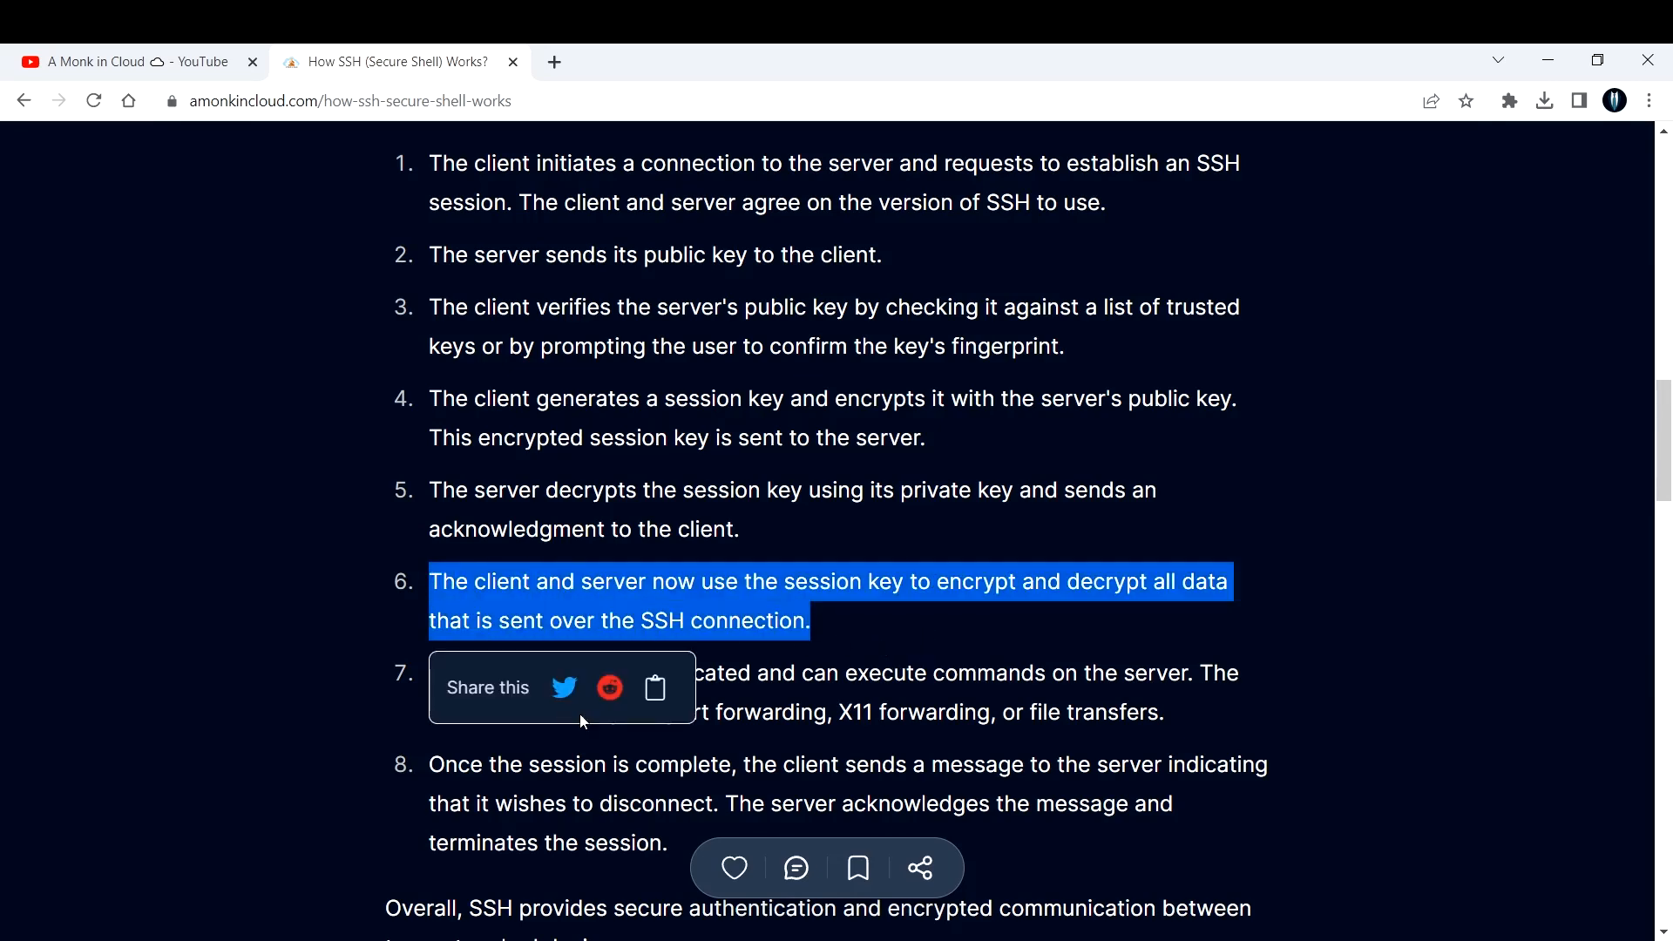
scroll(down, 3)
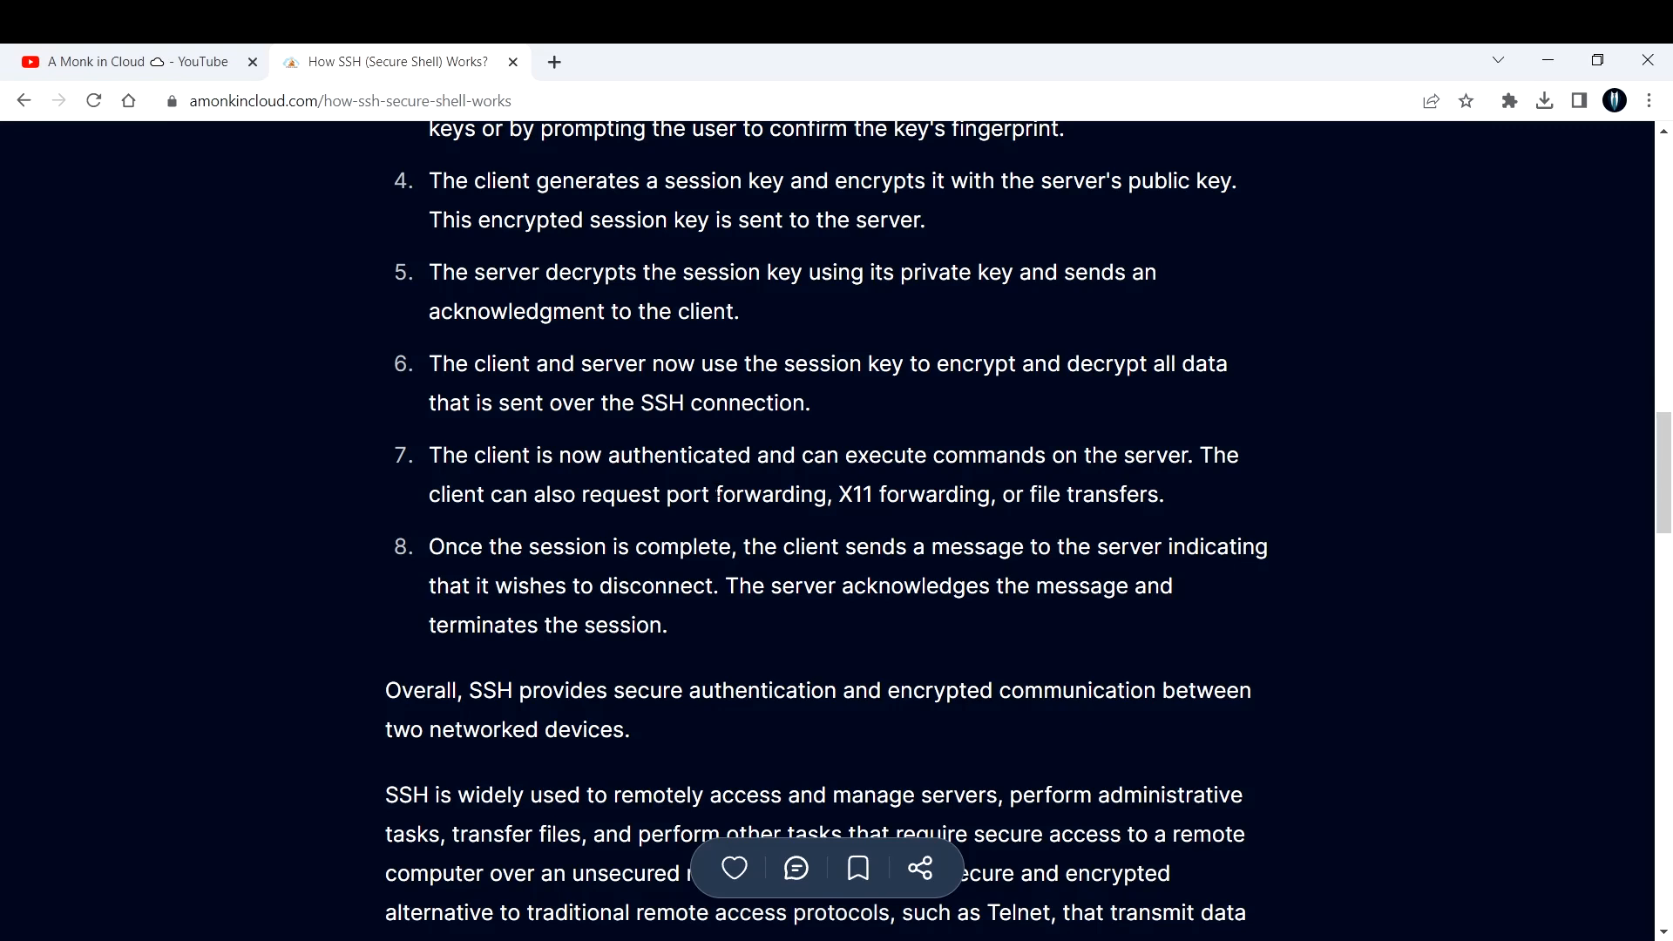
scroll(down, 3)
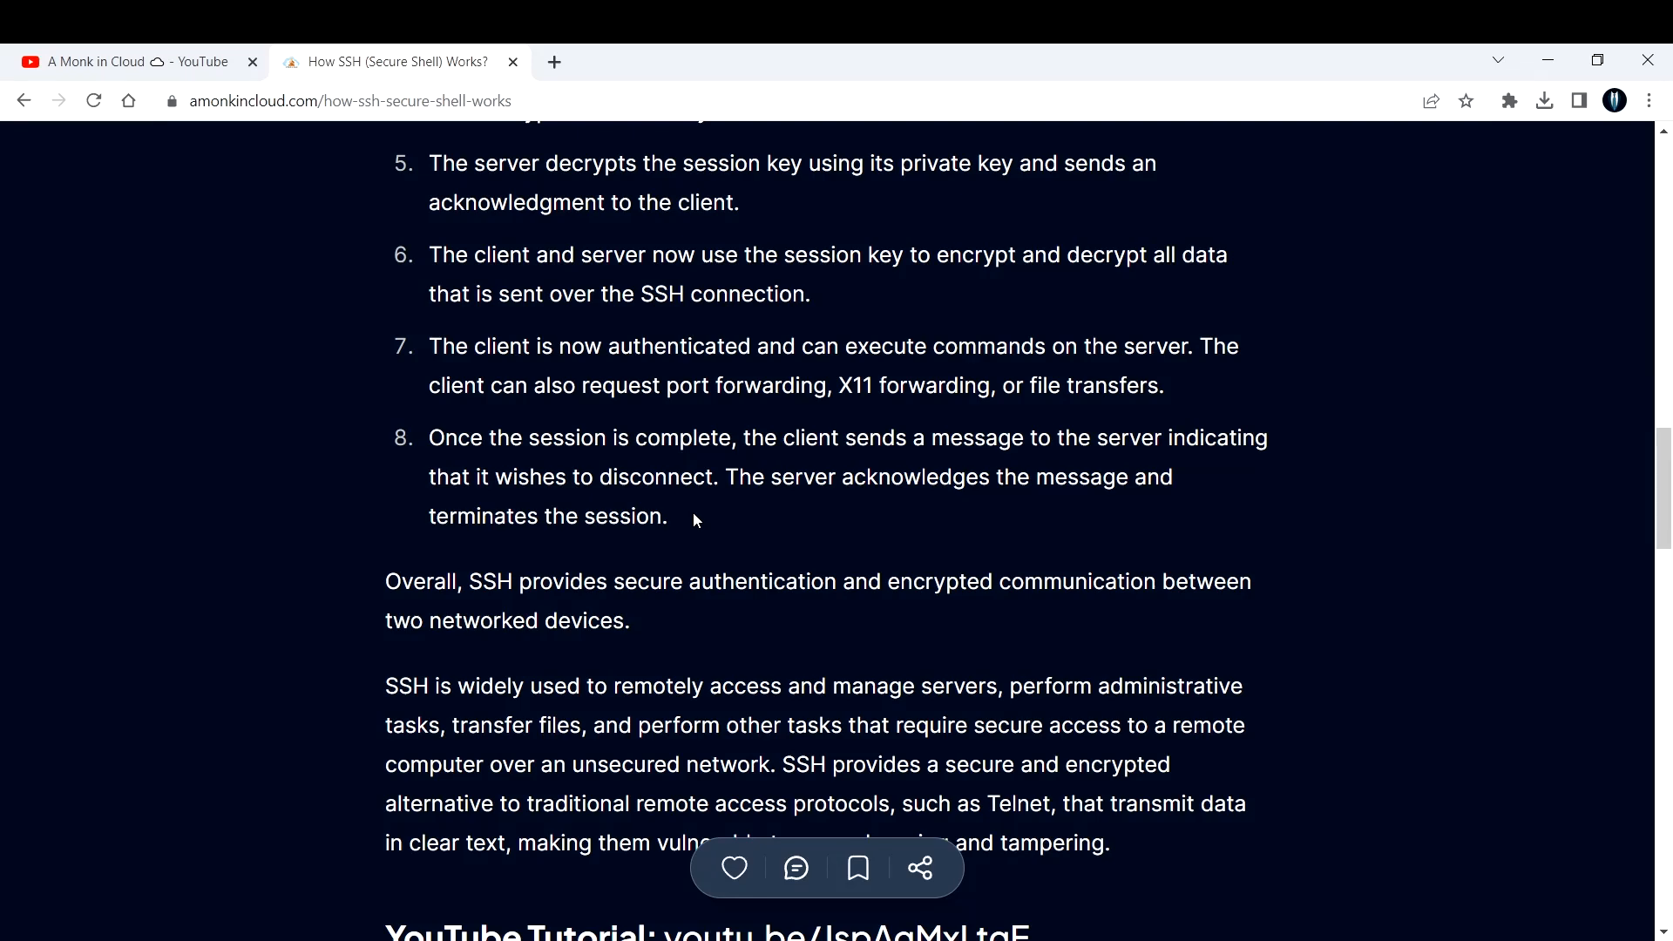
scroll(up, 3)
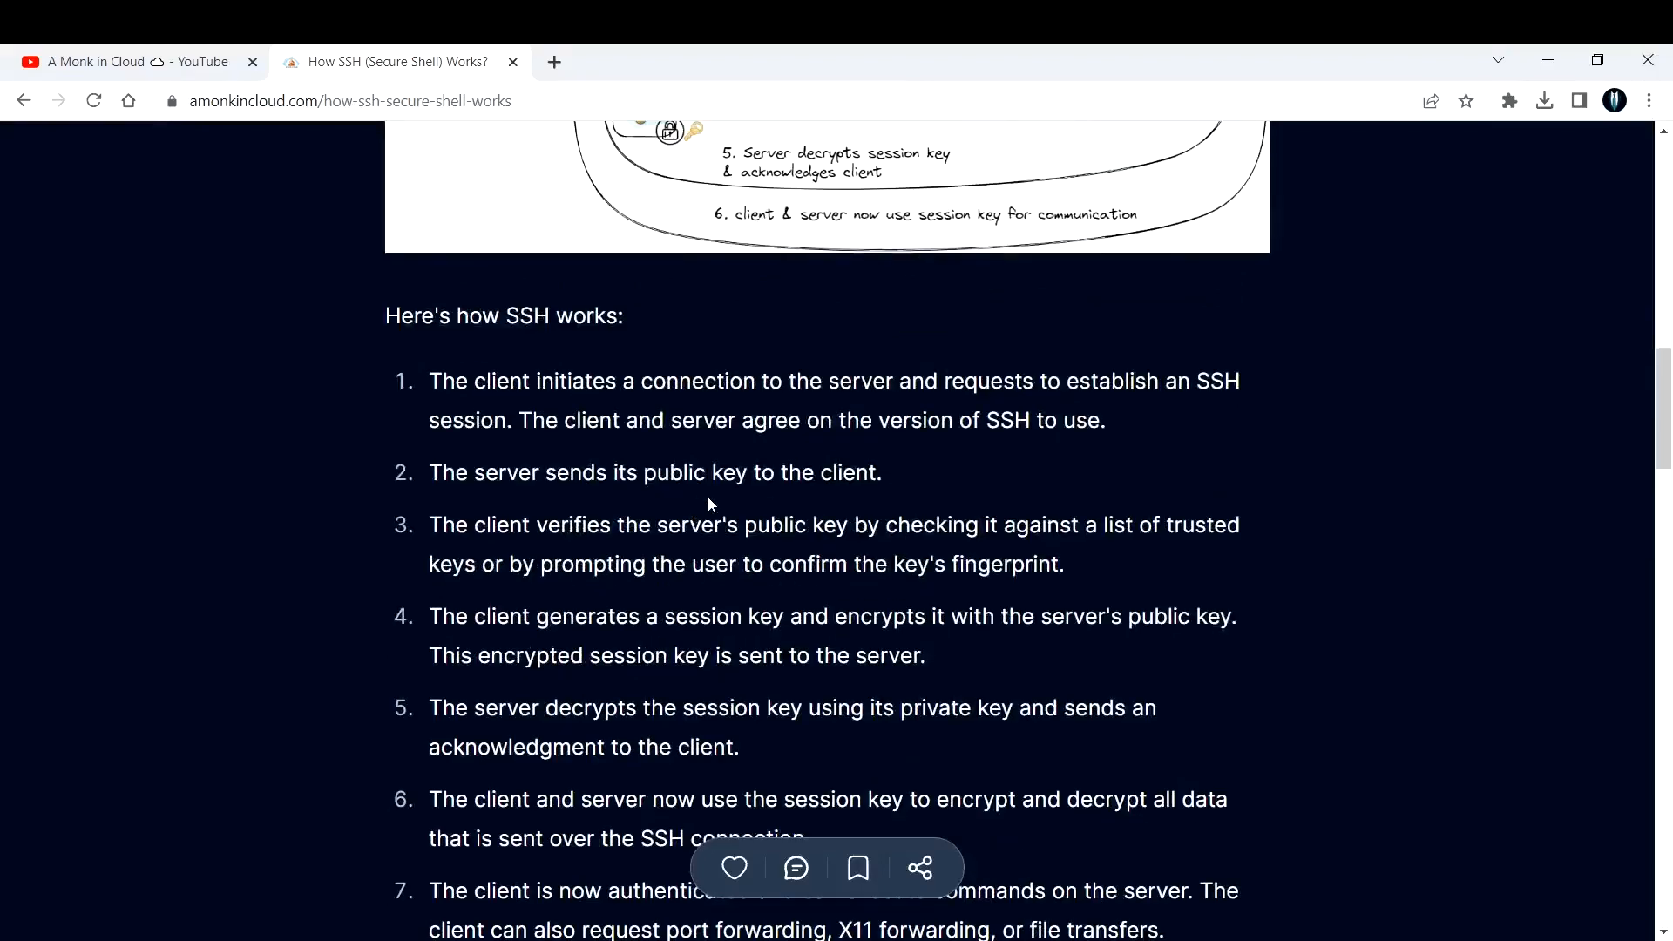
scroll(up, 3)
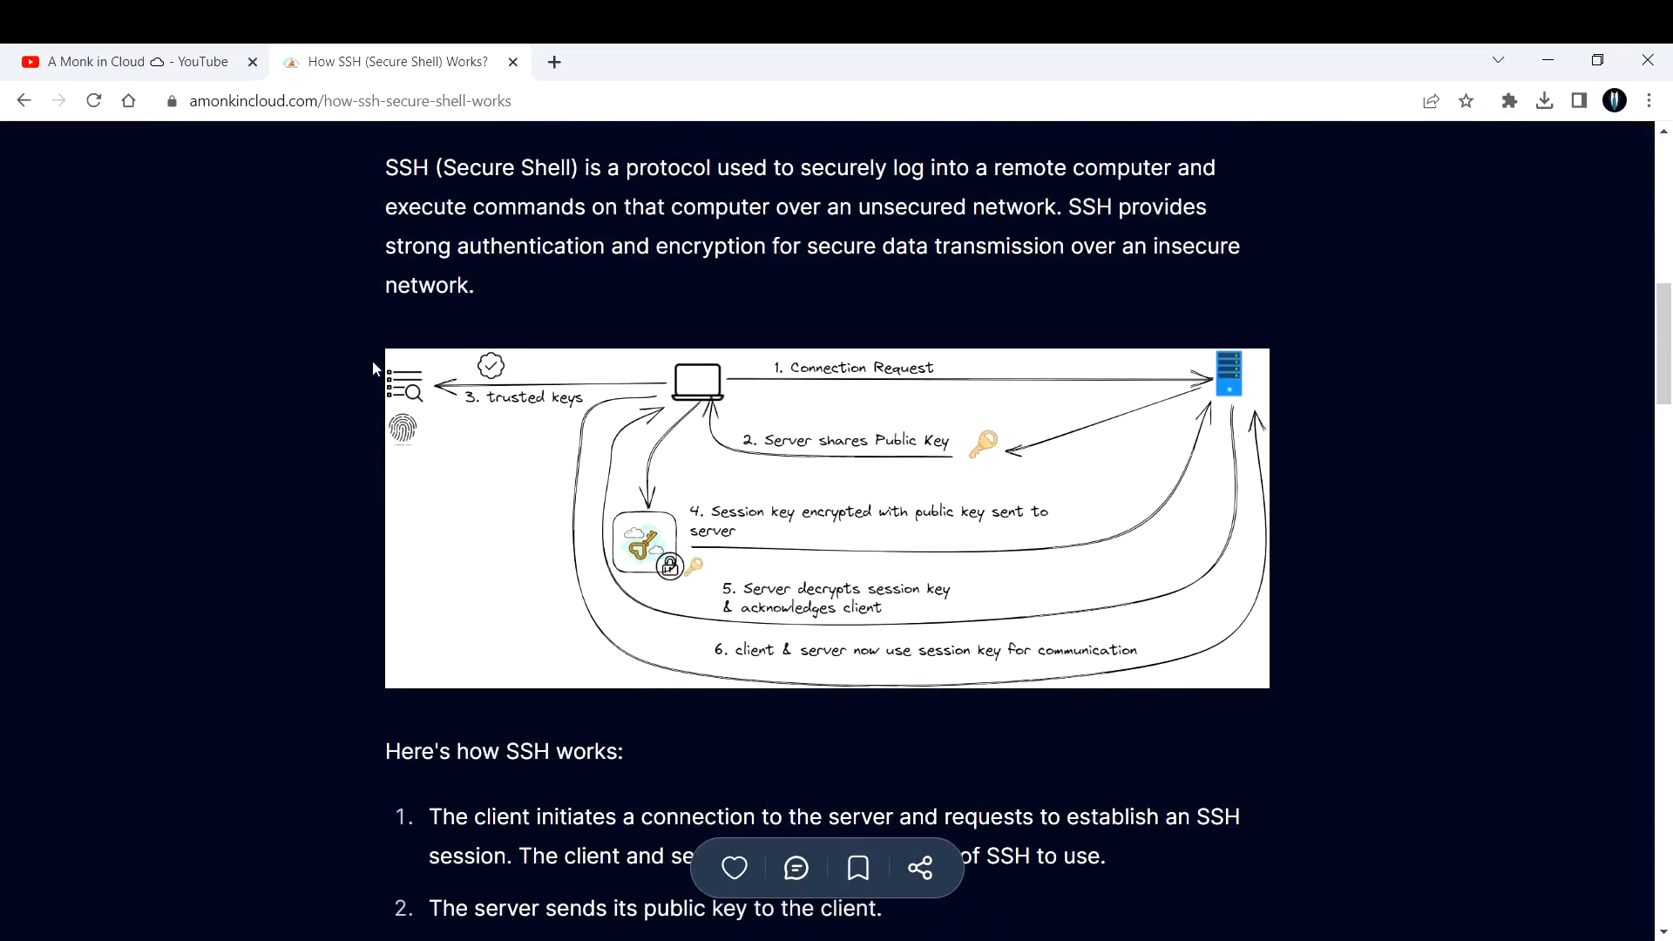
mouse_move(1179, 512)
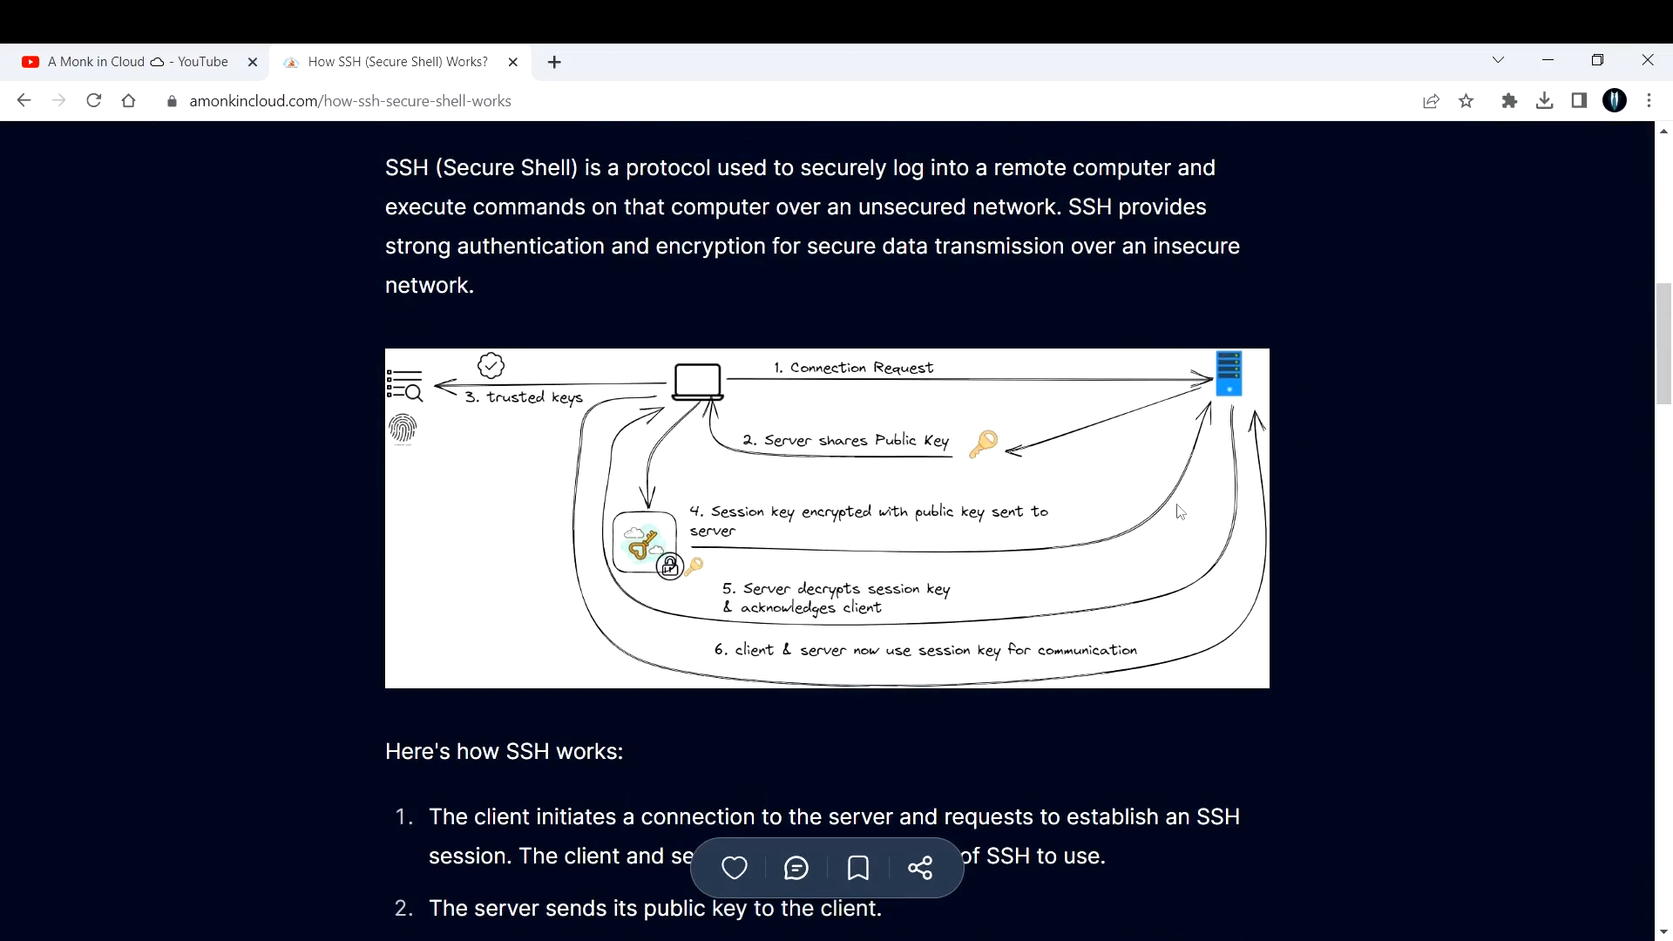
mouse_move(1103, 507)
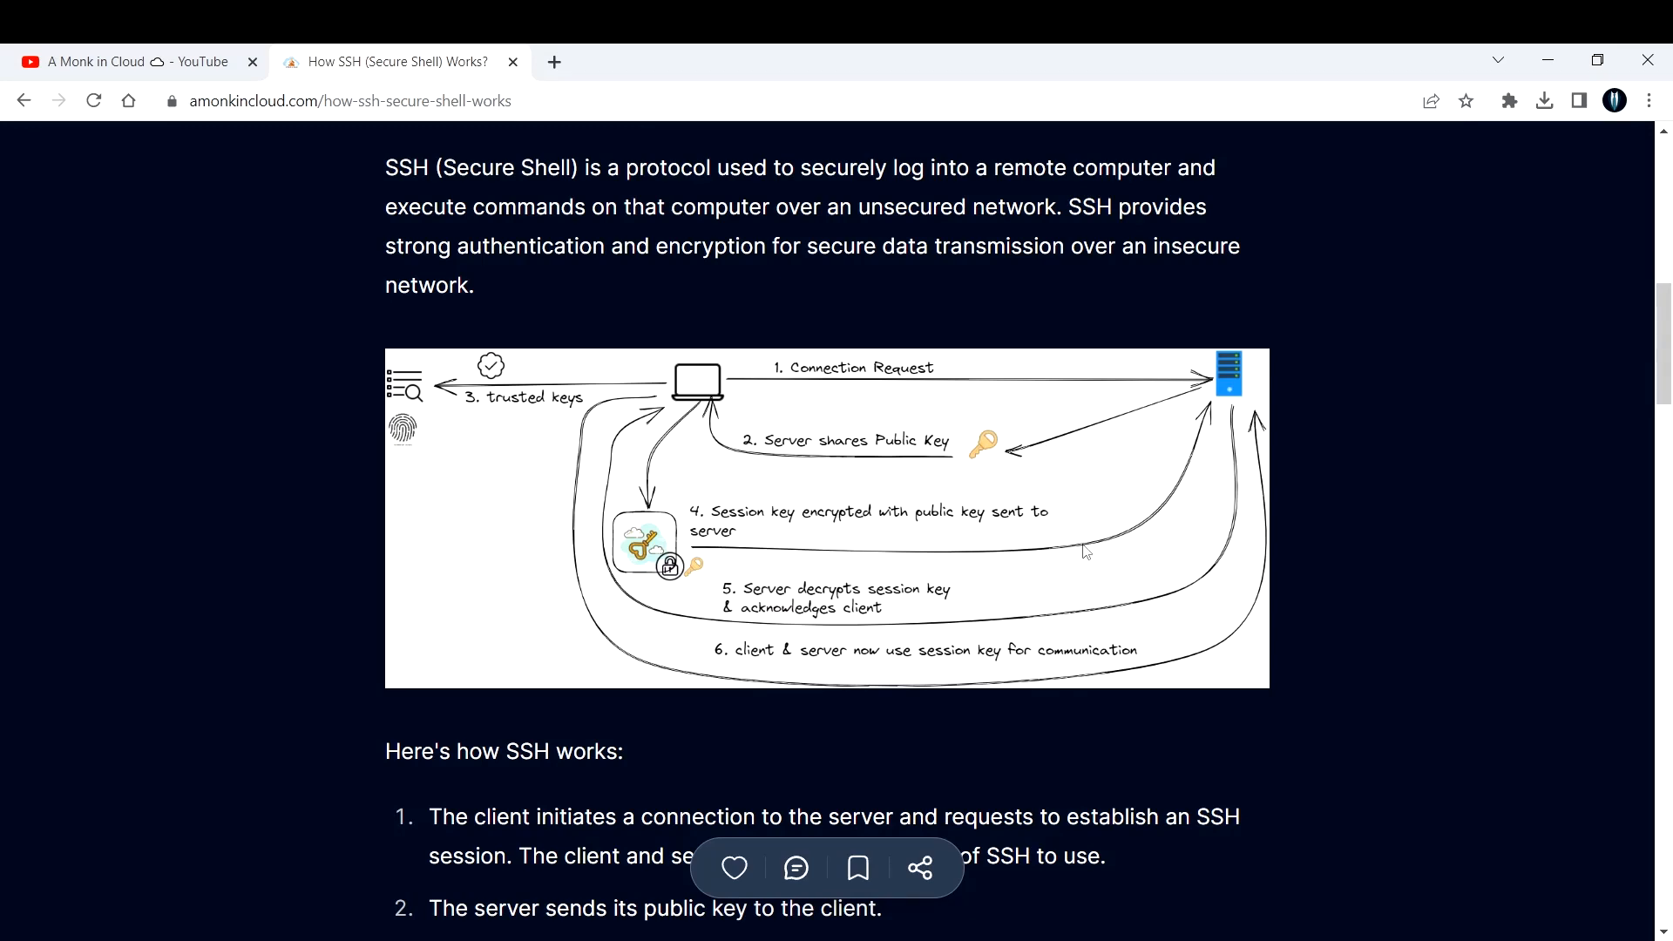
scroll(down, 3)
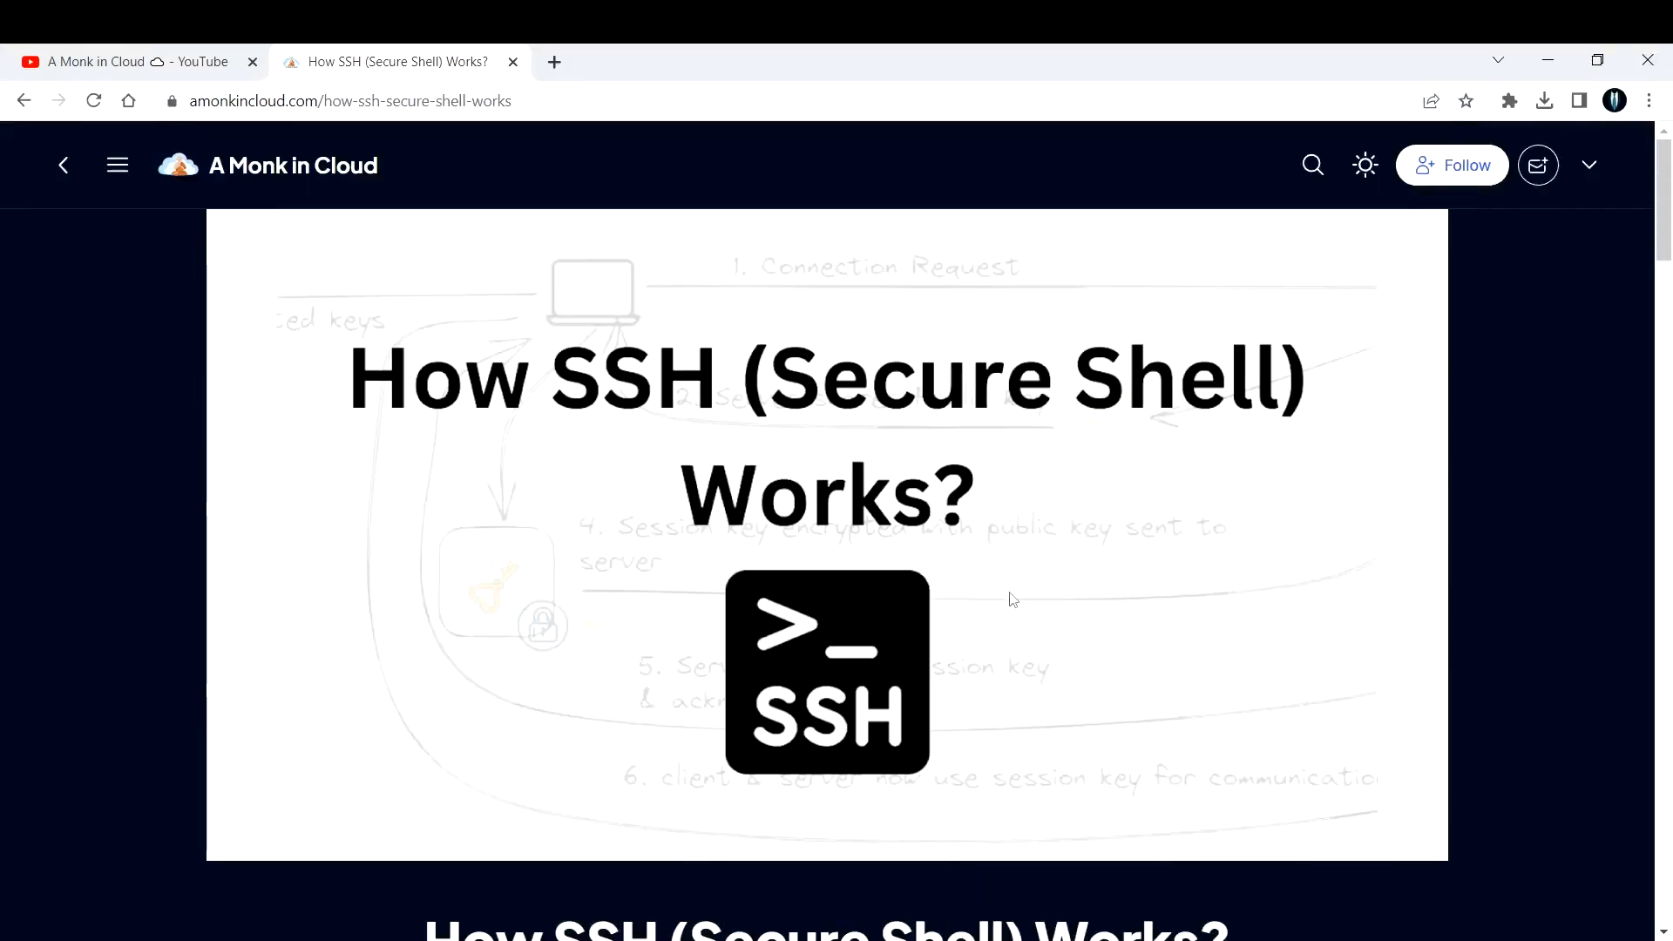
Go to the A Monk in Cloud home page via its logo and scroll through the posts.
click(295, 166)
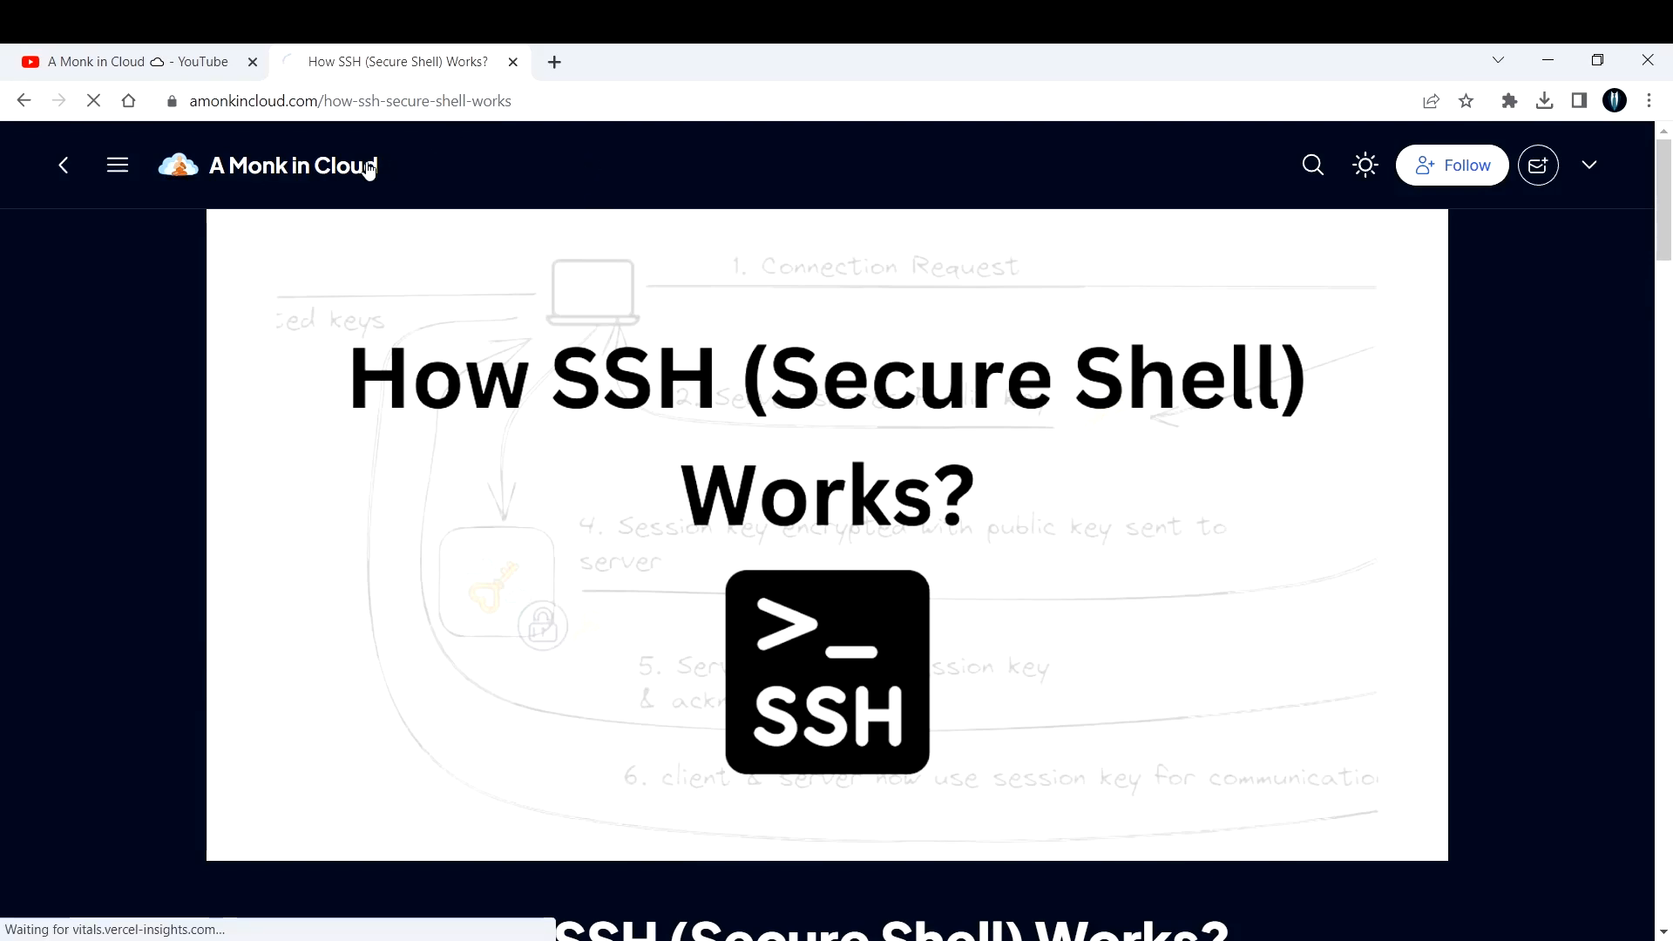
click(288, 165)
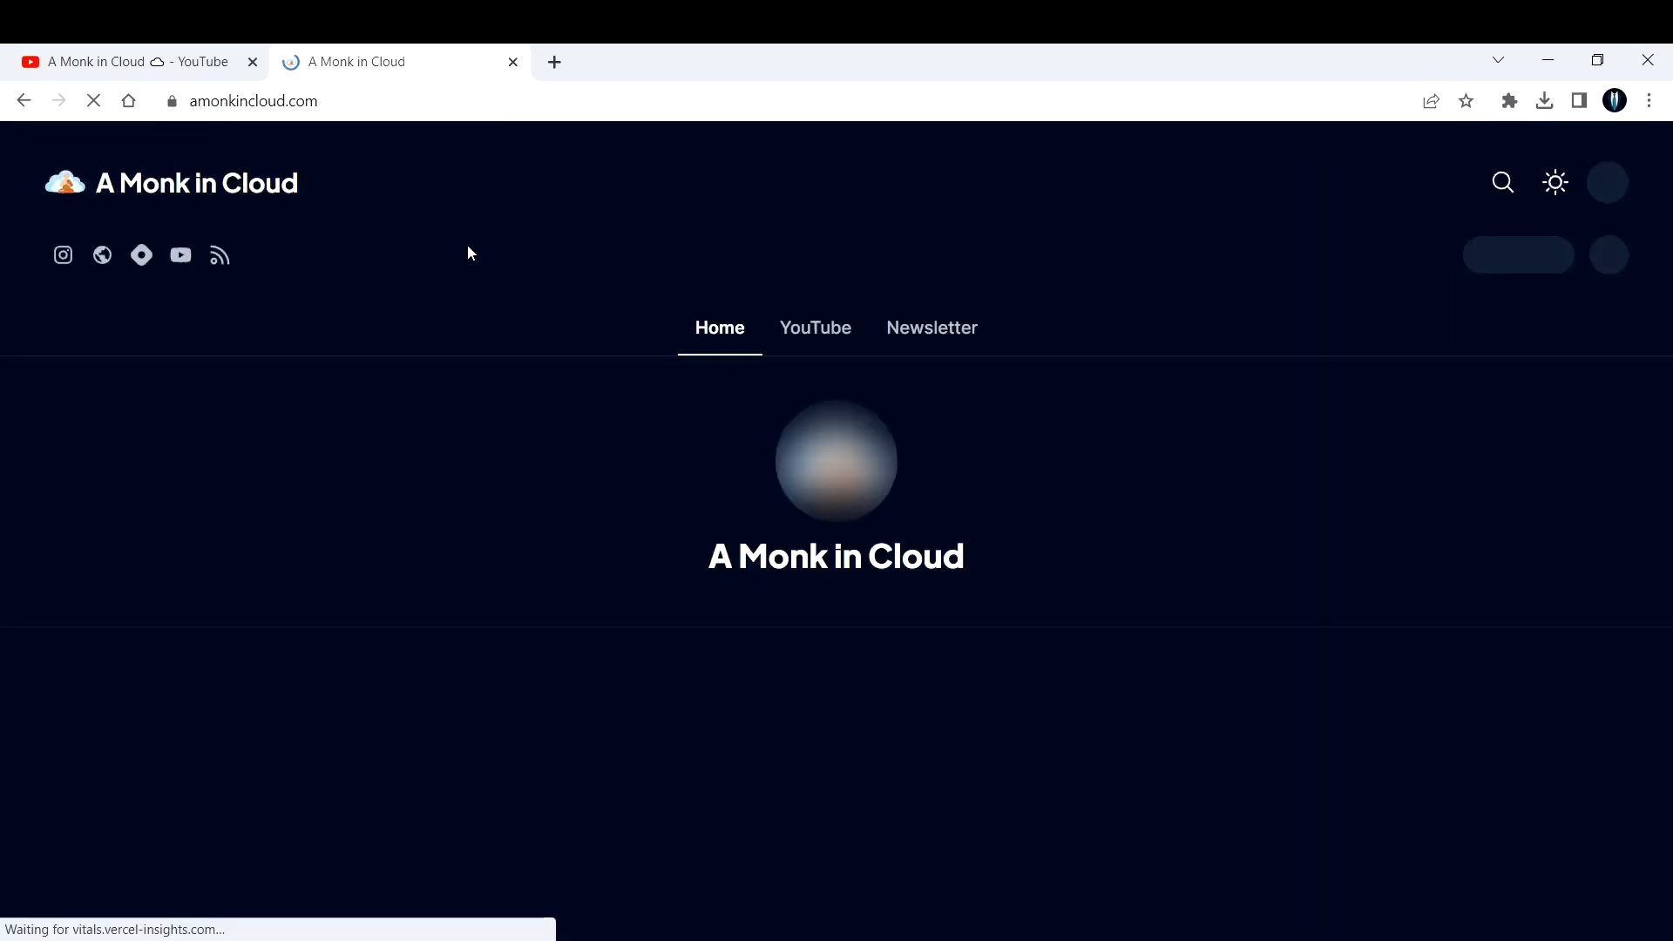
scroll(down, 3)
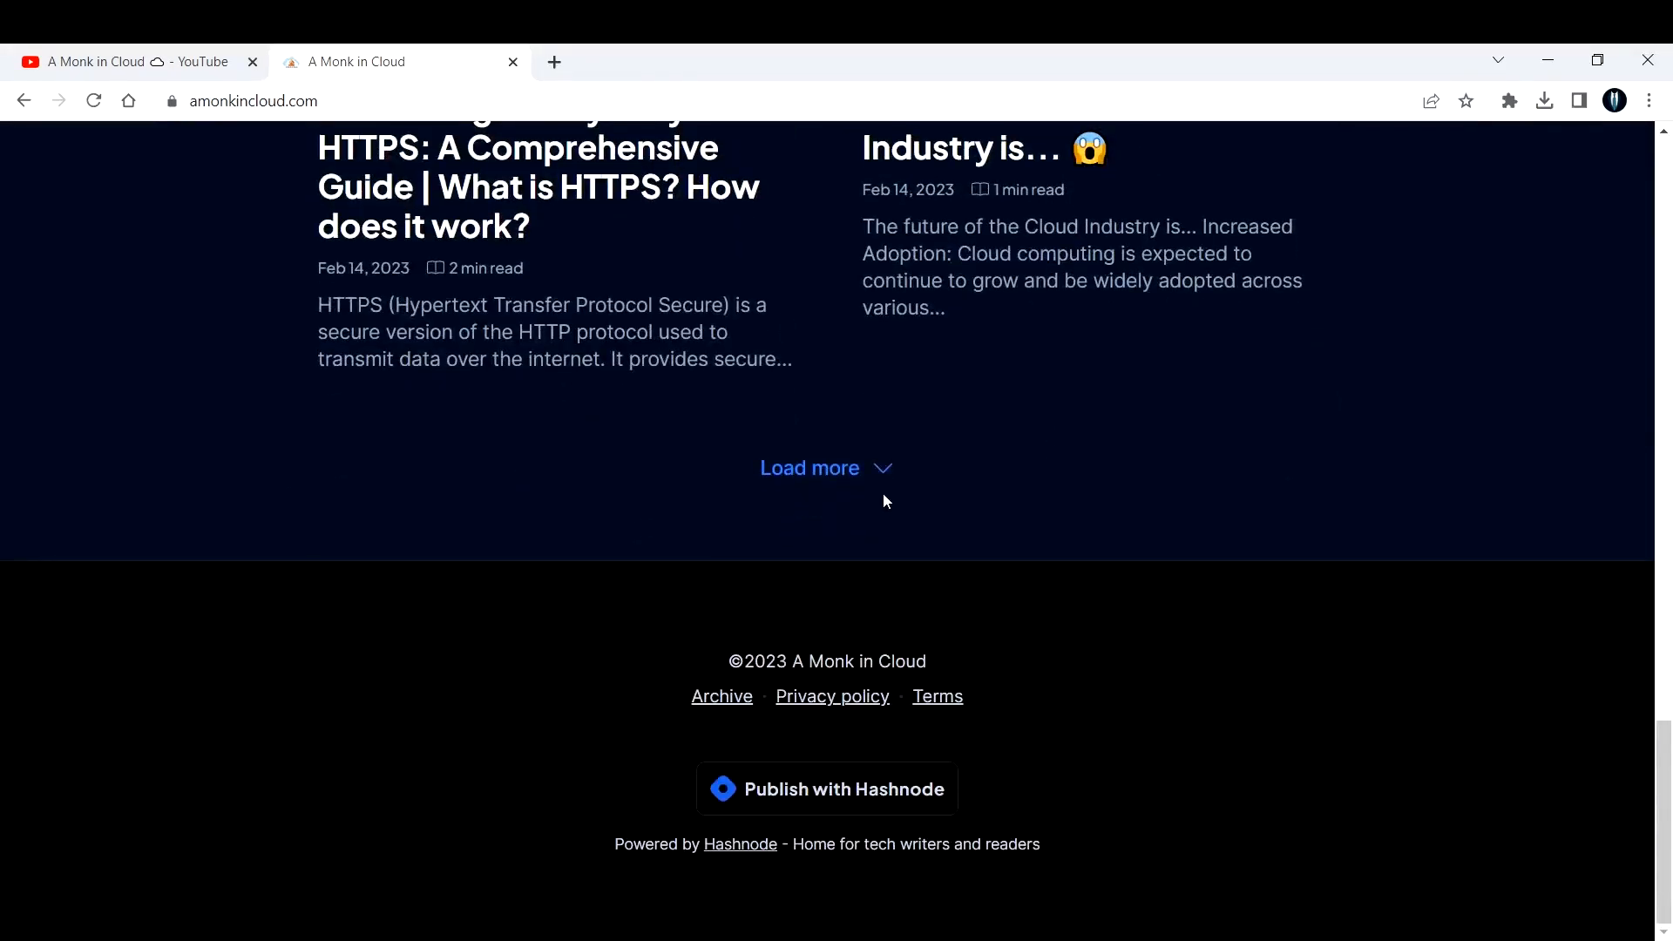
click(809, 467)
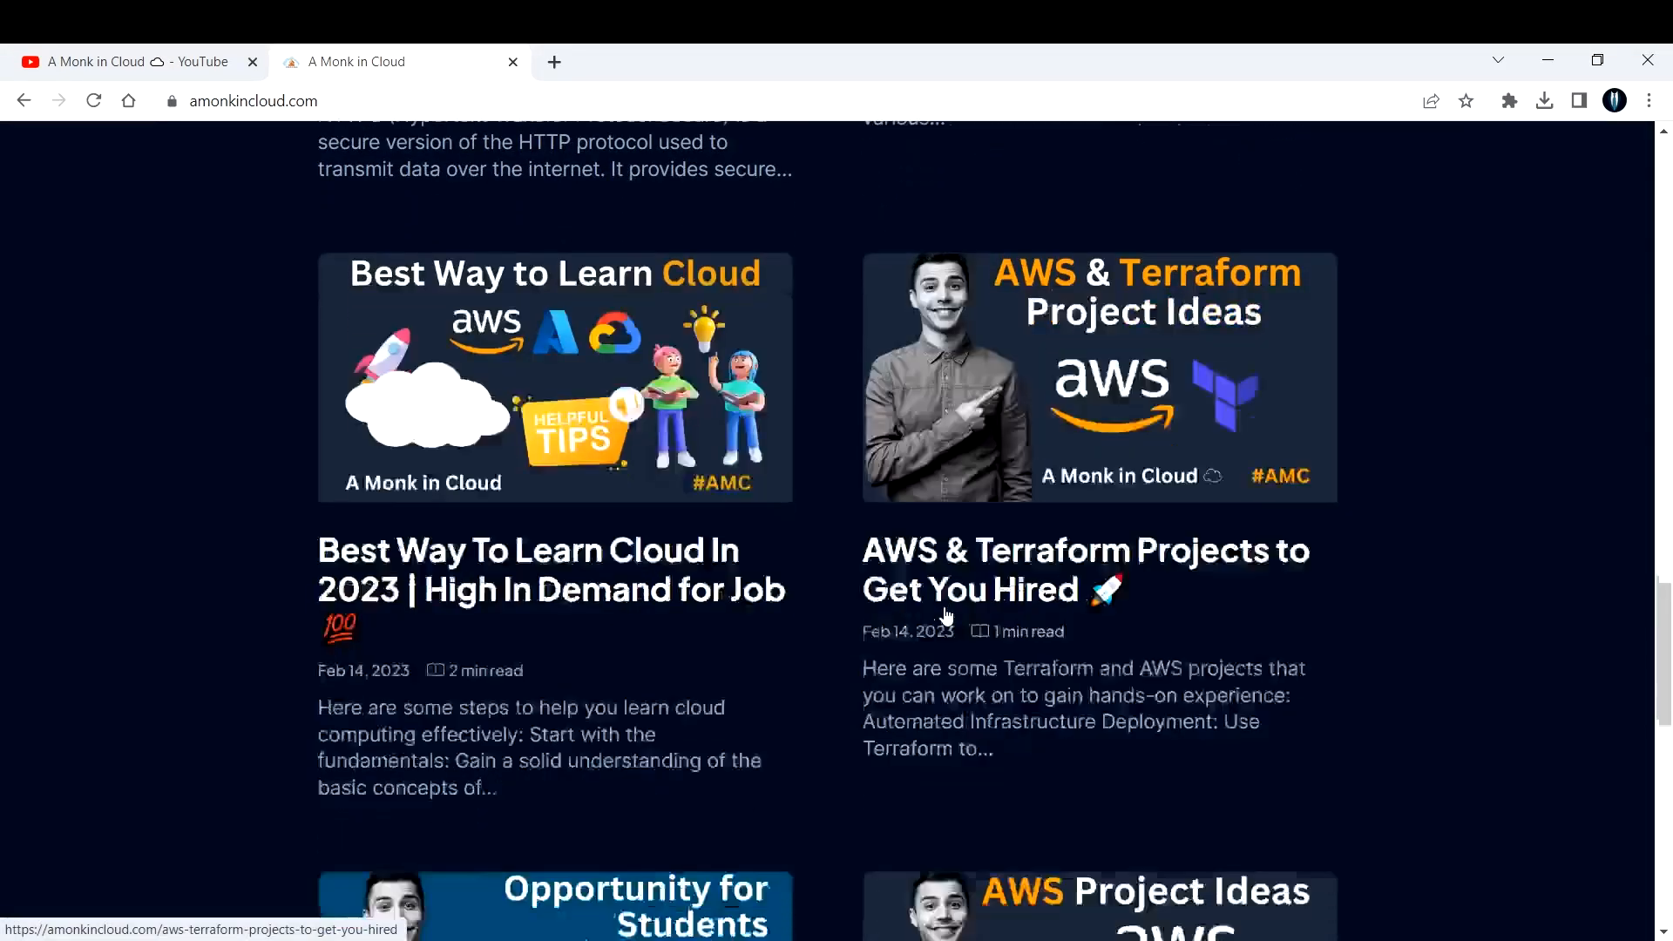
scroll(up, 3)
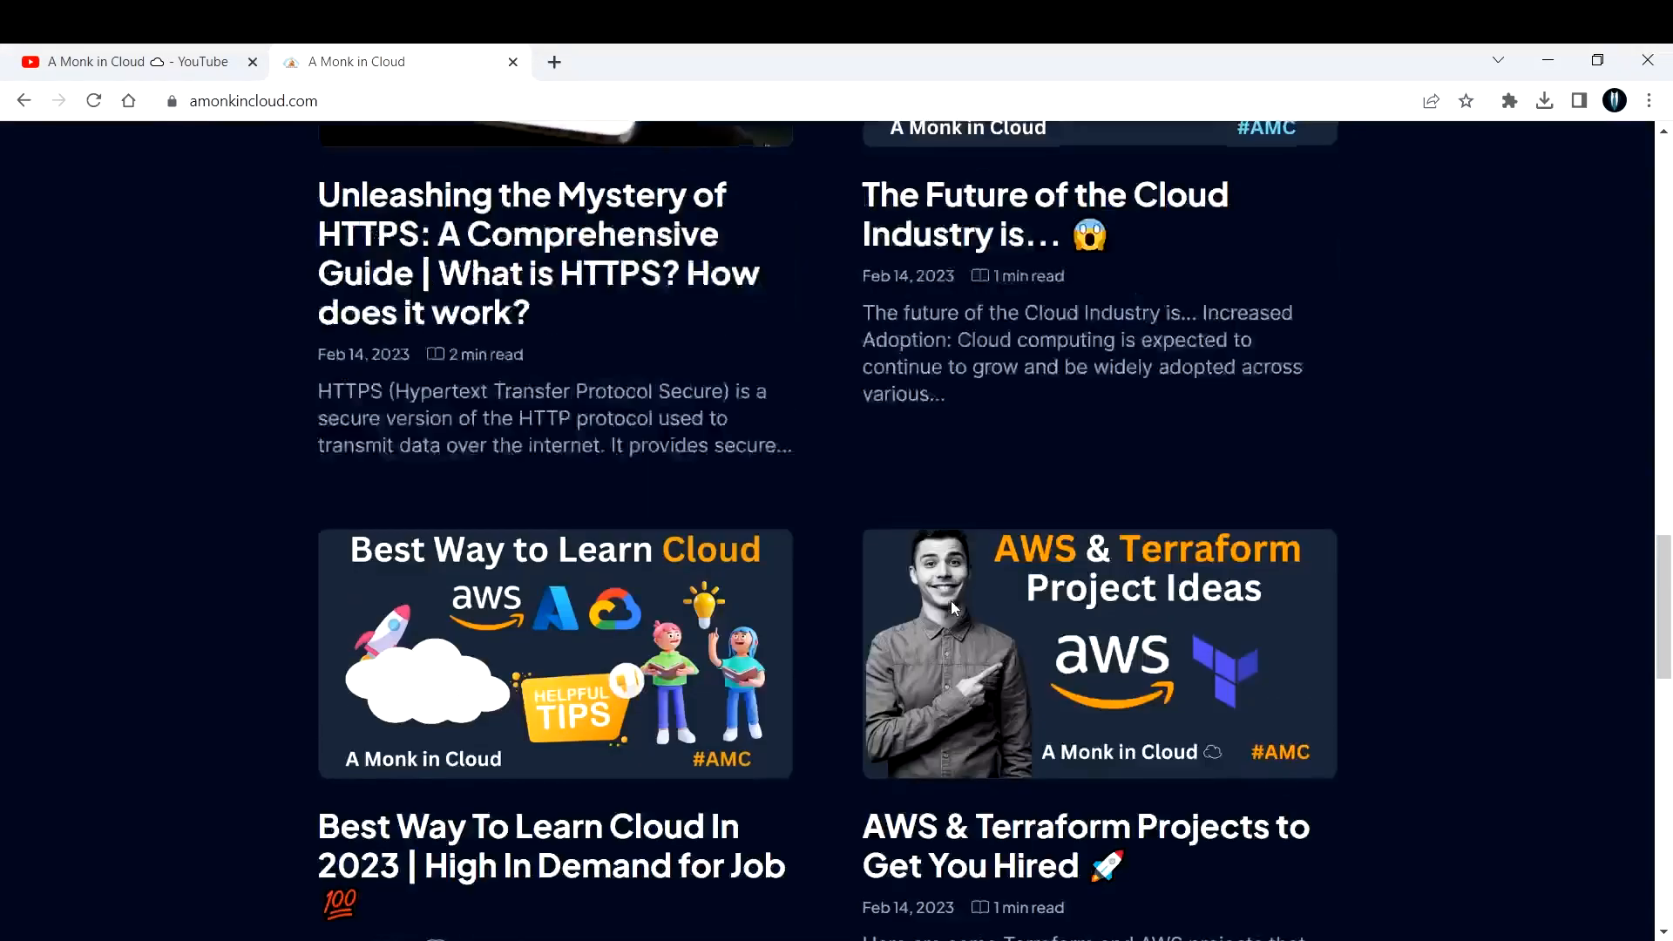
scroll(up, 3)
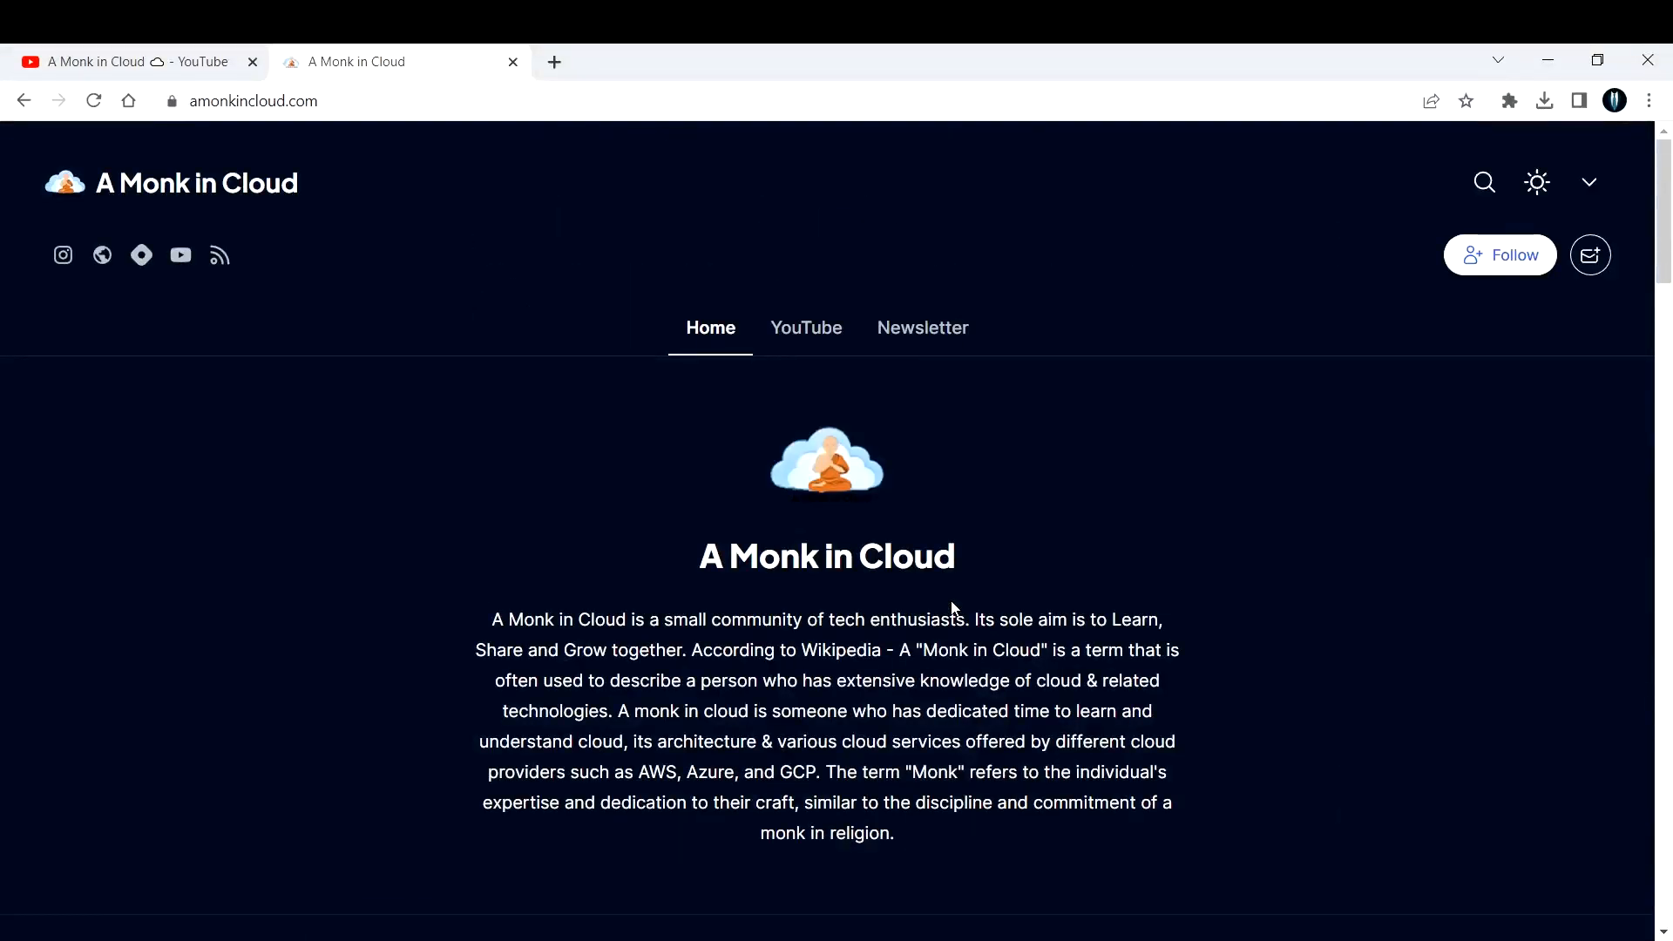